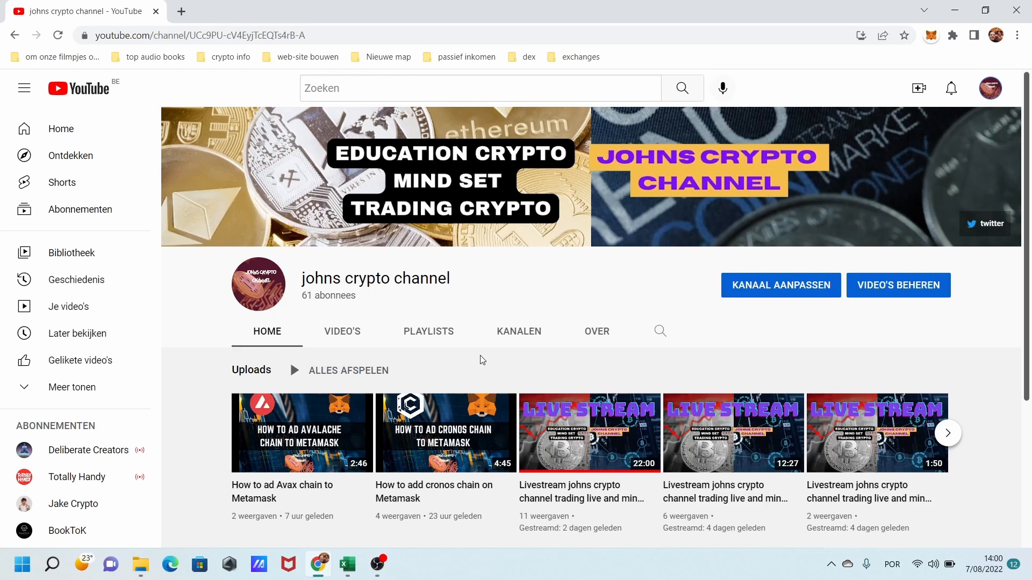
mouse_move(490, 303)
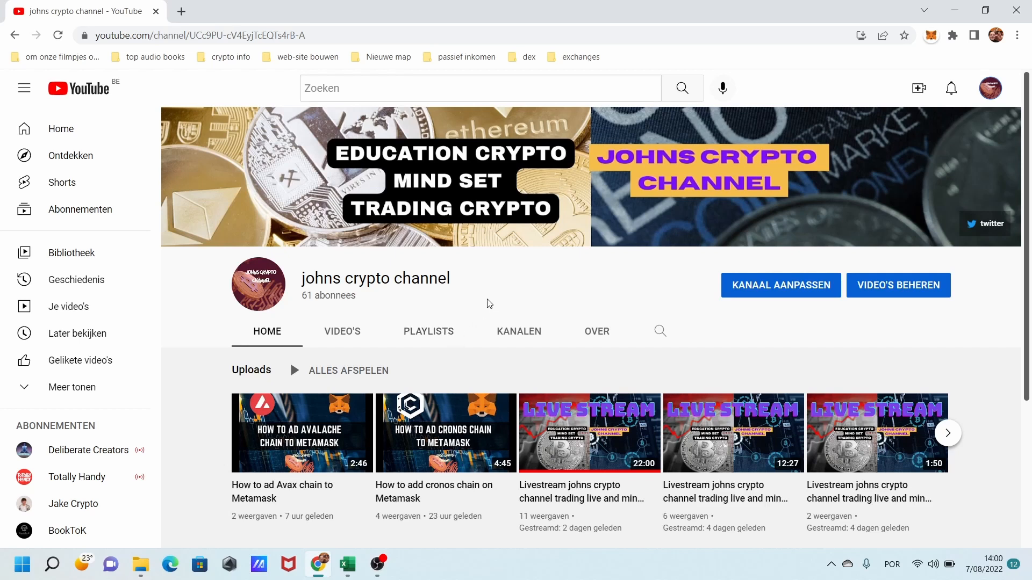
mouse_move(484, 300)
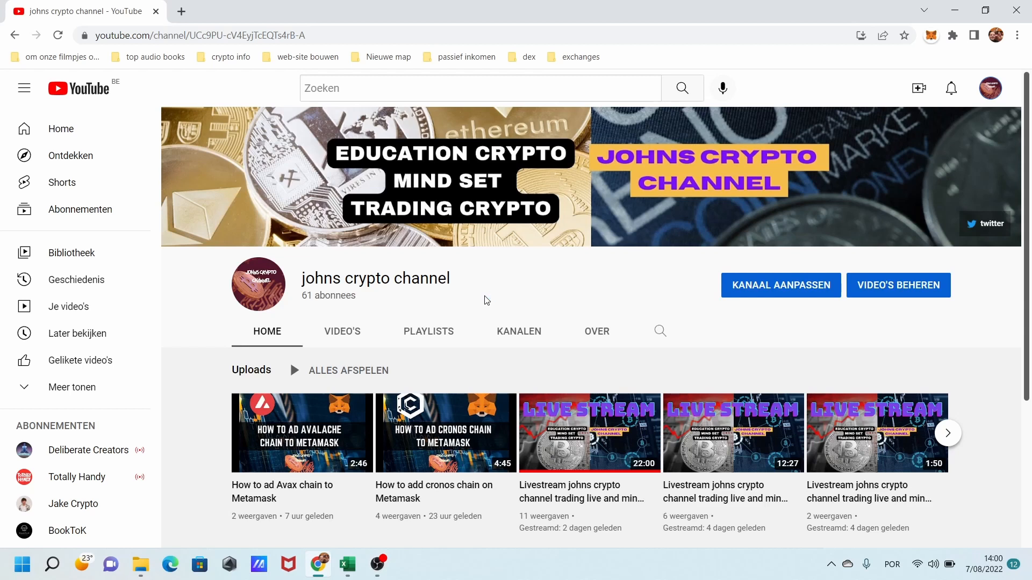
mouse_move(392, 212)
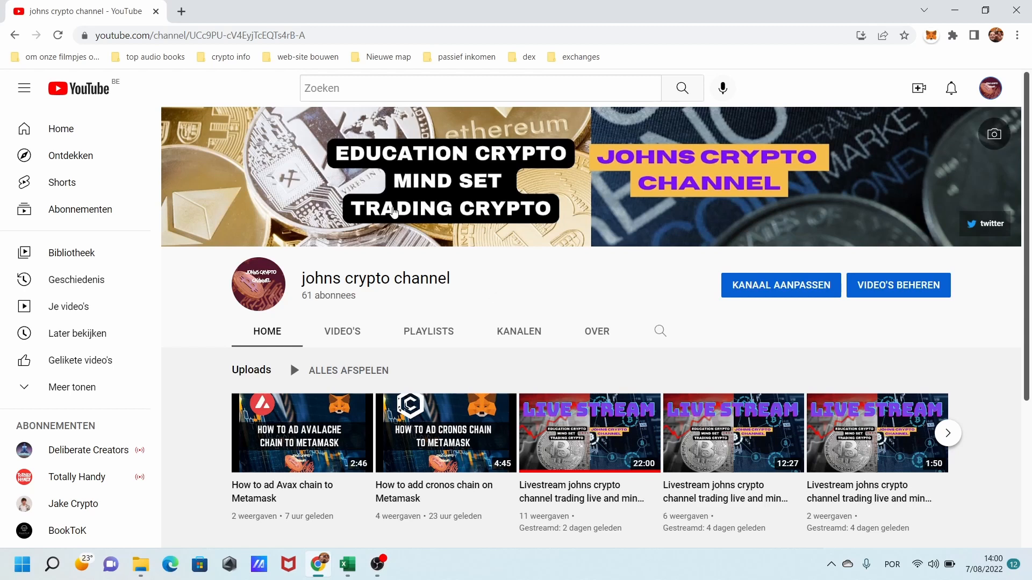
mouse_move(528, 66)
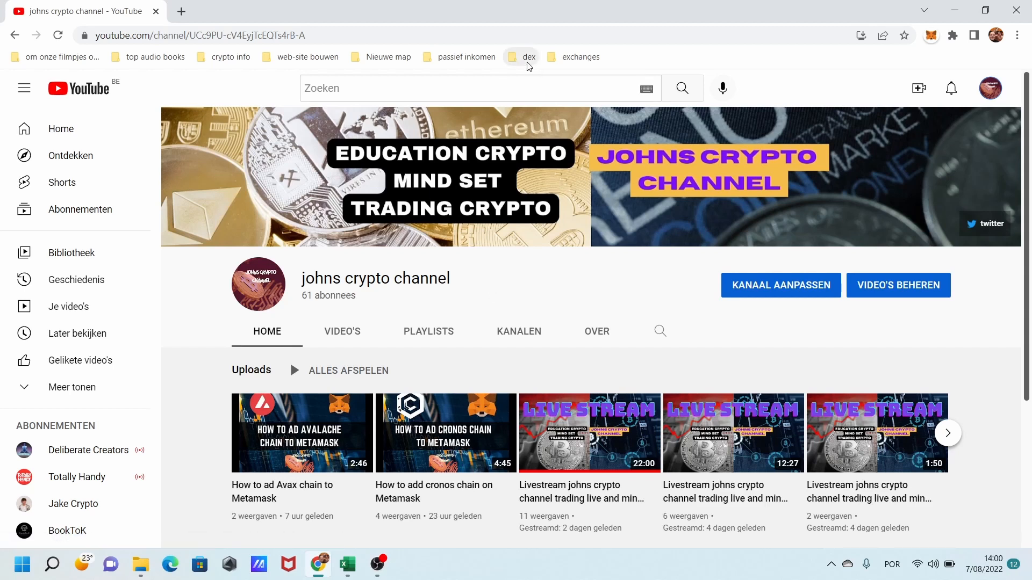
- Show the 'dex' bookmark folder listing Trader Joe, PancakeSwap, Uniswap and SpookySwap
click(526, 57)
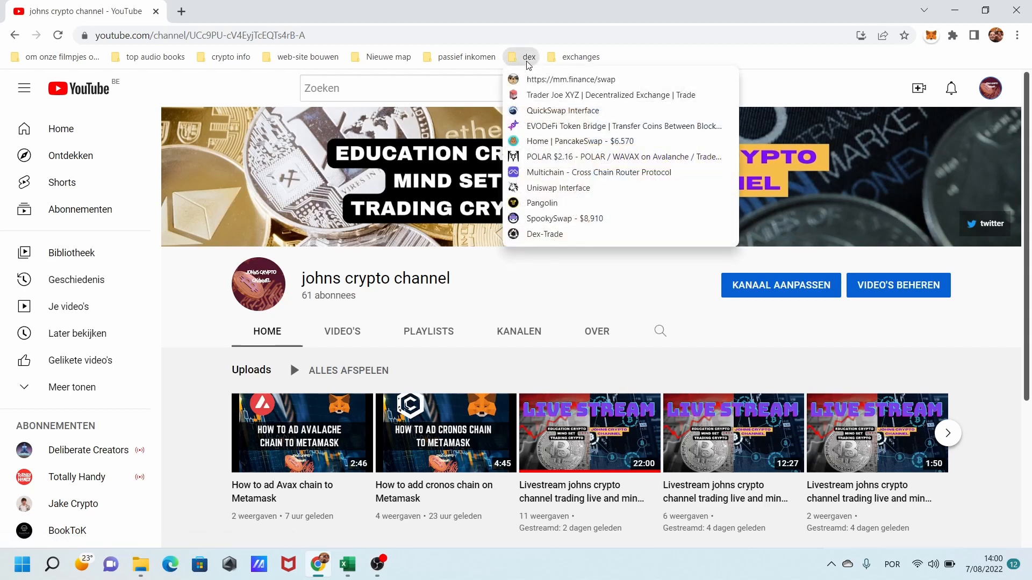
mouse_move(532, 45)
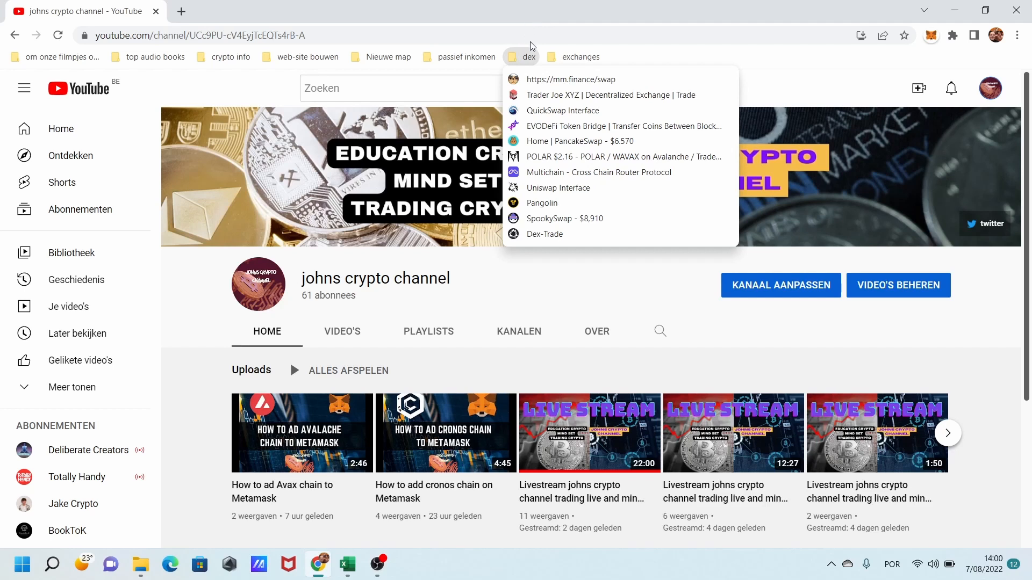
mouse_move(590, 95)
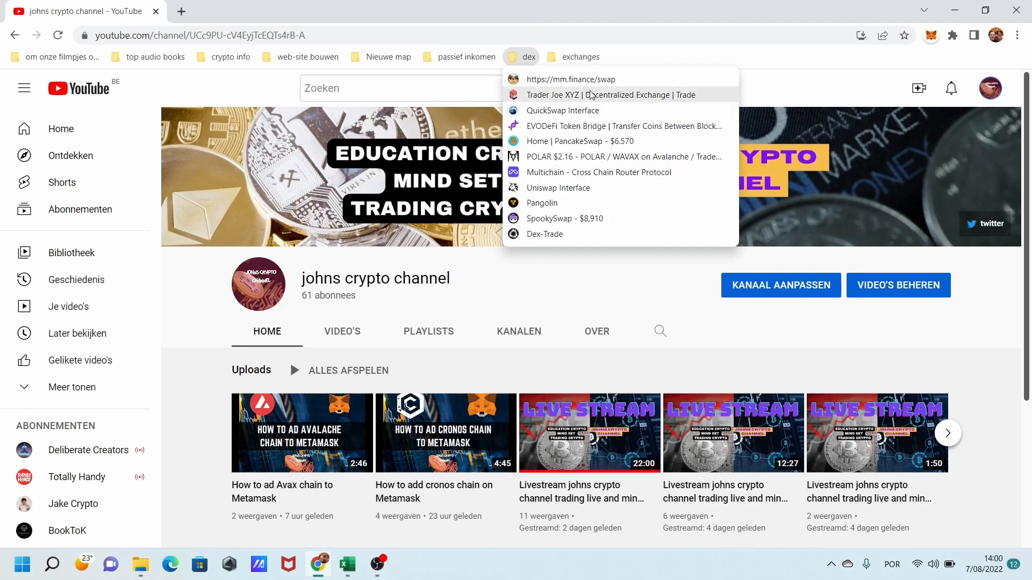
mouse_move(590, 89)
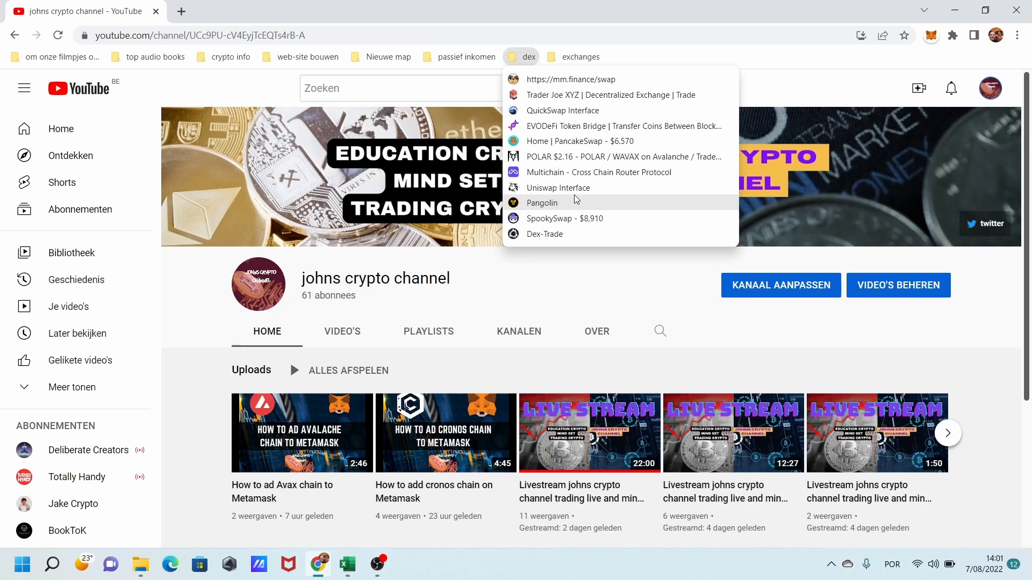
mouse_move(571, 81)
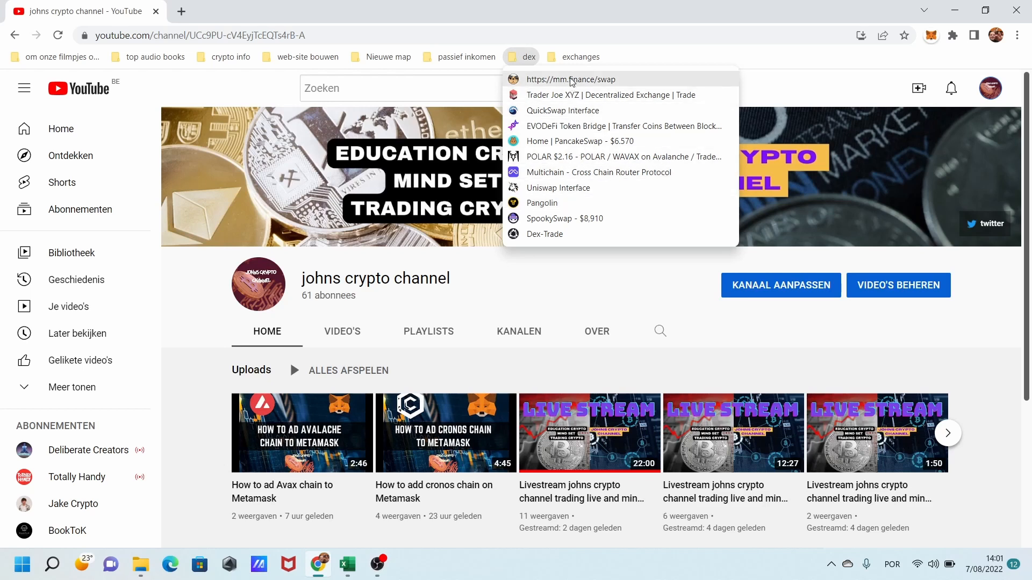
mouse_move(579, 146)
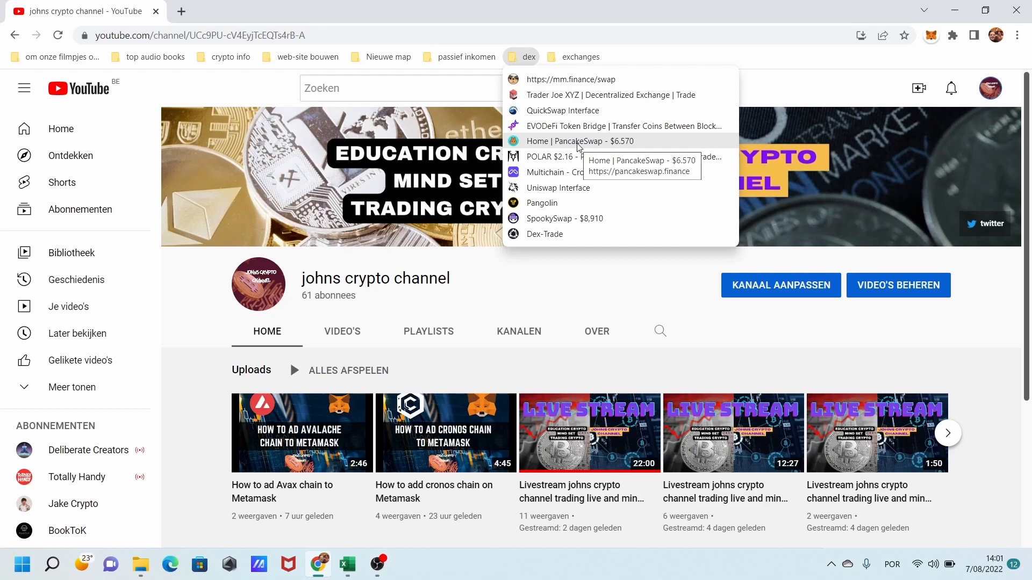
- Open 'Home | PancakeSwap' from the dex folder and scroll the home page
click(578, 141)
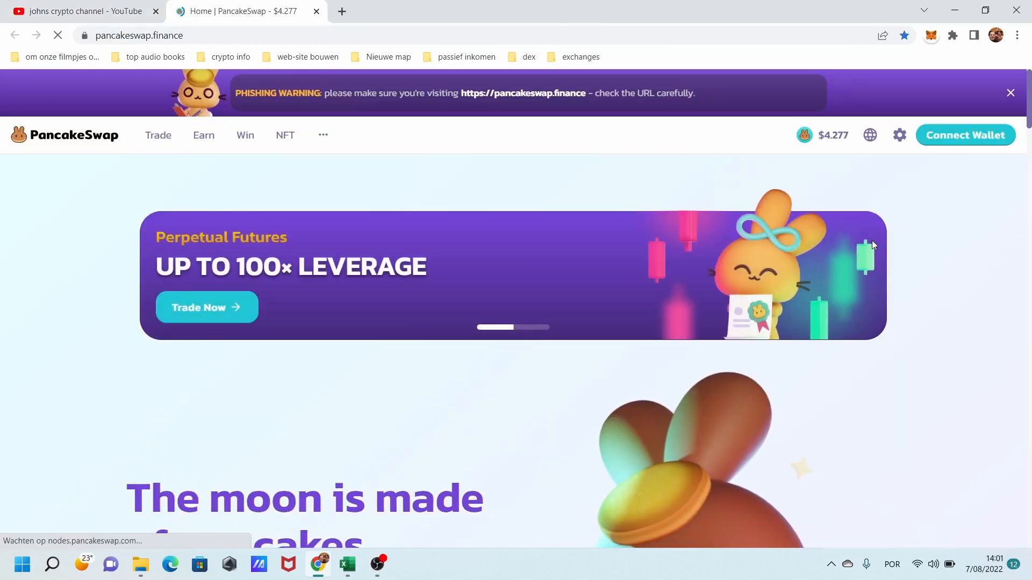
scroll(down, 3)
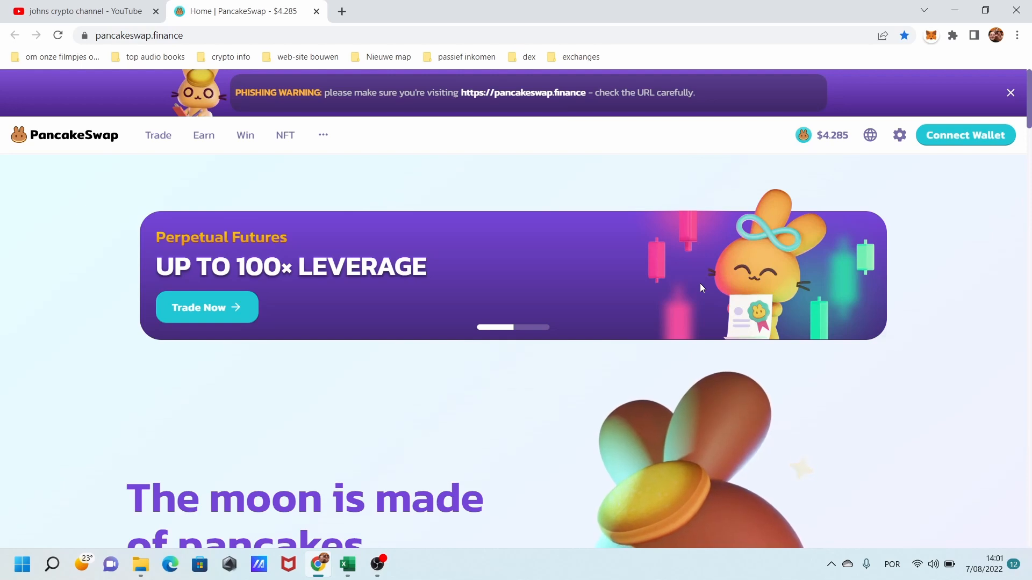
mouse_move(740, 195)
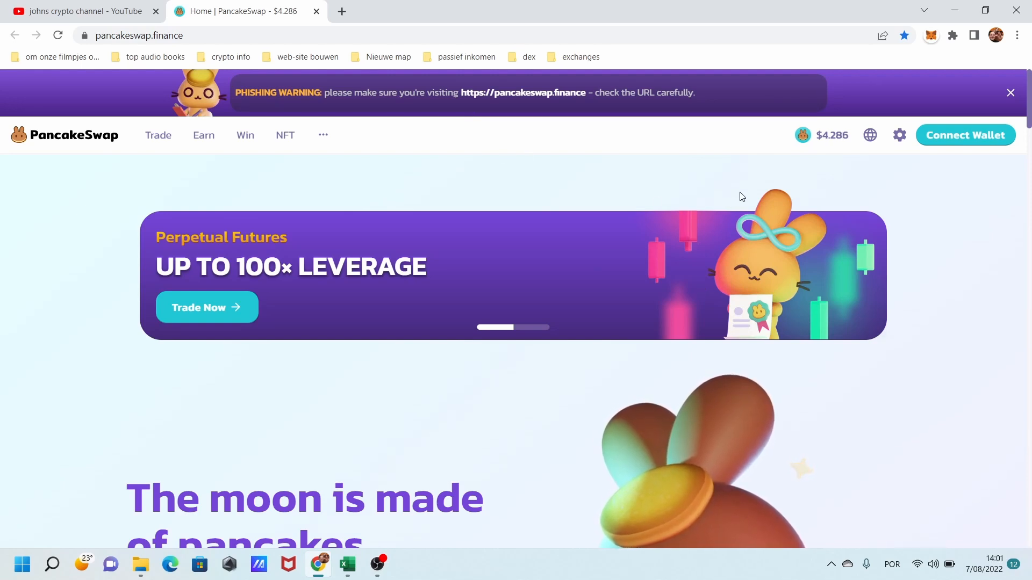
mouse_move(740, 166)
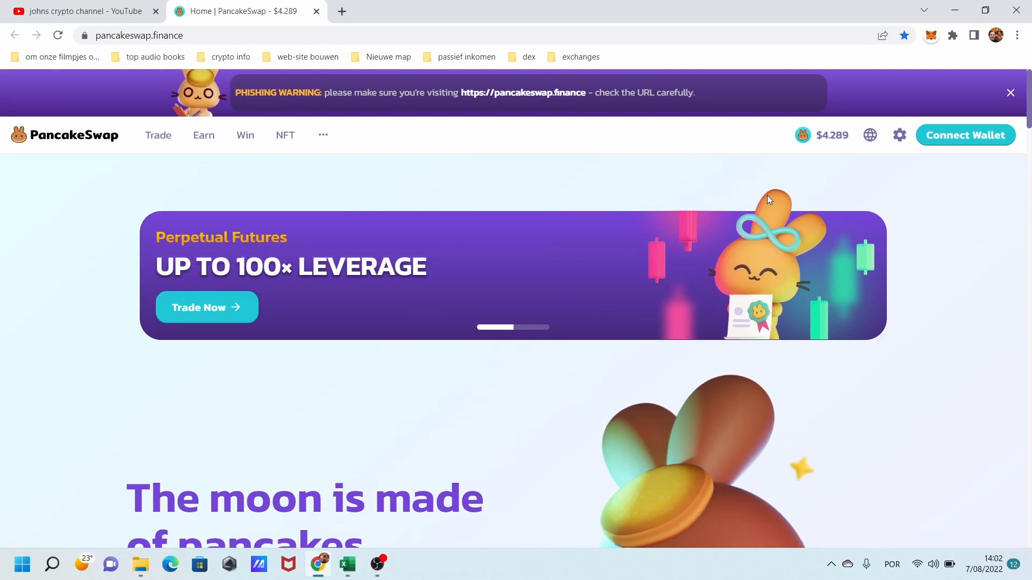
mouse_move(740, 180)
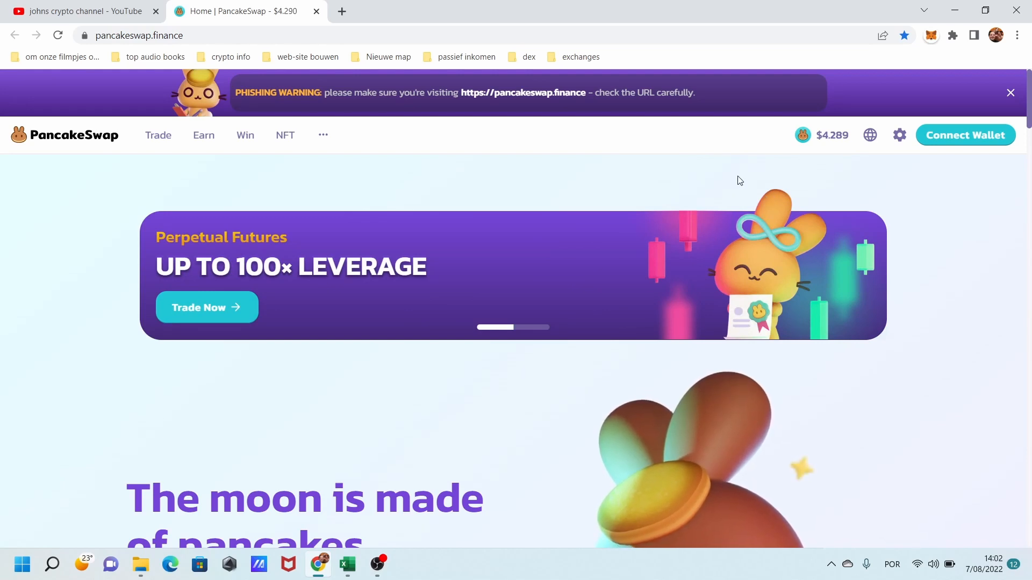
mouse_move(617, 244)
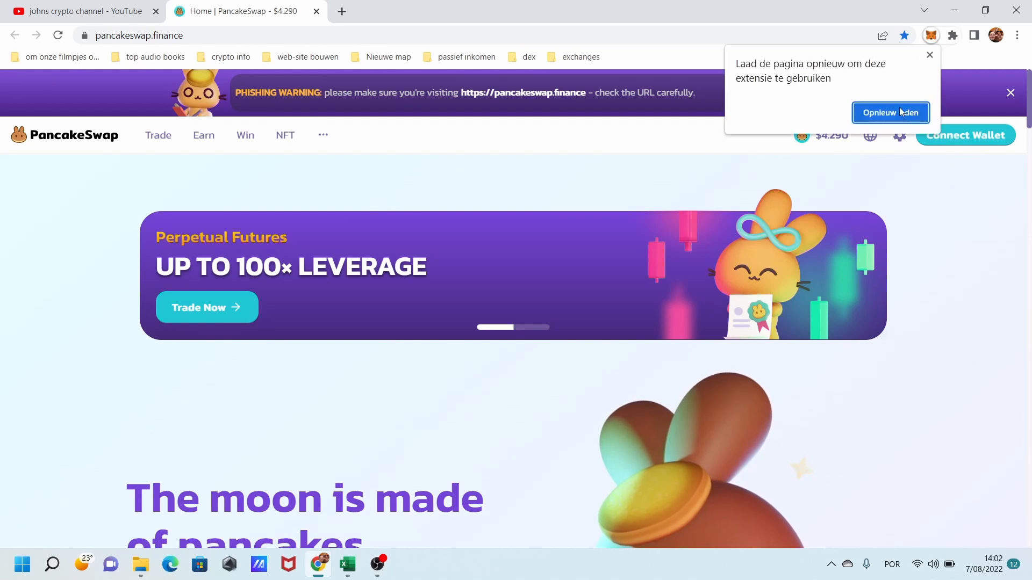
- Reload via MetaMask, disconnect the current wallet, and reconnect with MetaMask (0x44…766D)
click(890, 113)
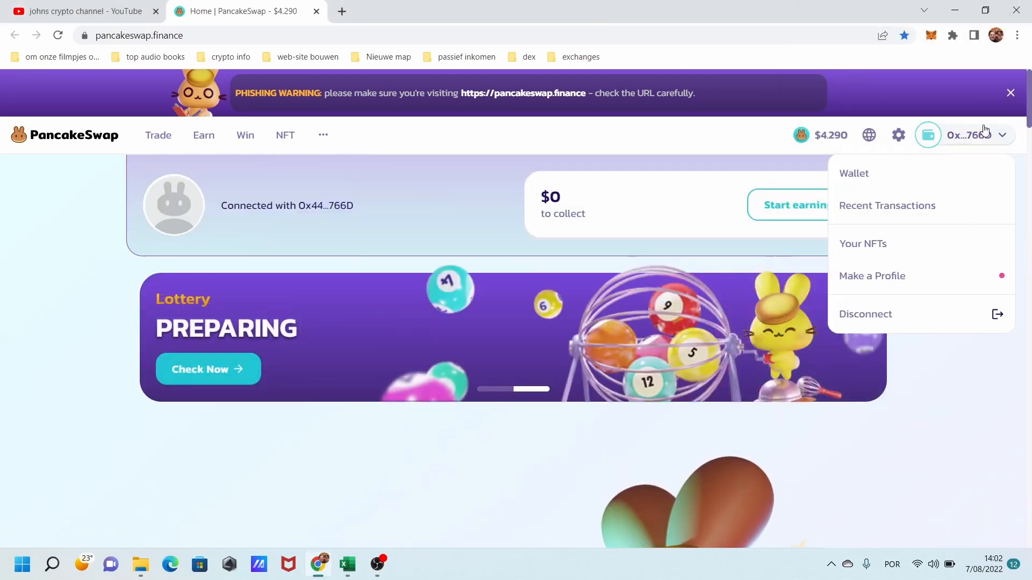
click(865, 313)
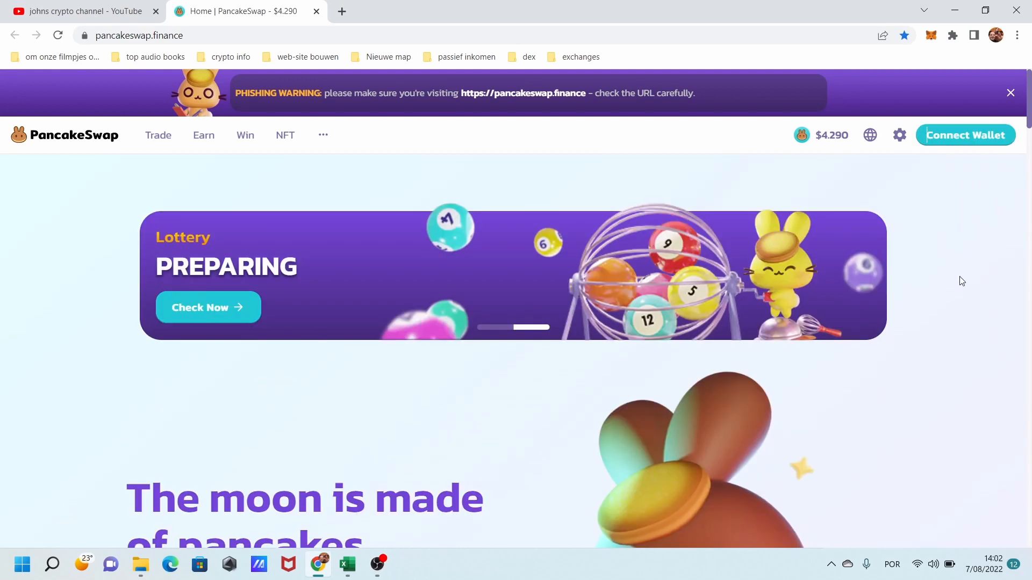
mouse_move(956, 134)
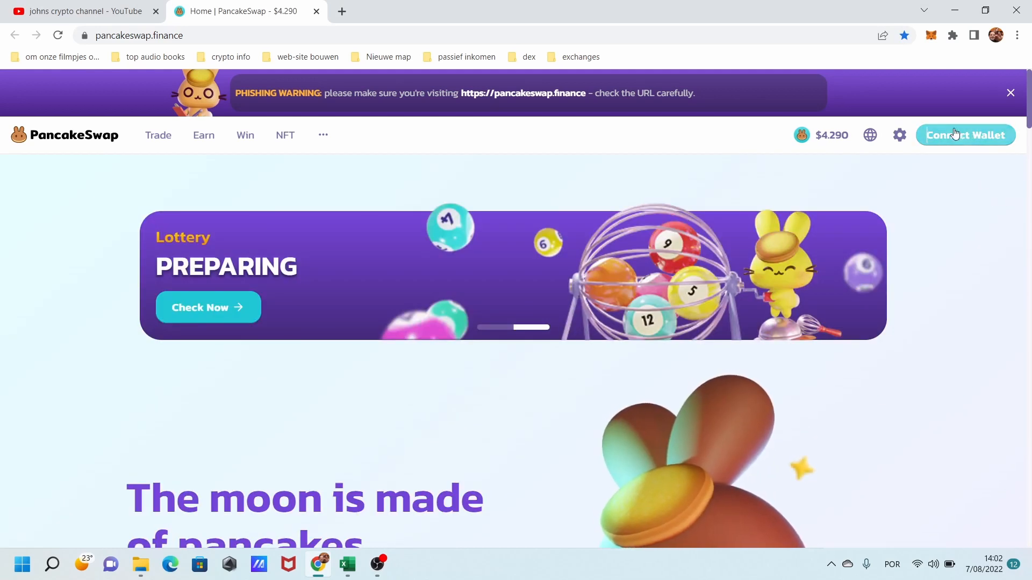
click(966, 135)
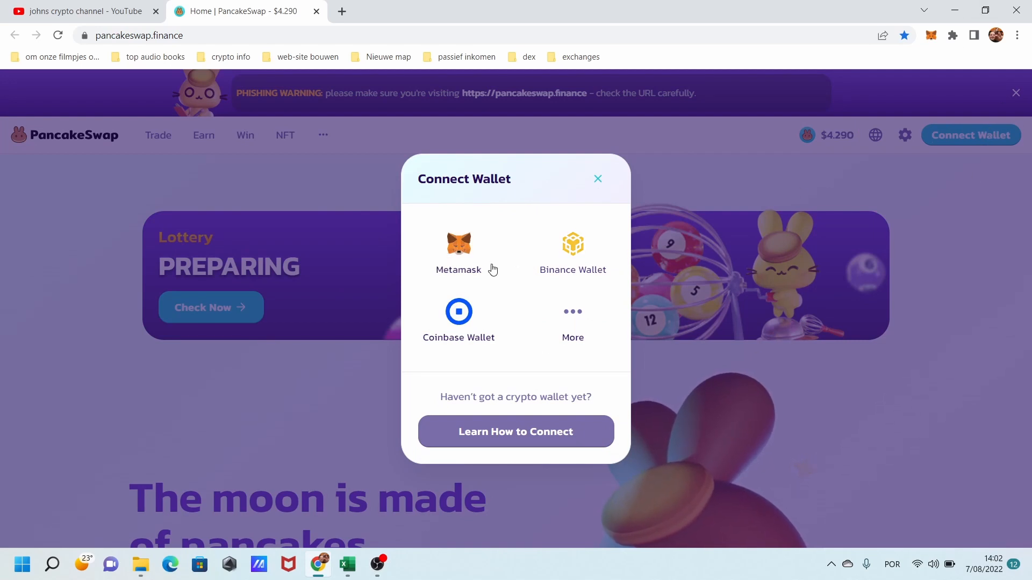
click(459, 245)
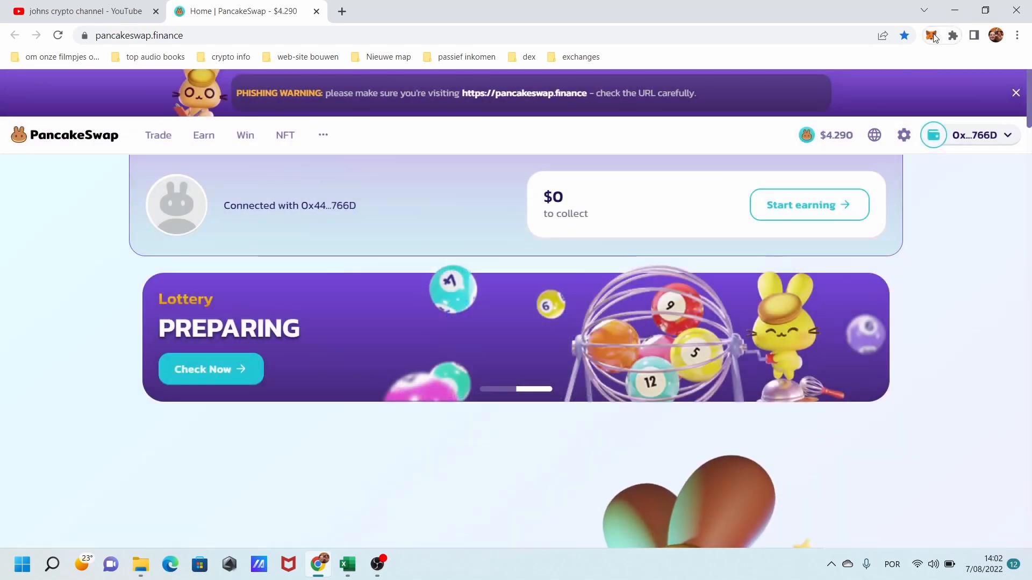
mouse_move(930, 35)
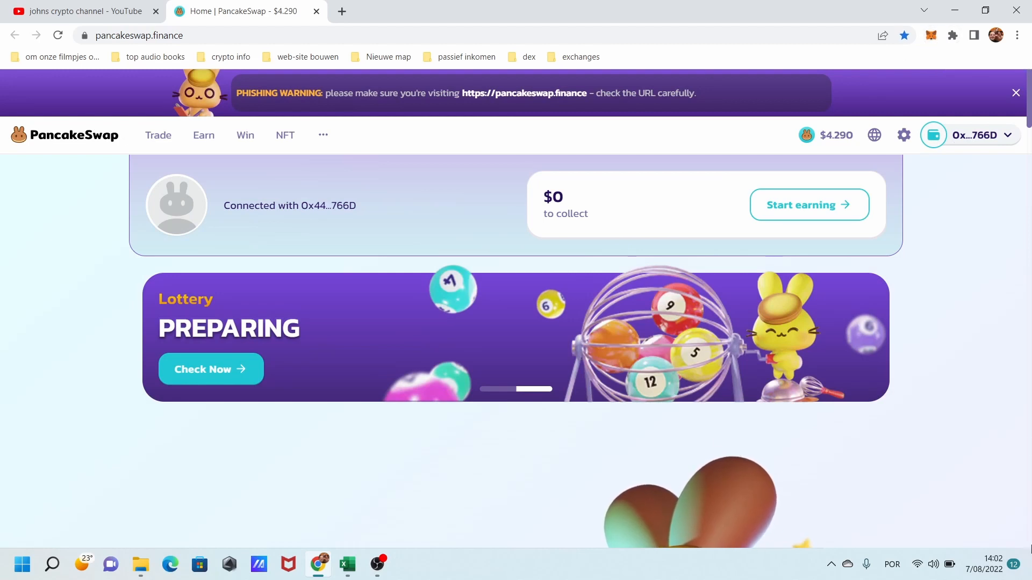
mouse_move(948, 413)
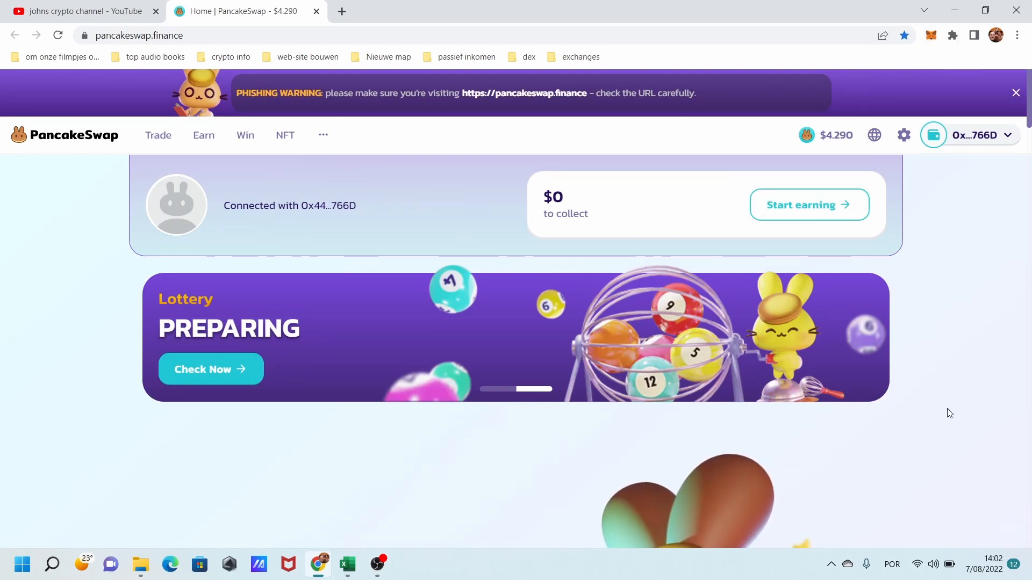
mouse_move(748, 370)
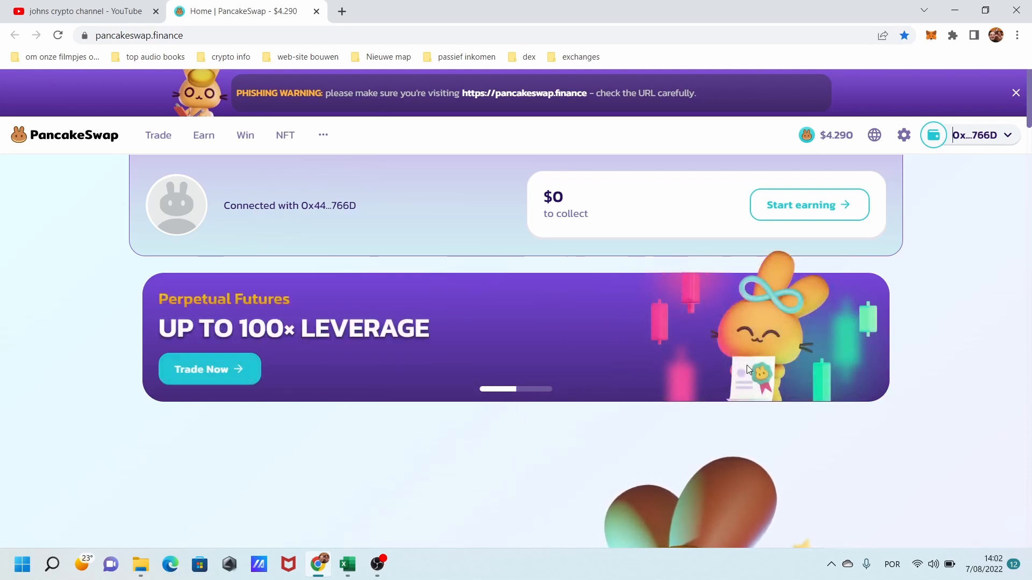
mouse_move(13, 218)
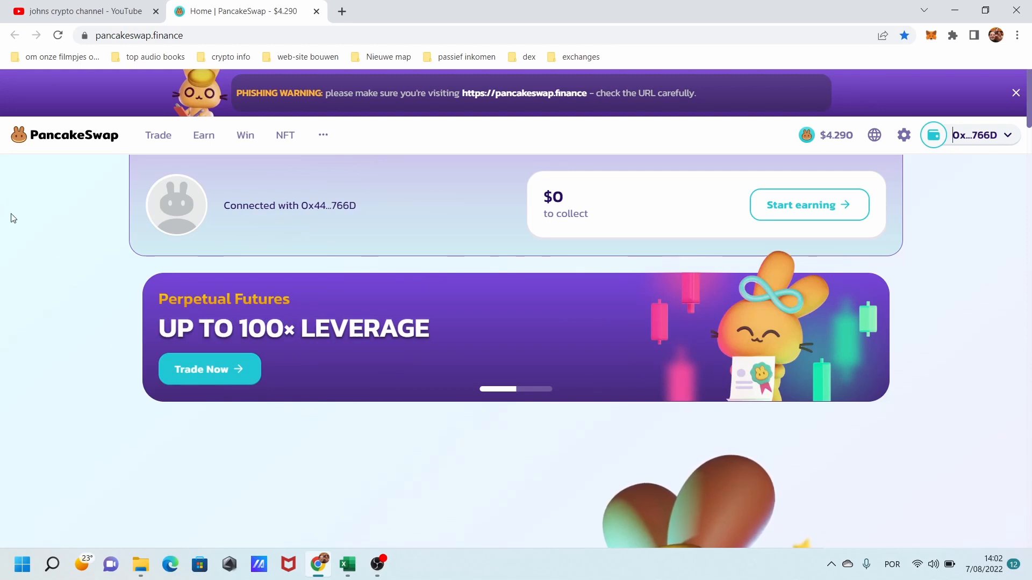
mouse_move(70, 232)
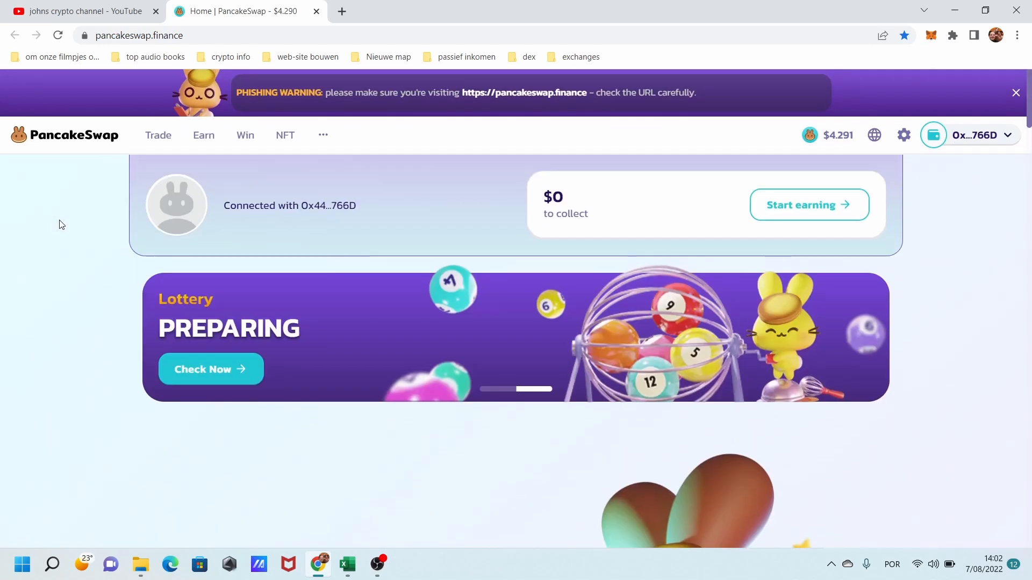
mouse_move(123, 145)
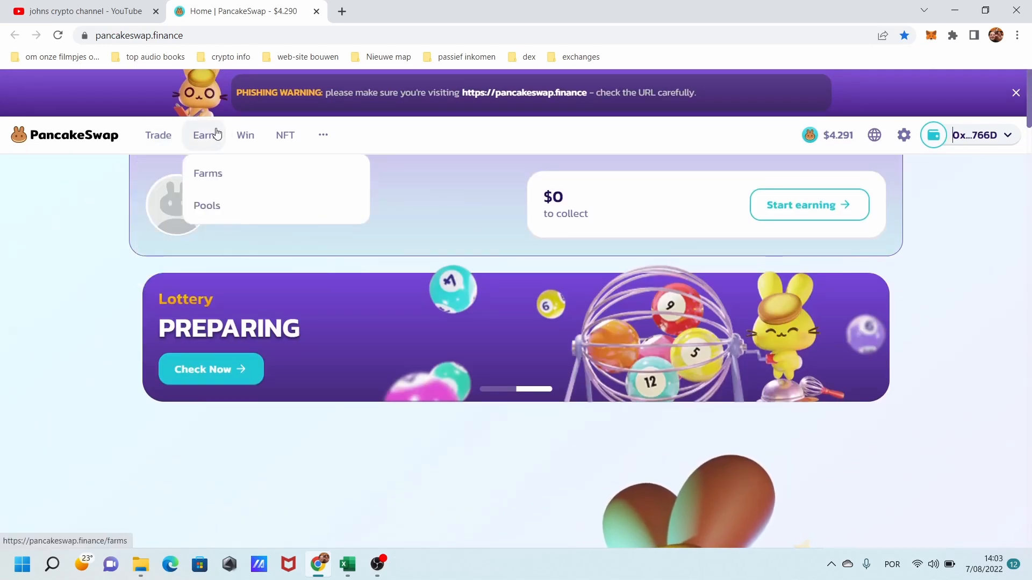
mouse_move(245, 134)
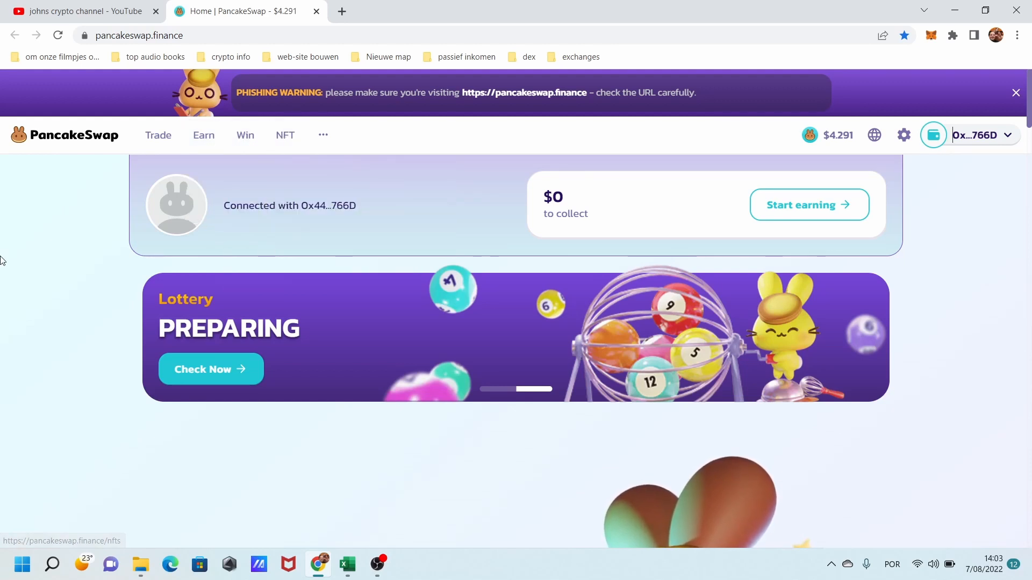
mouse_move(134, 155)
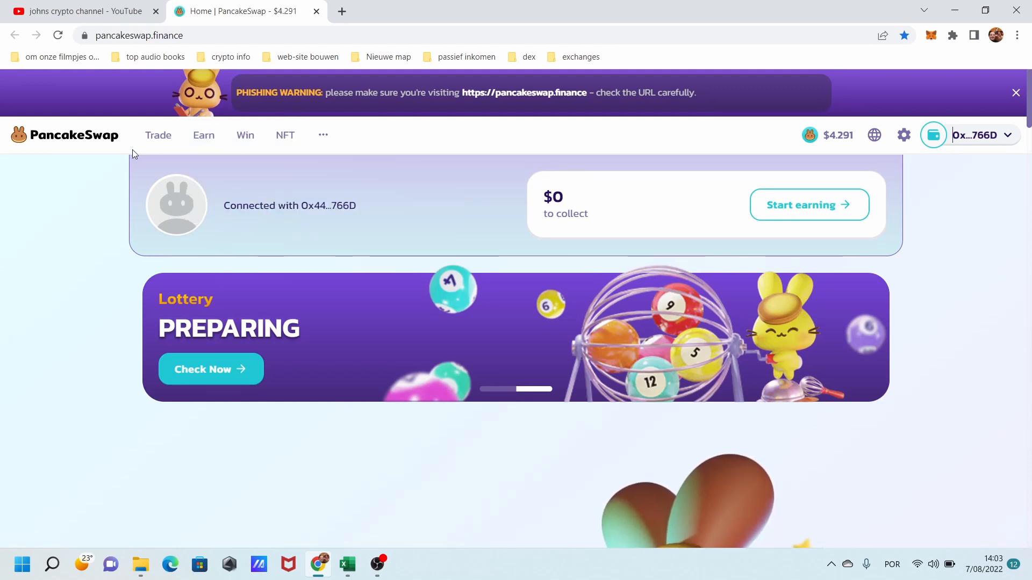
- Show the Trade menu with Swap, Limit, Liquidity and Perpetual options
click(158, 135)
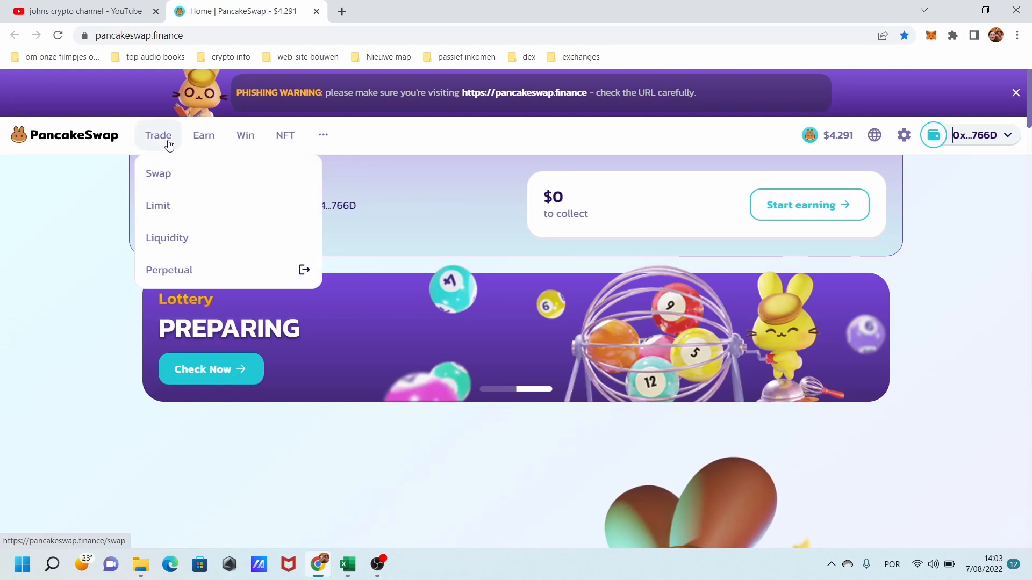
- Open the Swap page and set USDT as the paying token, with BNB as output
click(158, 173)
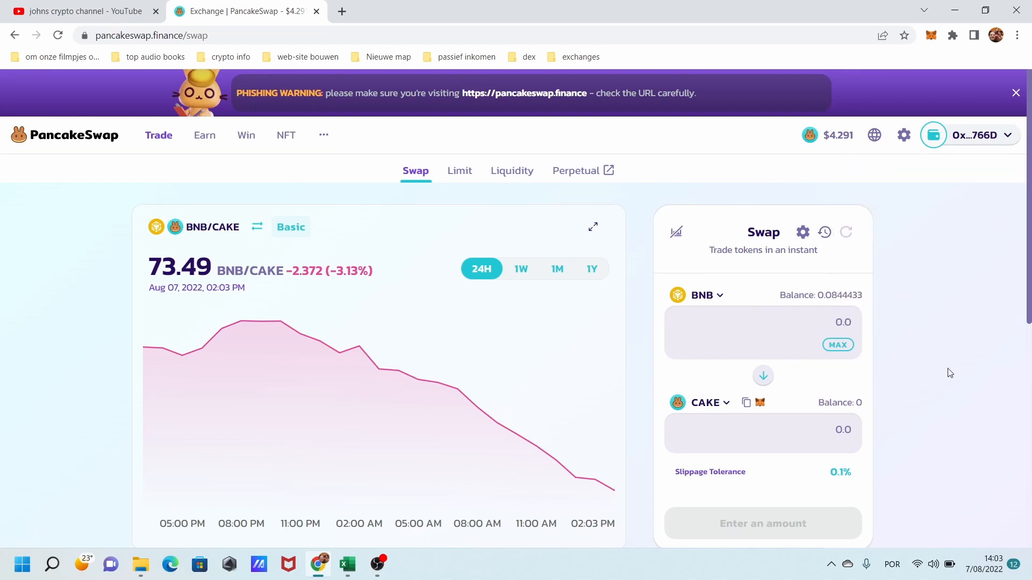
mouse_move(836, 276)
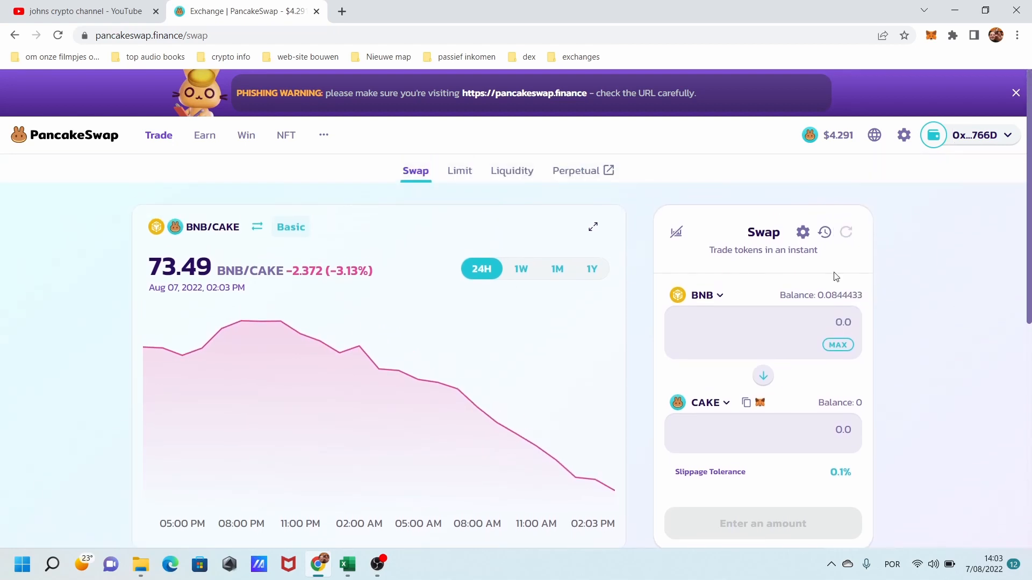
click(702, 295)
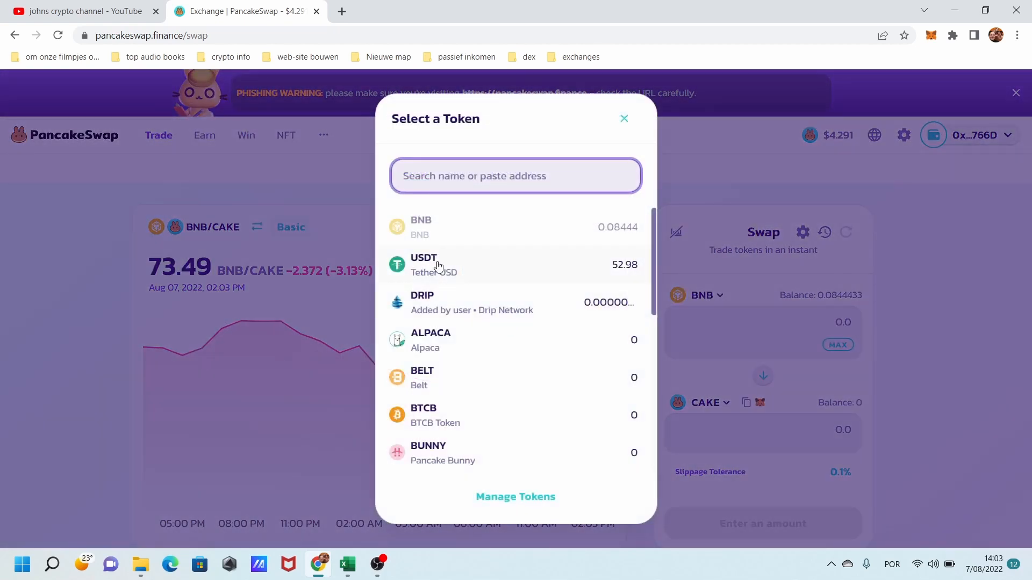
scroll(down, 3)
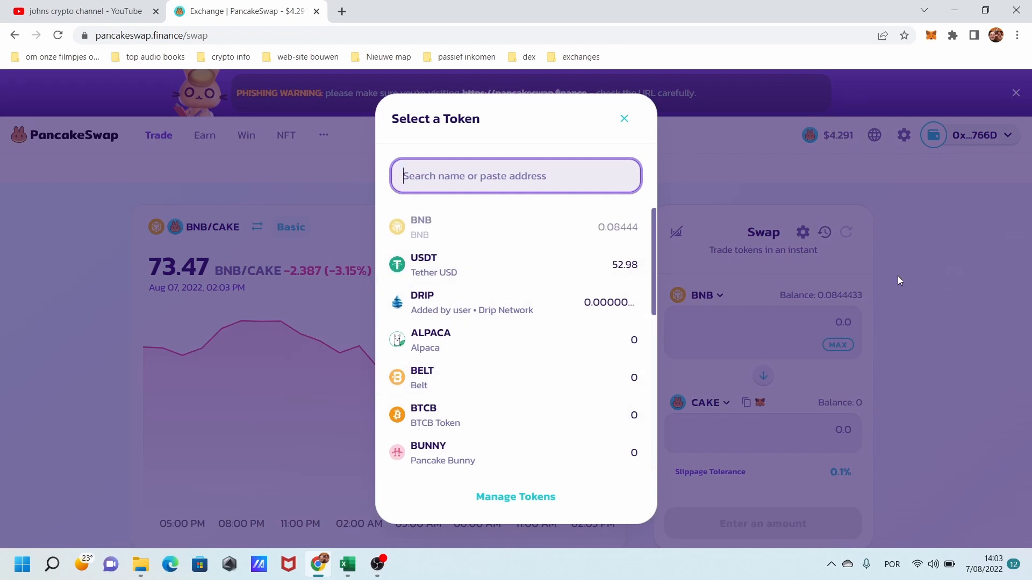
click(624, 118)
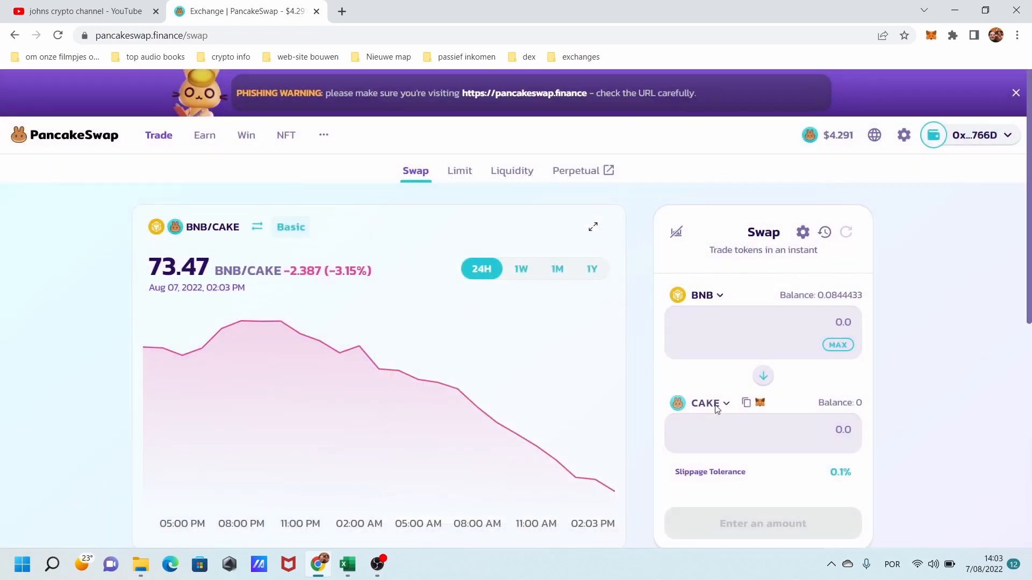
click(705, 403)
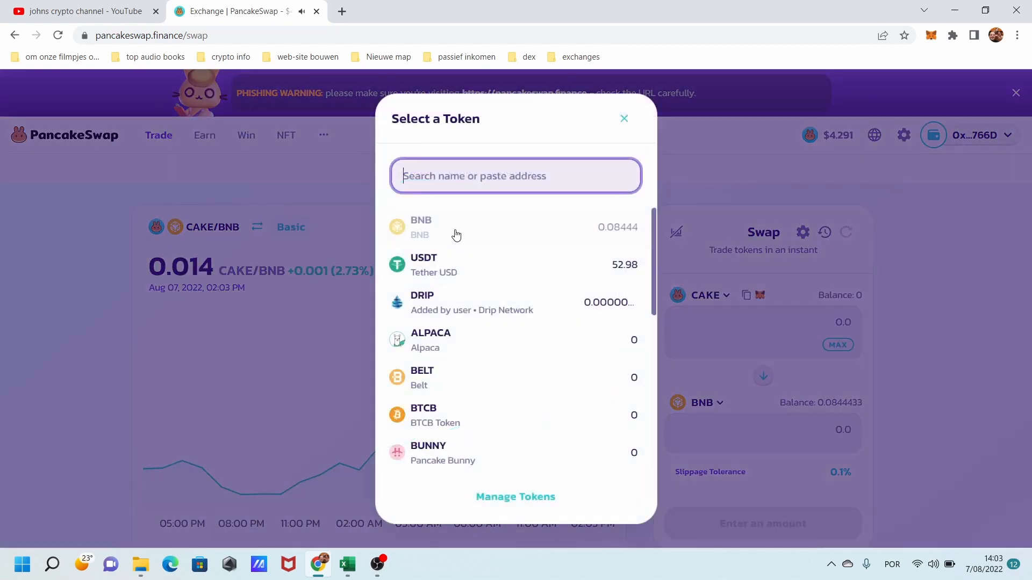
click(433, 265)
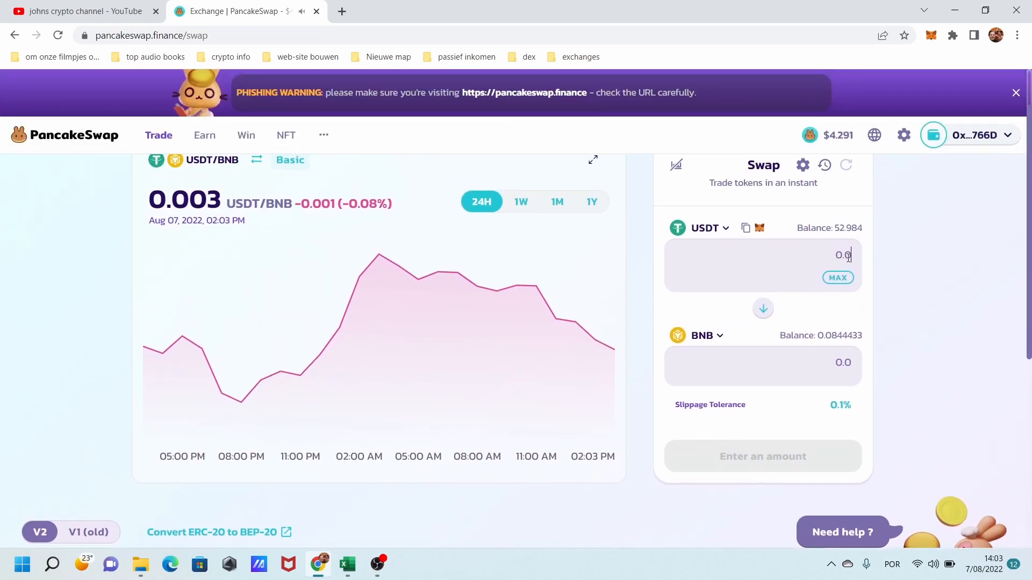
- Enter 20 USDT and review the ~0.0631 BNB quote at about 316.9 USDT per BNB
text(20)
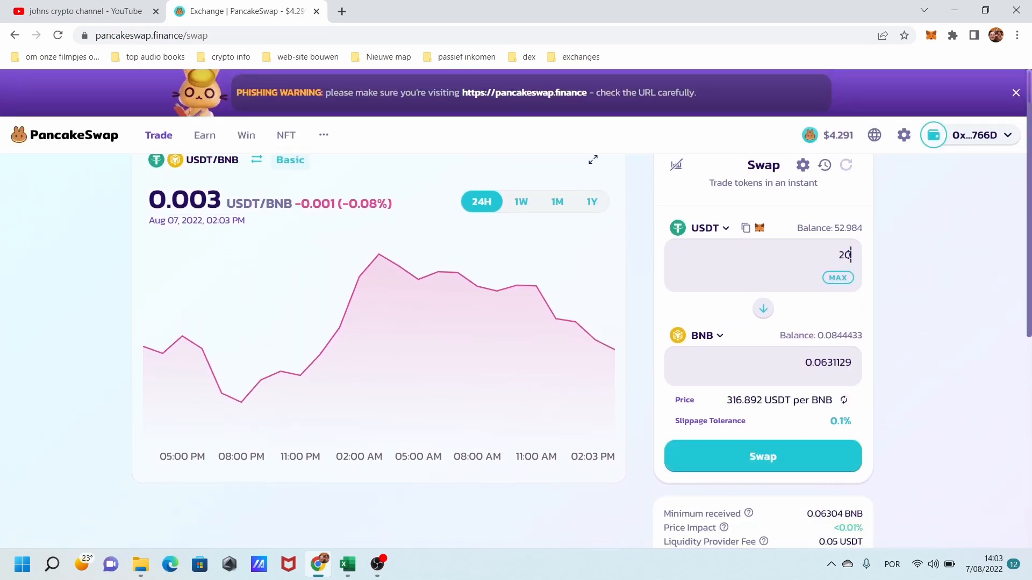
mouse_move(783, 342)
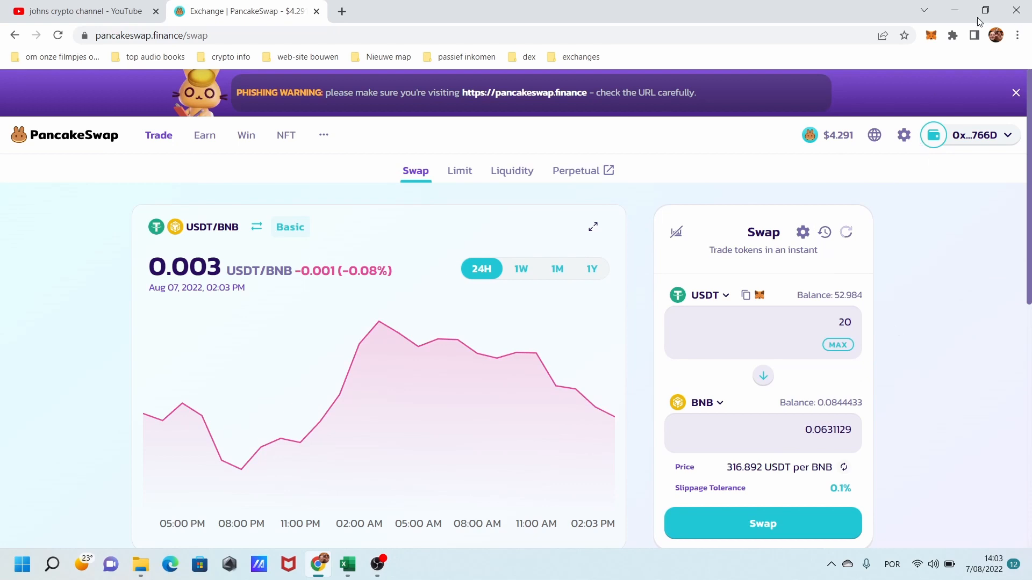
mouse_move(970, 484)
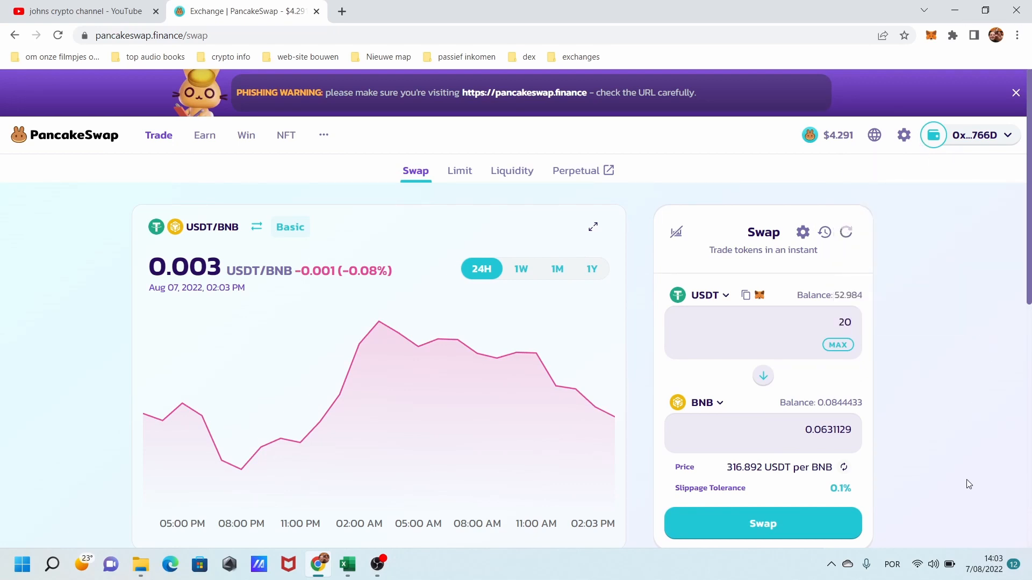
scroll(down, 3)
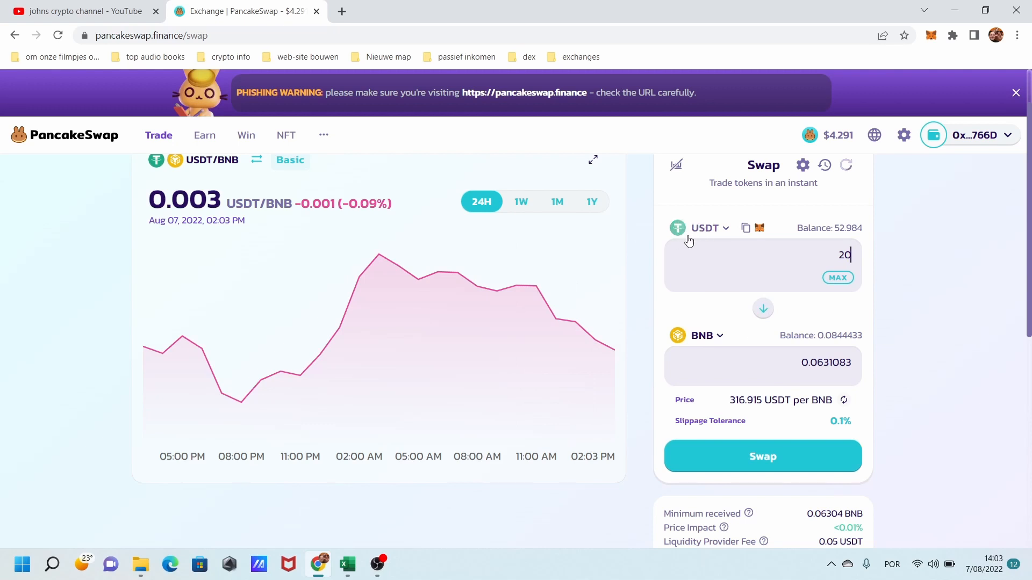
mouse_move(739, 473)
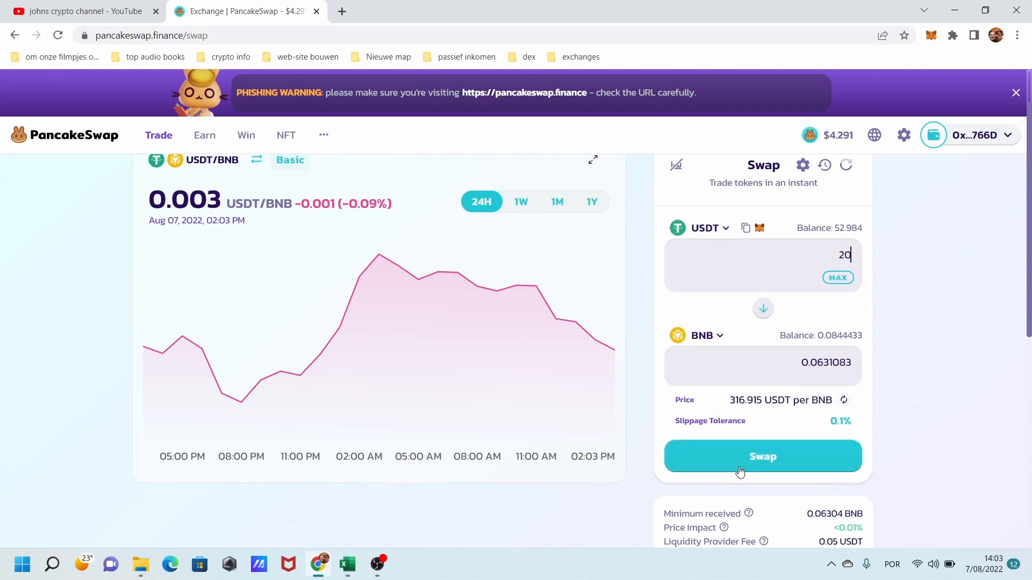
mouse_move(772, 435)
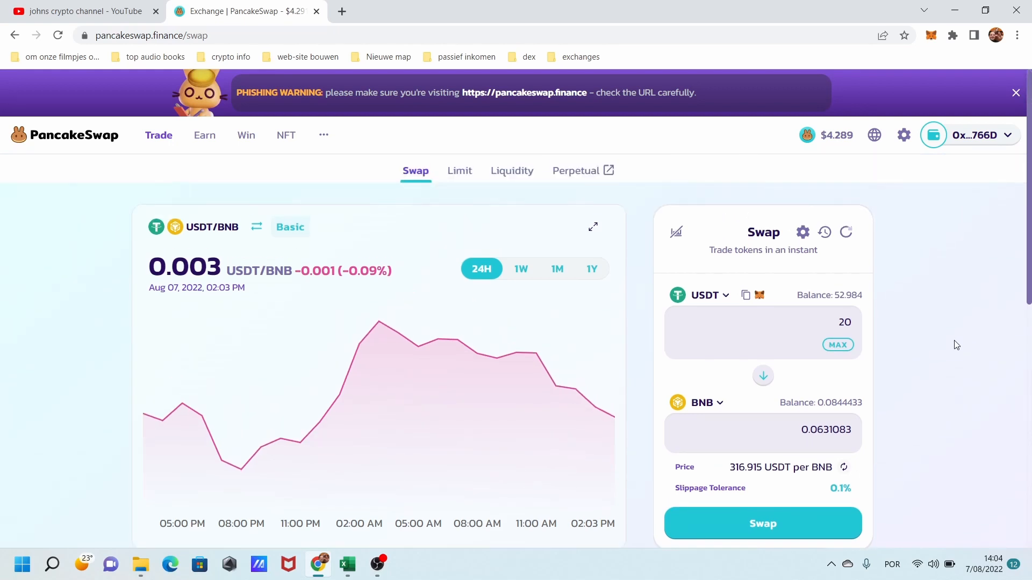
mouse_move(802, 233)
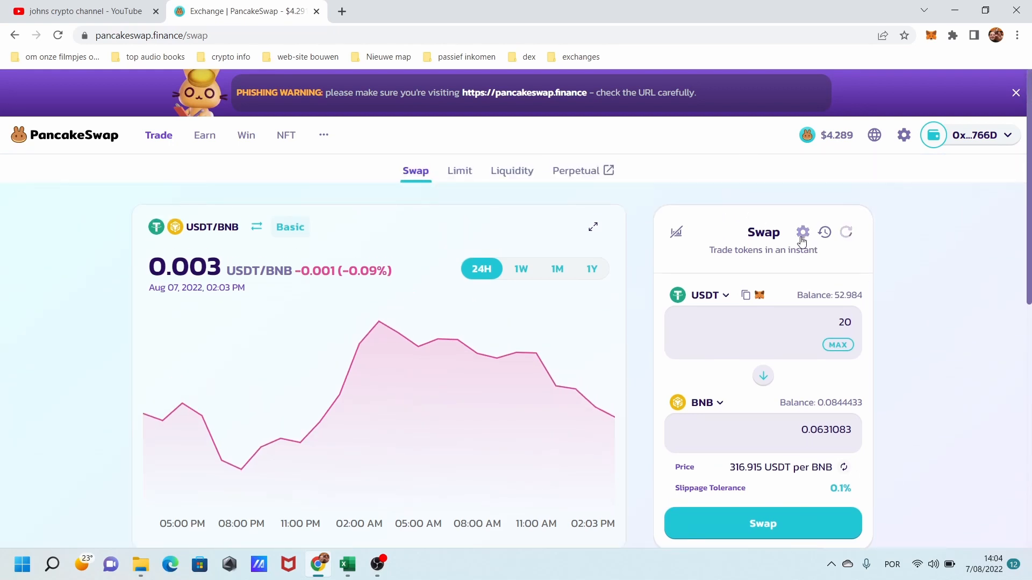
mouse_move(803, 228)
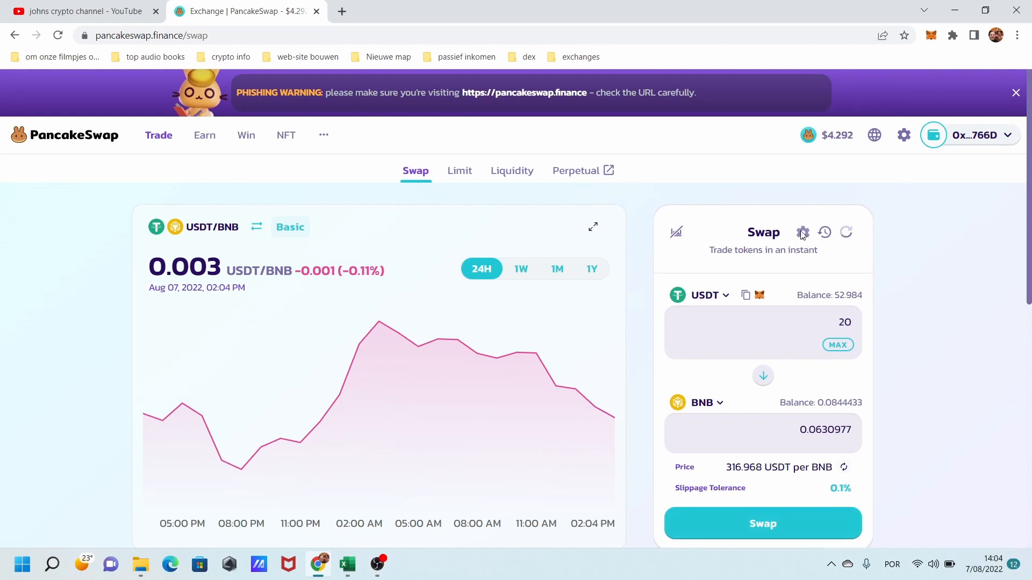
click(803, 233)
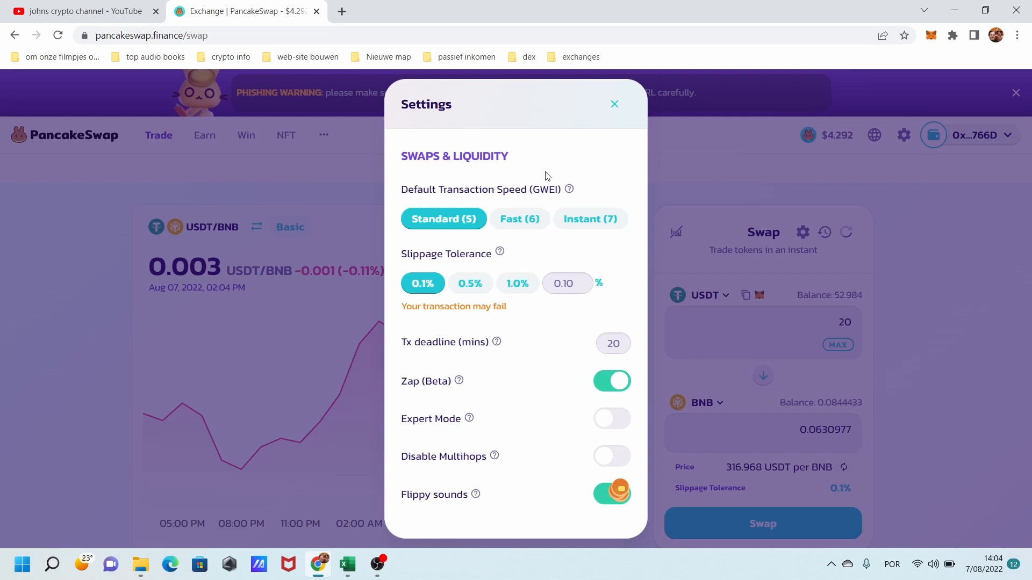
mouse_move(388, 215)
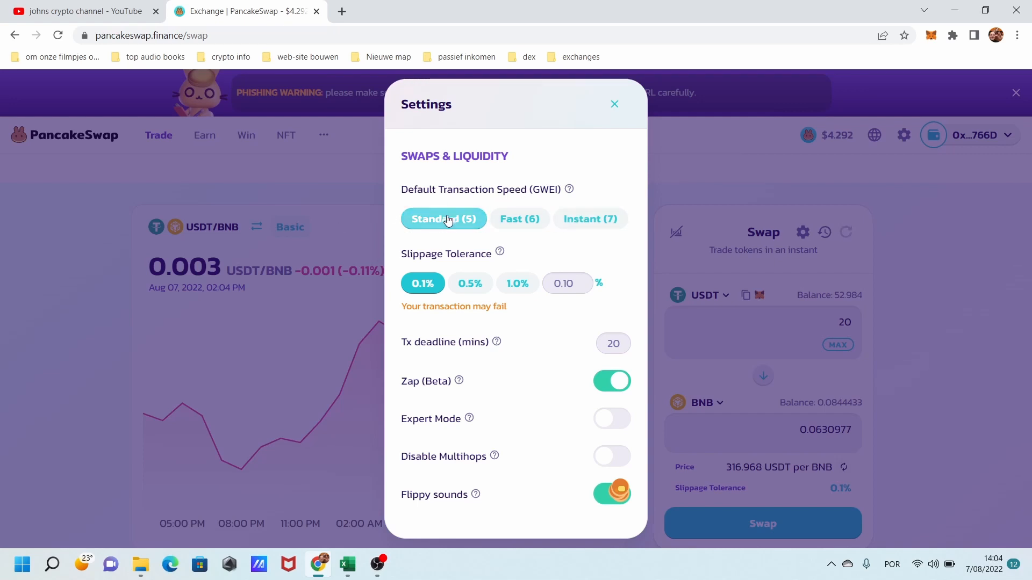
click(590, 219)
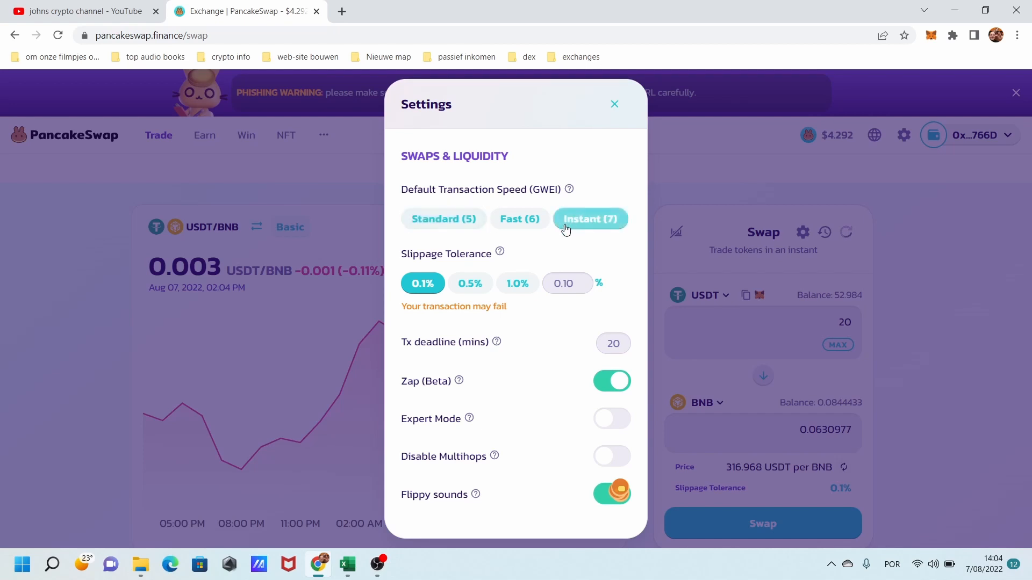
click(444, 218)
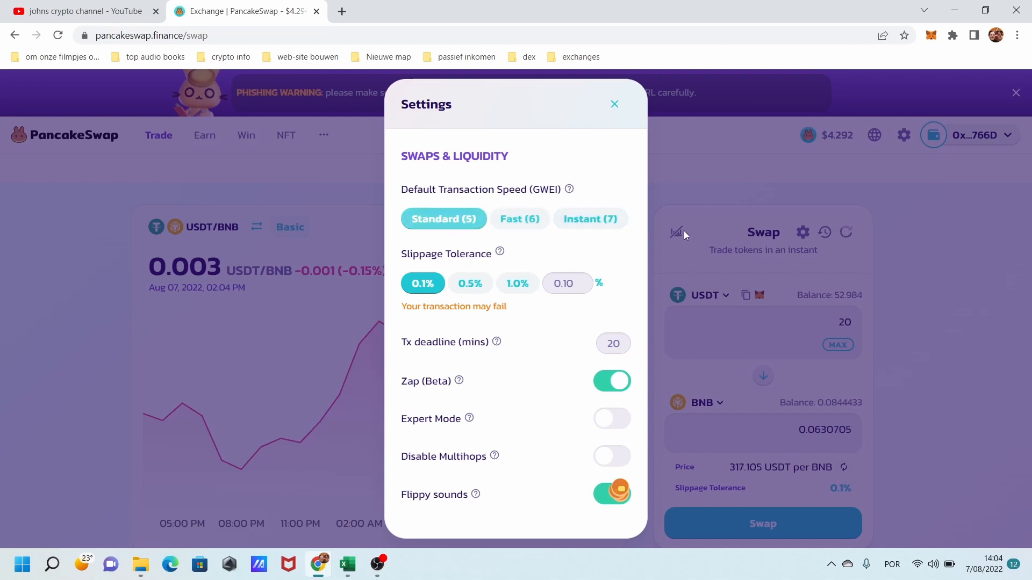
mouse_move(508, 266)
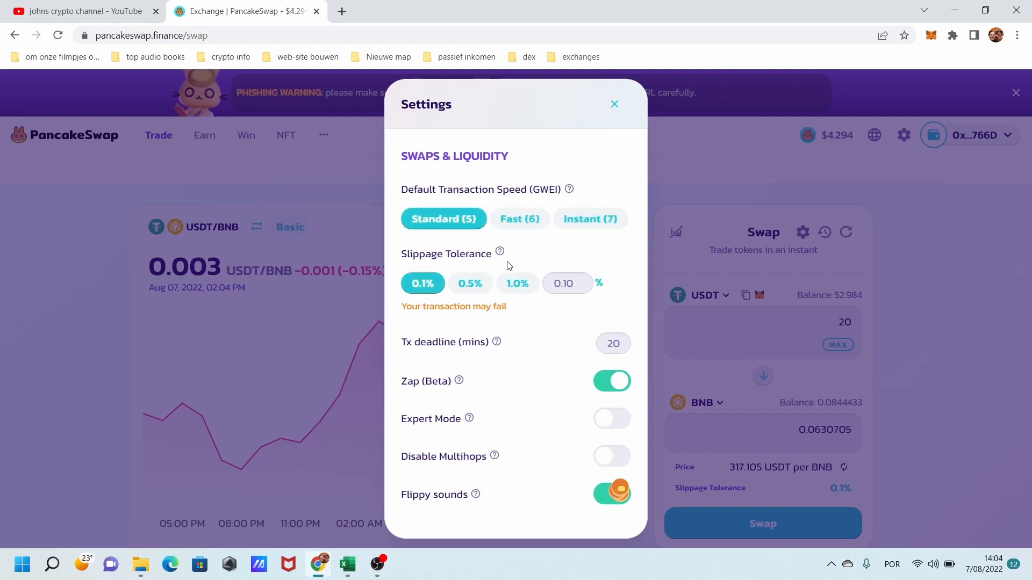
mouse_move(626, 233)
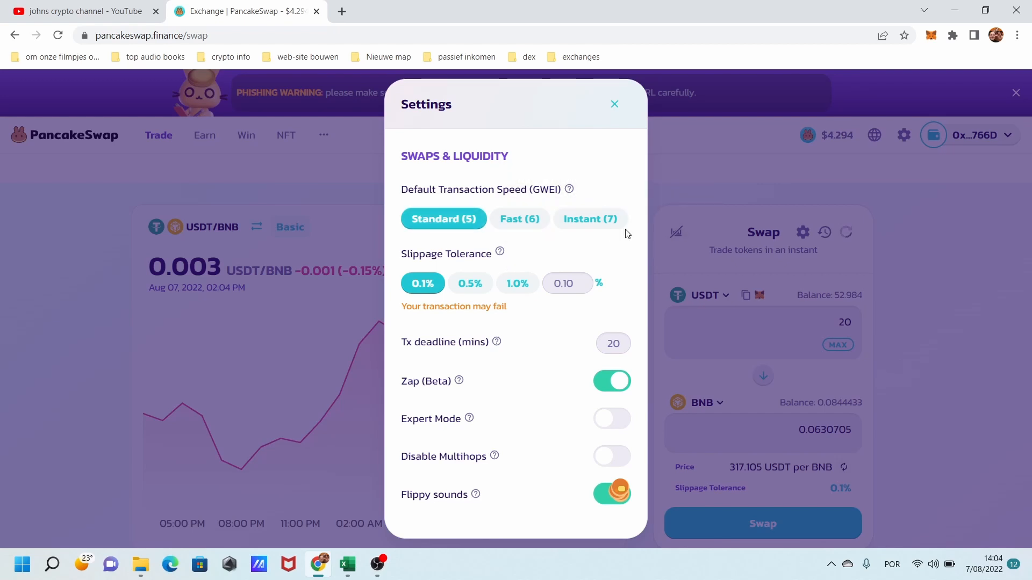
click(590, 218)
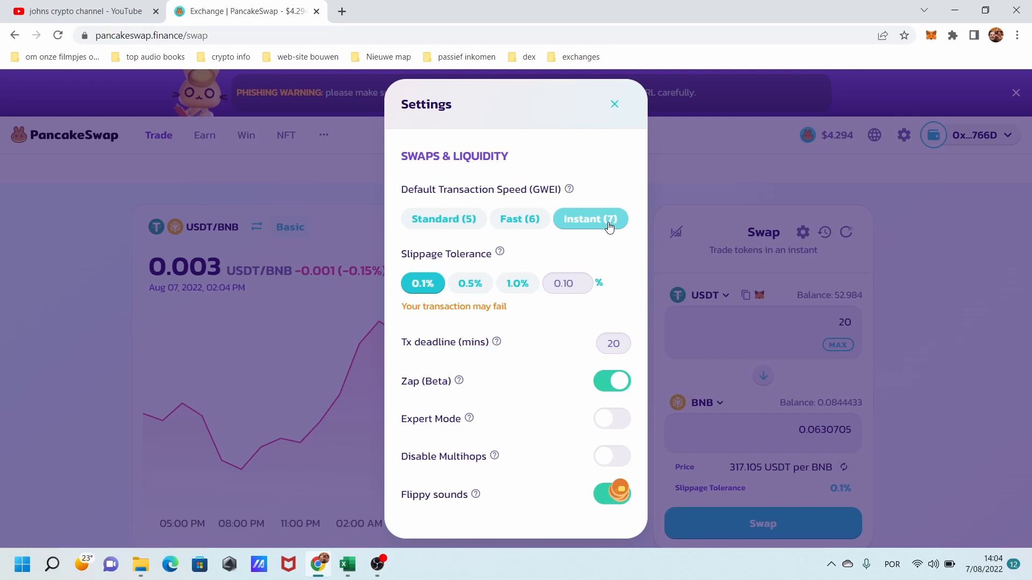
click(443, 218)
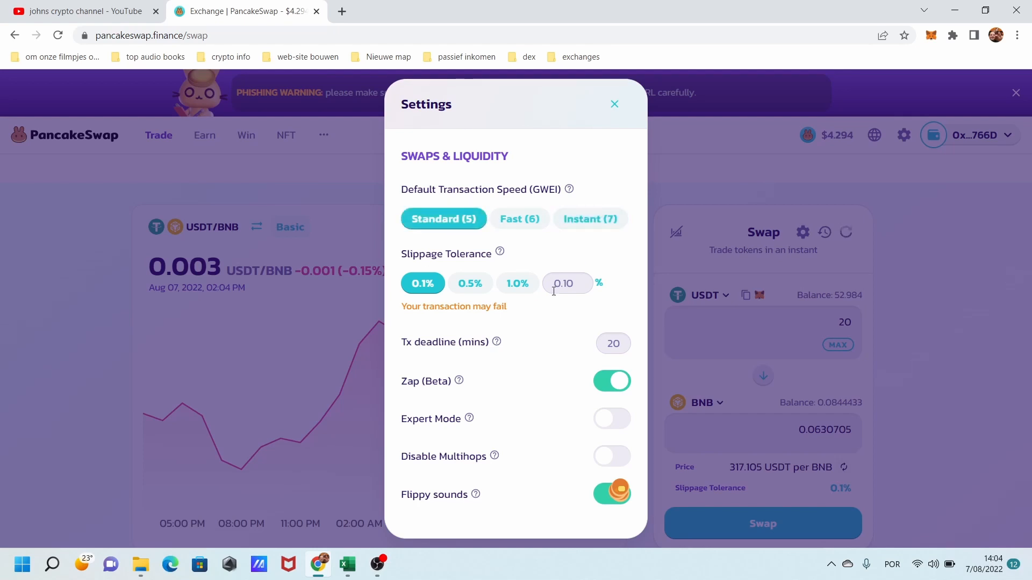
mouse_move(577, 222)
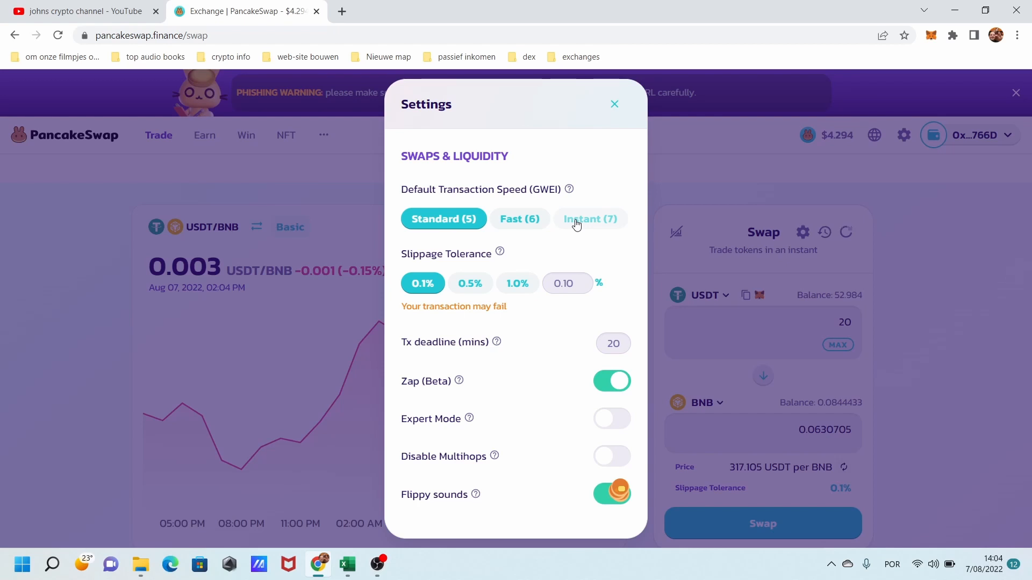
mouse_move(496, 271)
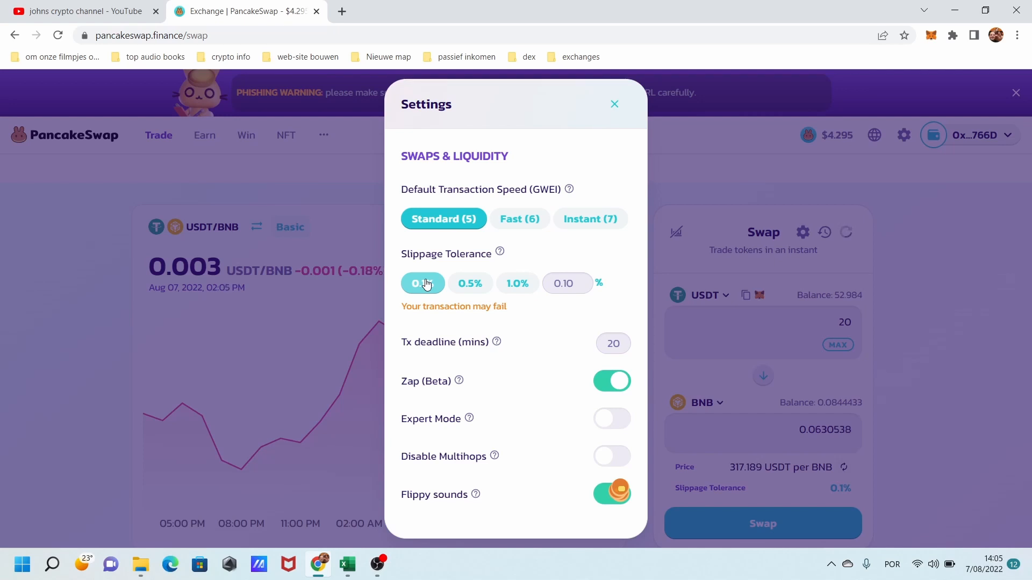
click(422, 283)
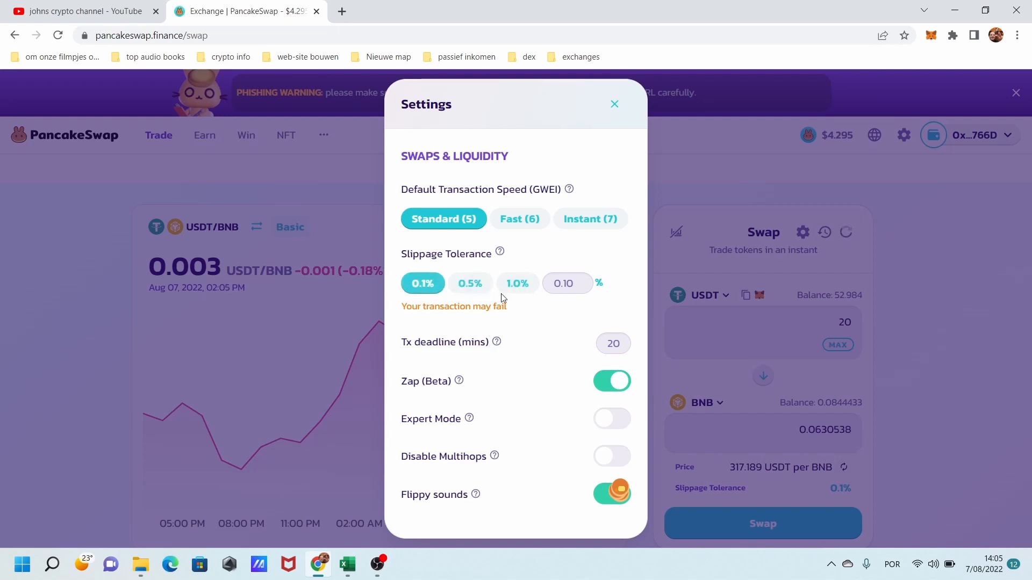
mouse_move(980, 323)
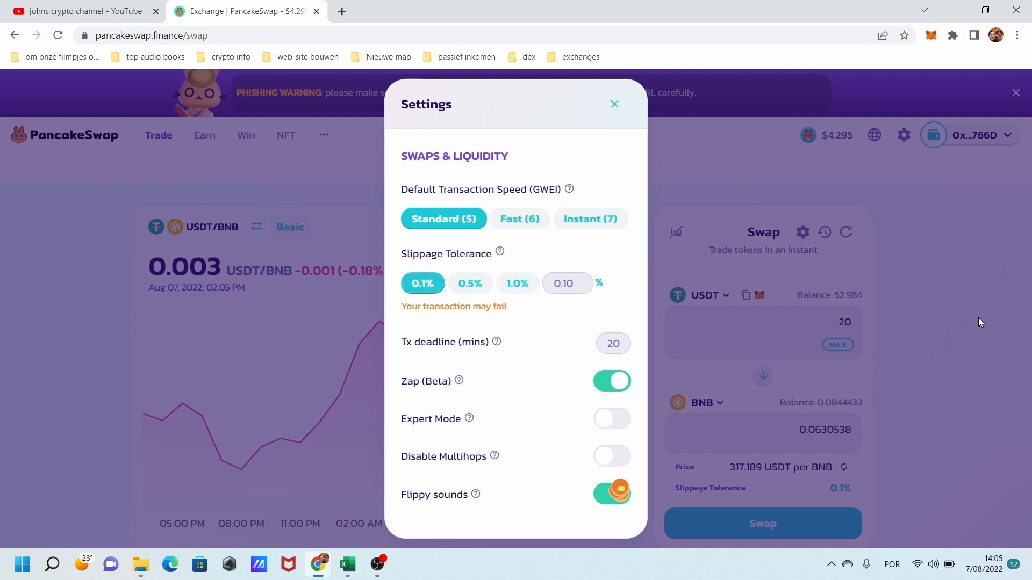
click(614, 103)
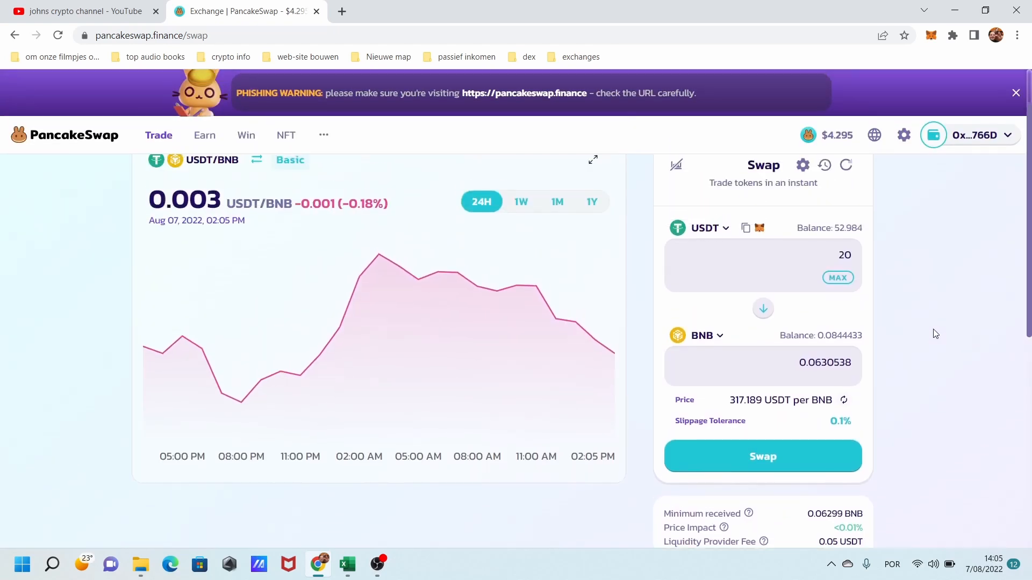
mouse_move(956, 260)
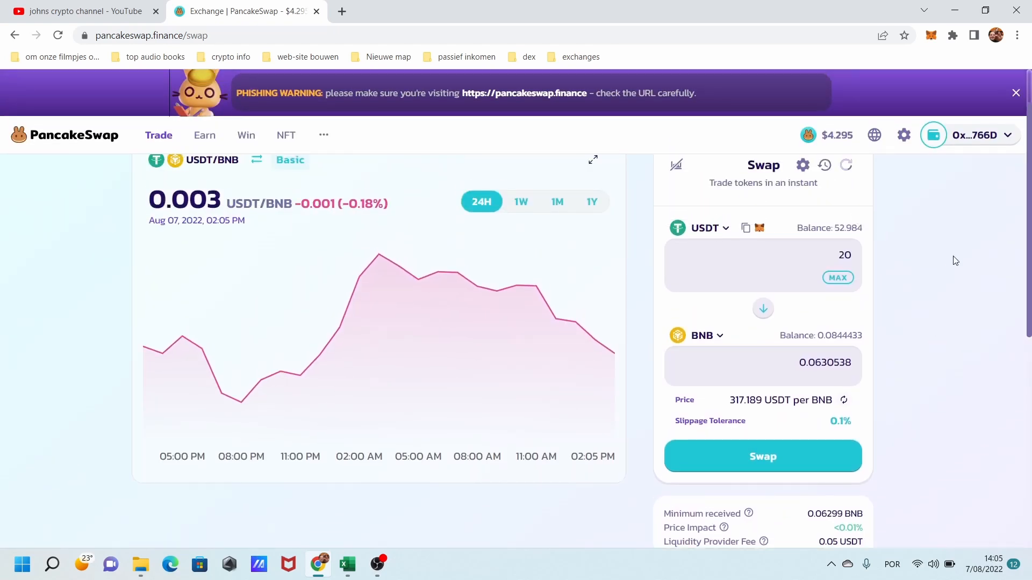
mouse_move(672, 388)
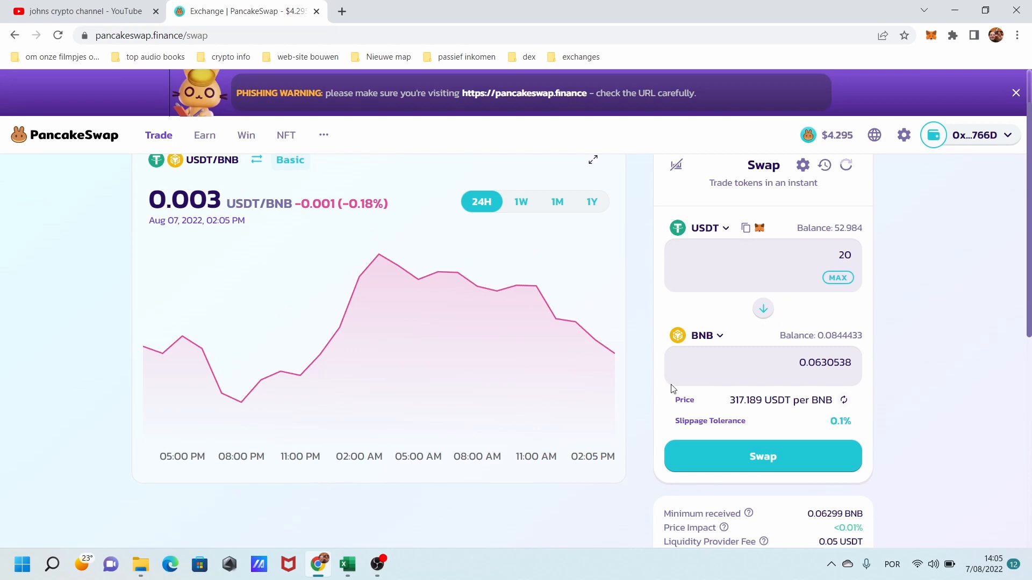
scroll(up, 3)
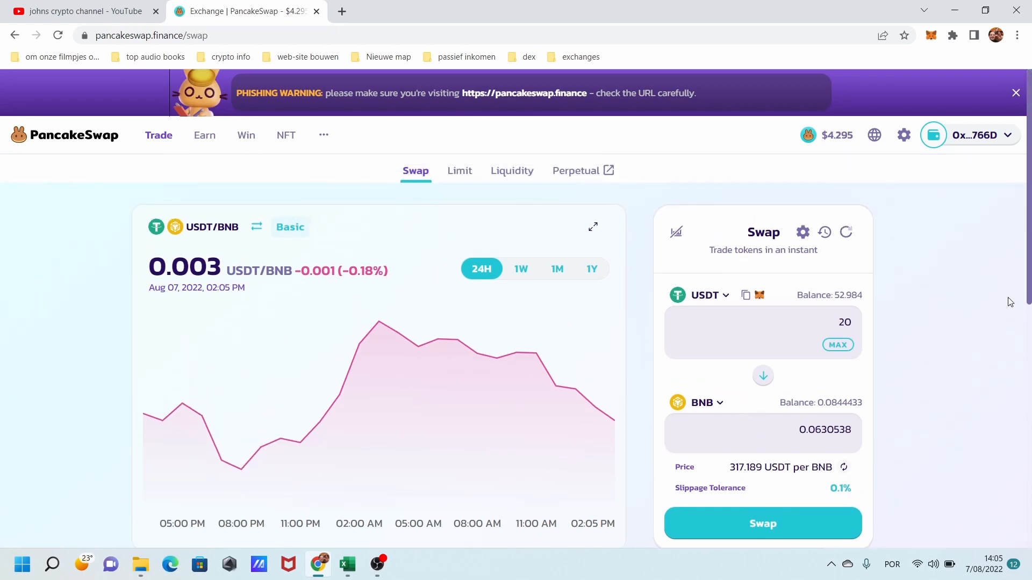
- Swap 20 USDT for BNB, accepting the price update and confirming with Bevestigen in MetaMask
click(763, 523)
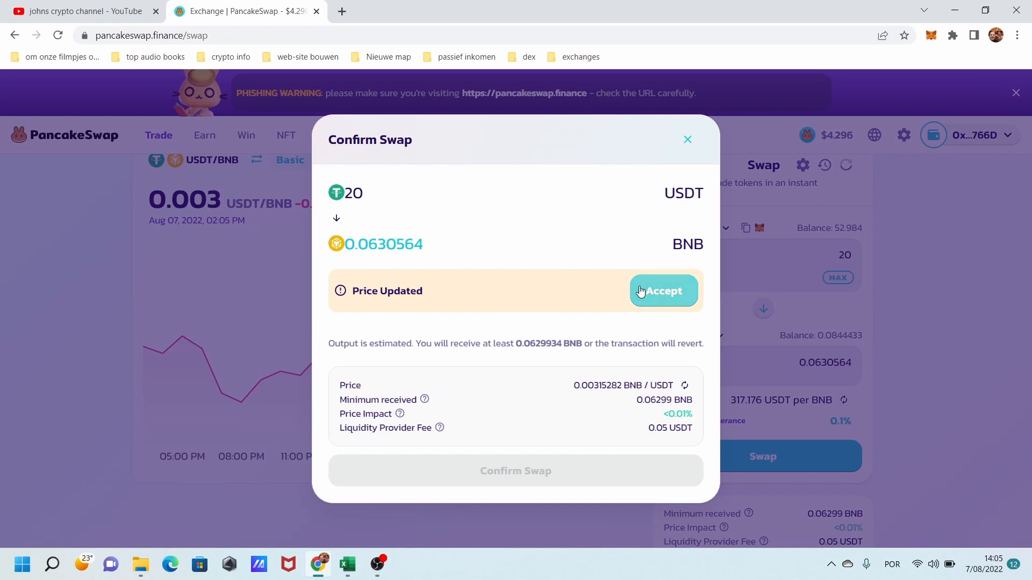
click(663, 292)
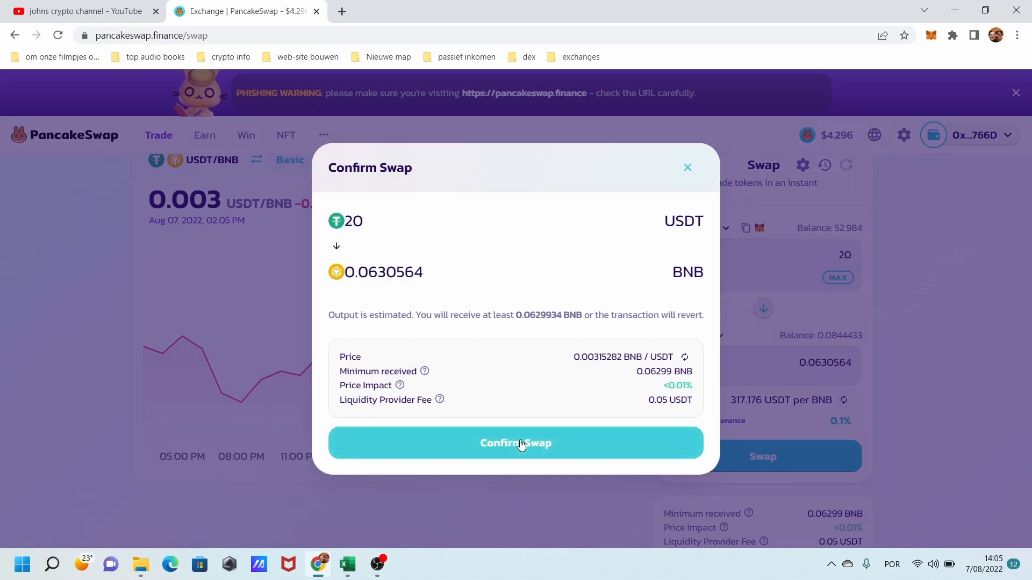
click(516, 443)
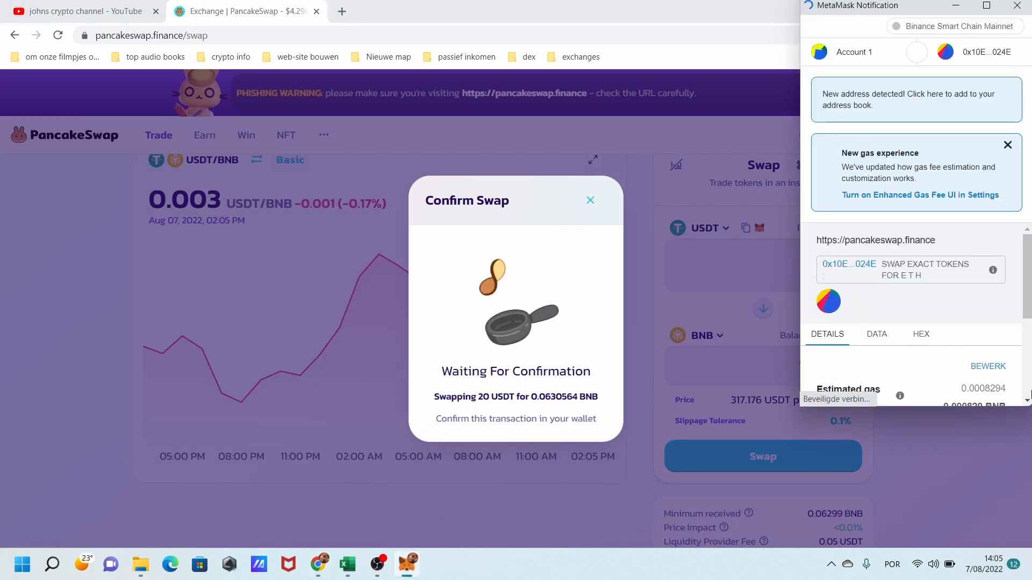
scroll(down, 3)
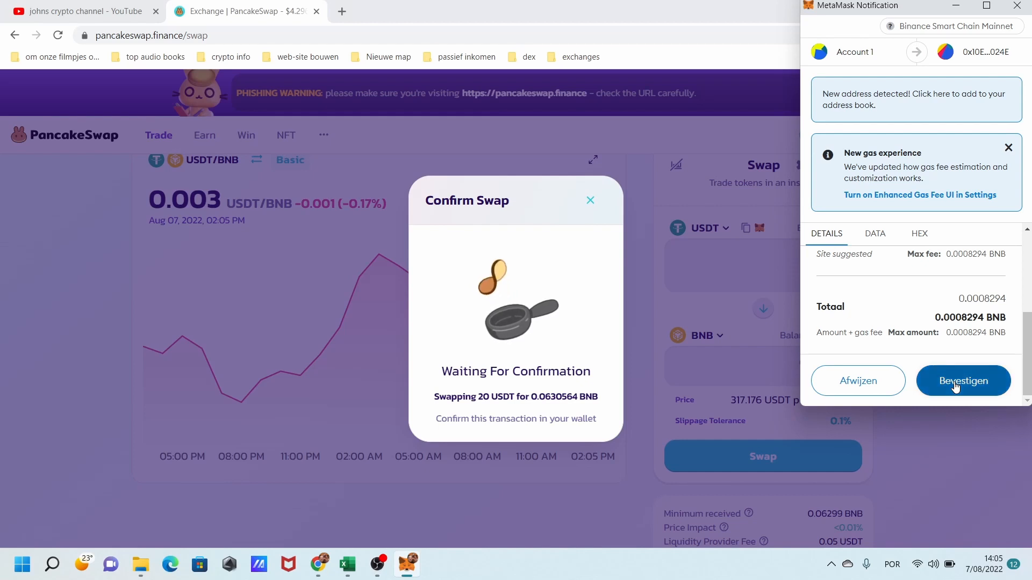
click(963, 380)
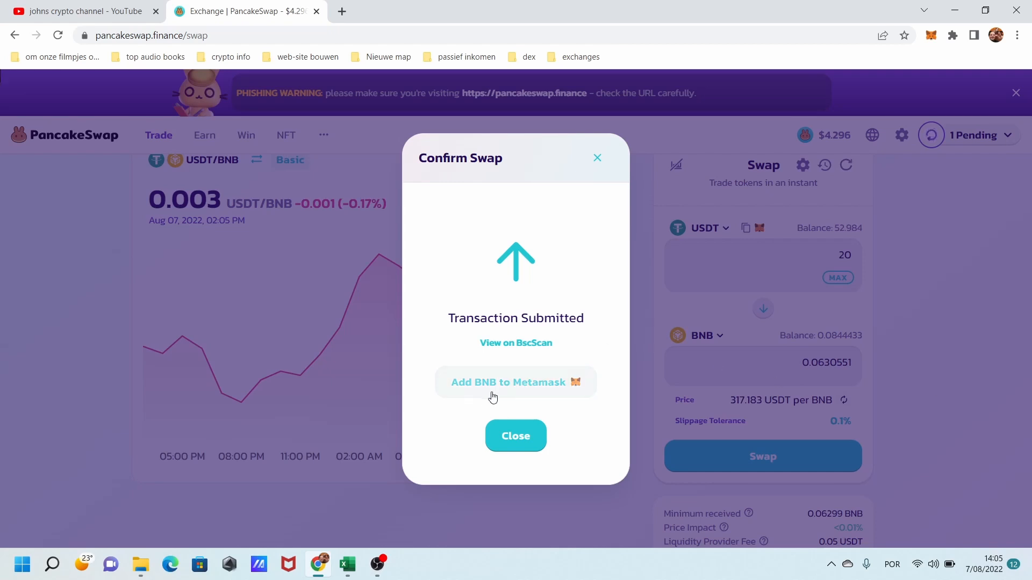
mouse_move(487, 397)
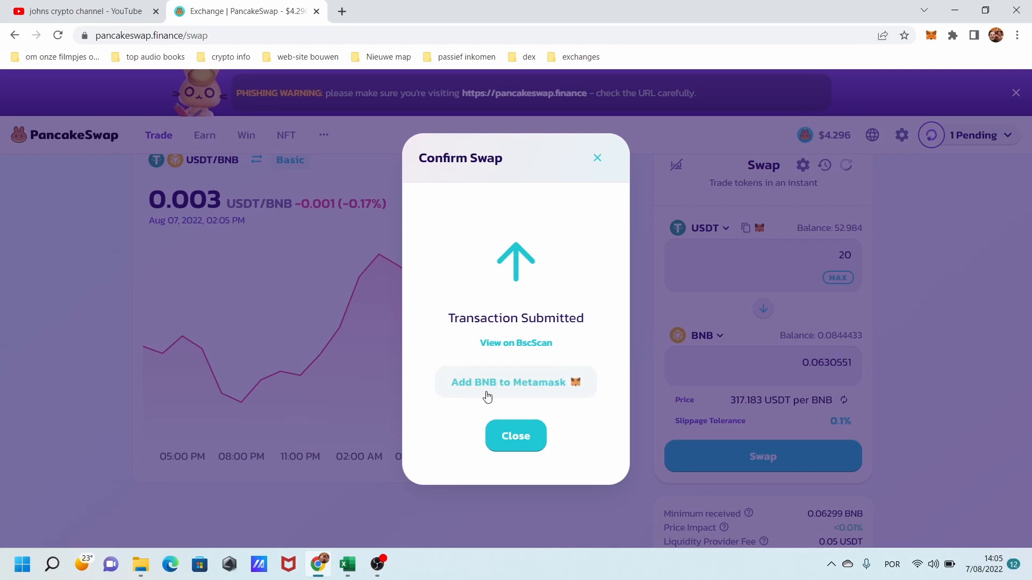
- Add the WBNB token to MetaMask with 'Voeg token toe'
click(516, 383)
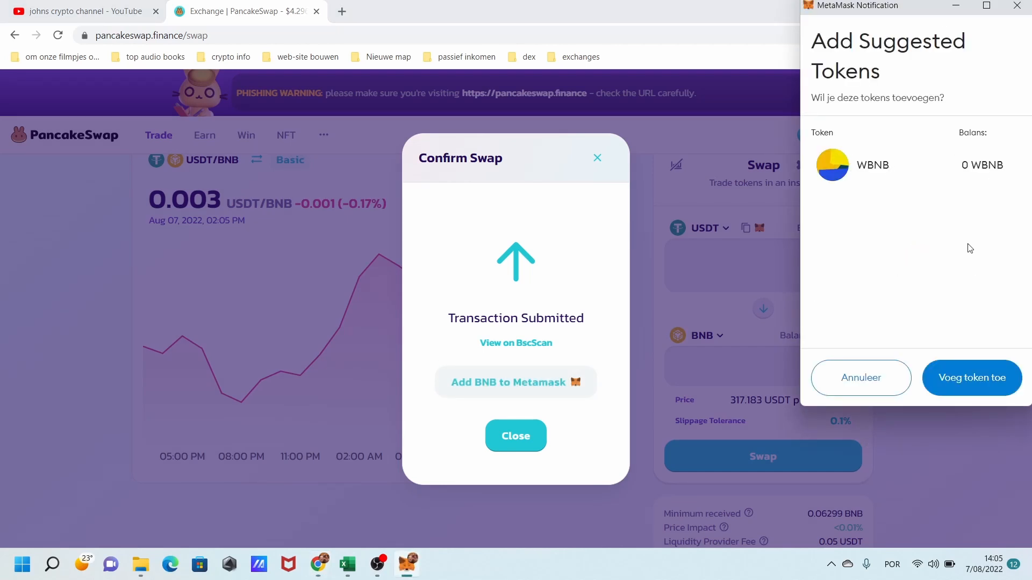
click(972, 377)
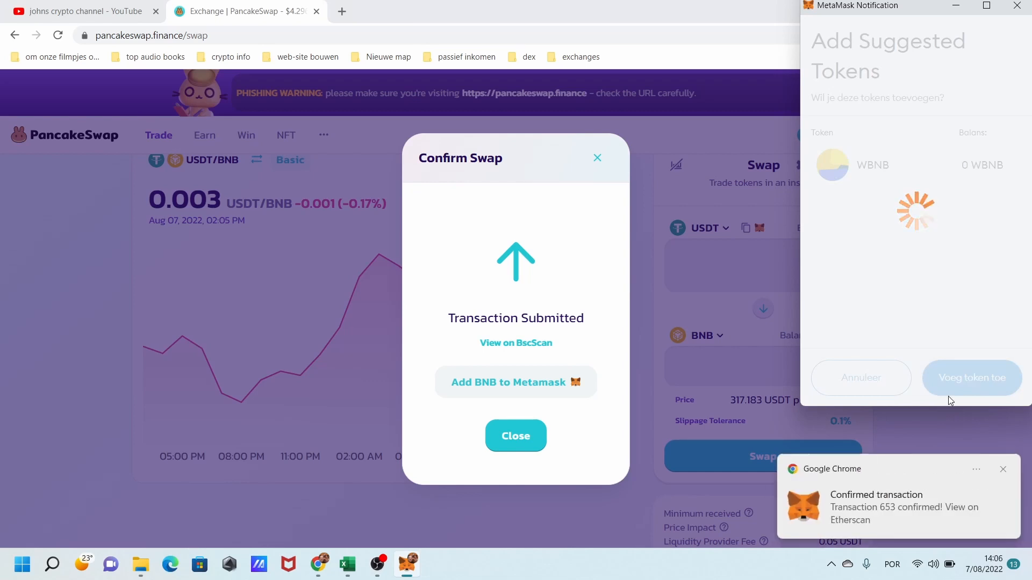
mouse_move(991, 513)
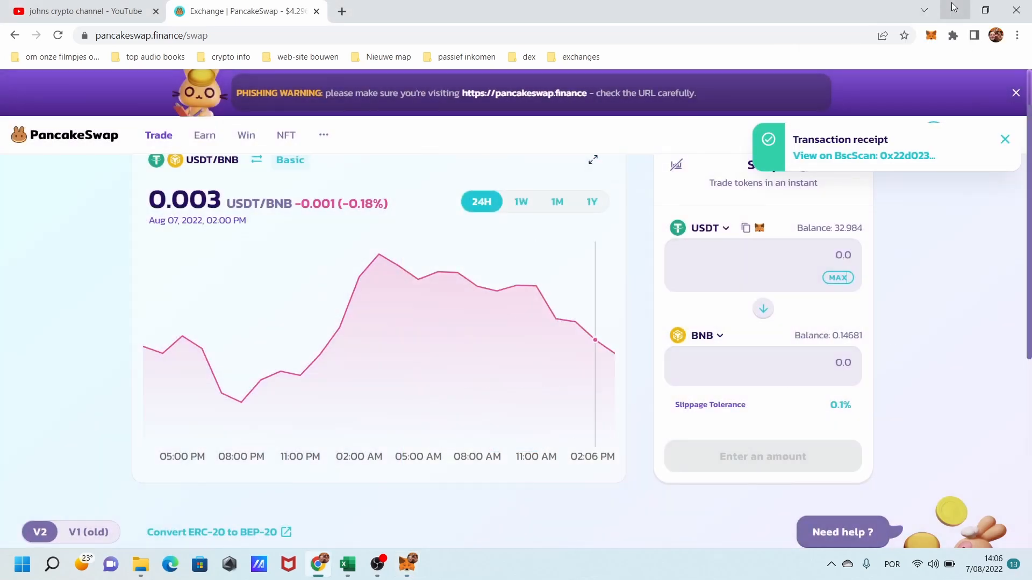
- Dismiss the transaction receipt, then show the Trade and Earn menus
click(1004, 139)
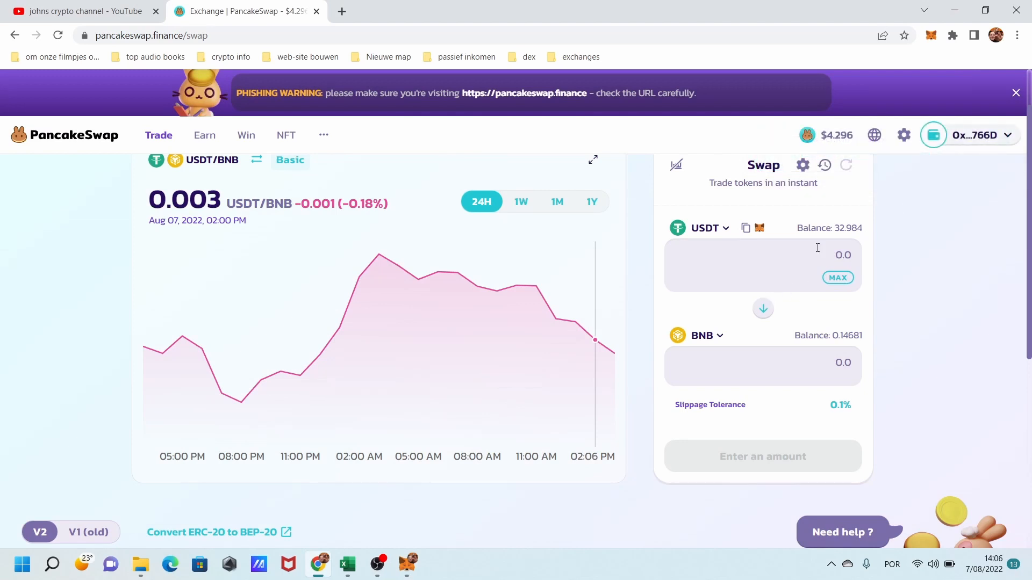
mouse_move(856, 233)
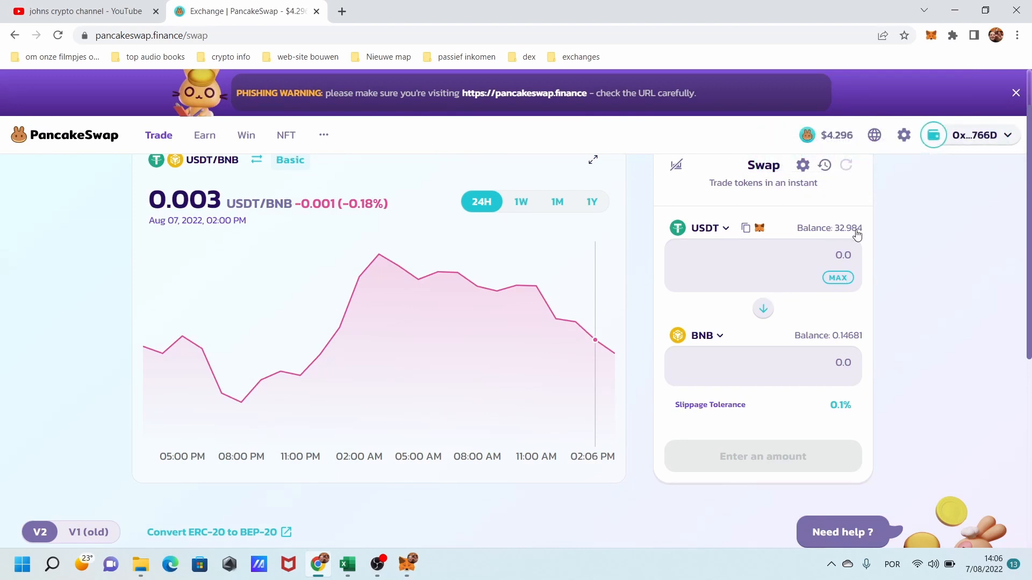
mouse_move(844, 342)
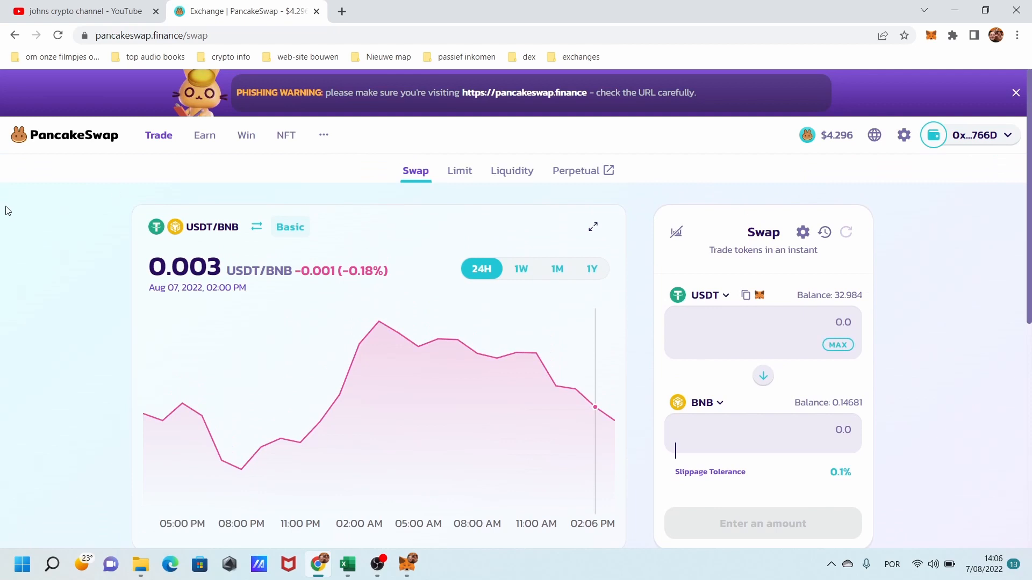
mouse_move(127, 110)
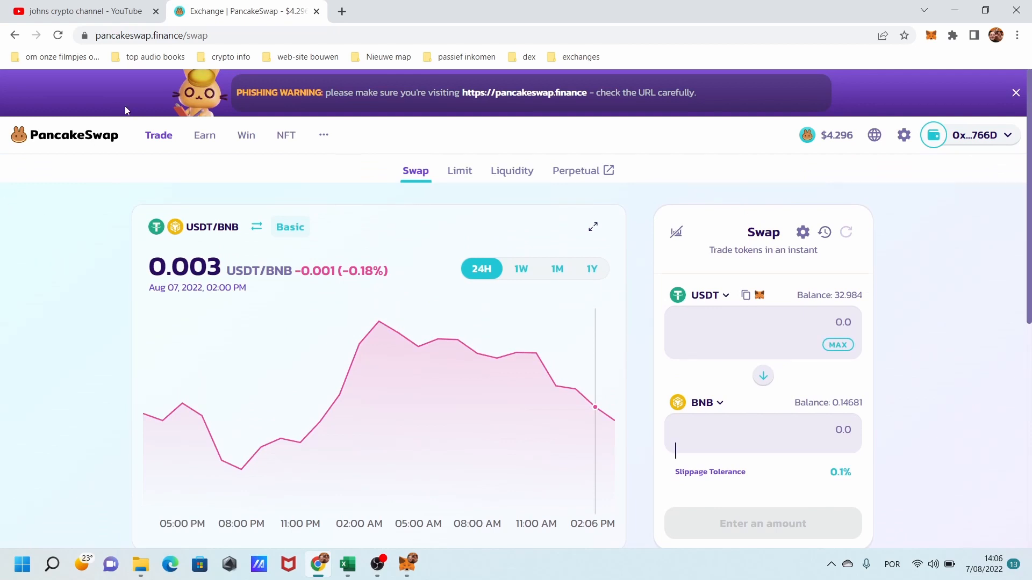
click(158, 135)
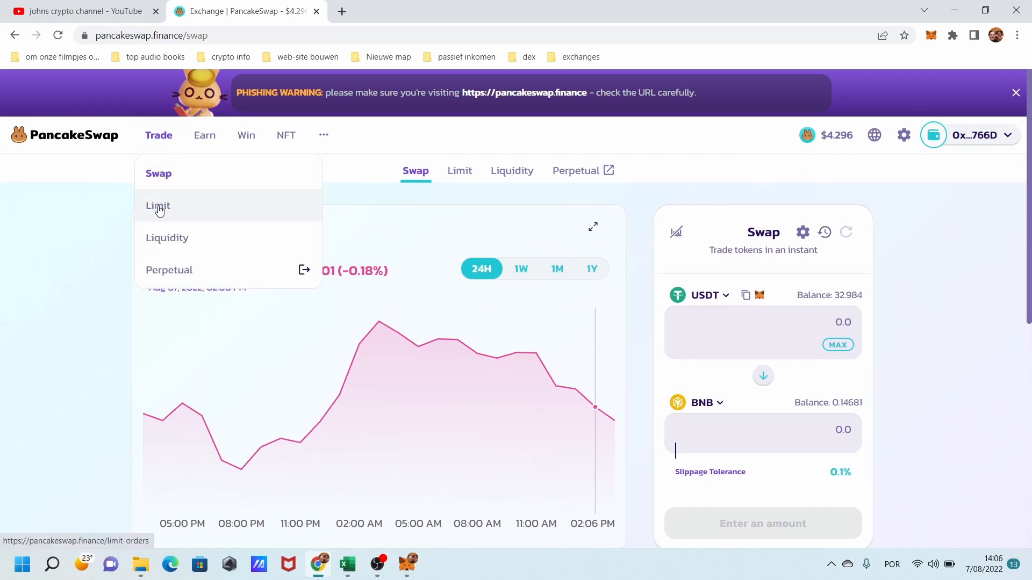
mouse_move(197, 239)
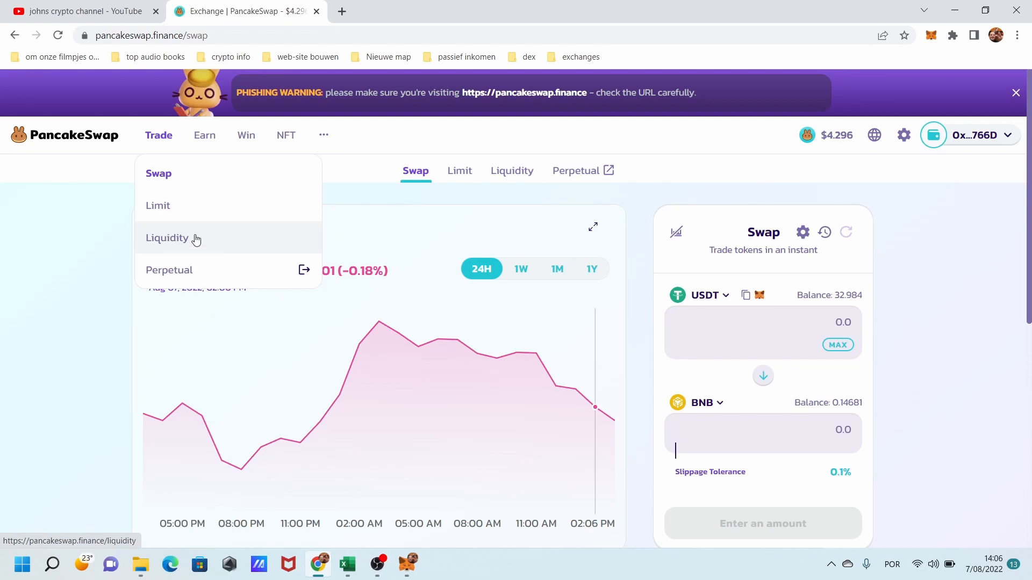
mouse_move(210, 224)
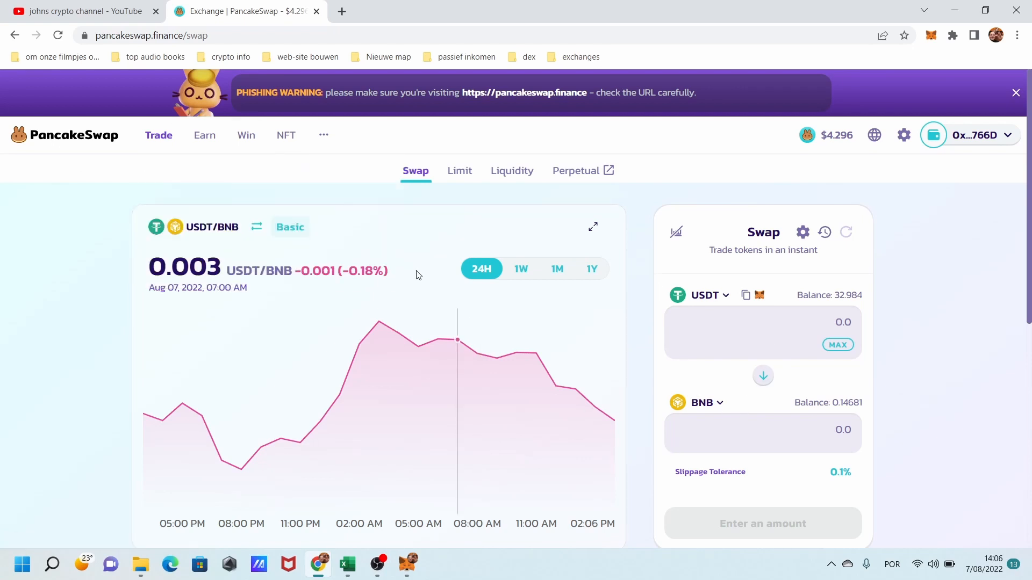
click(205, 135)
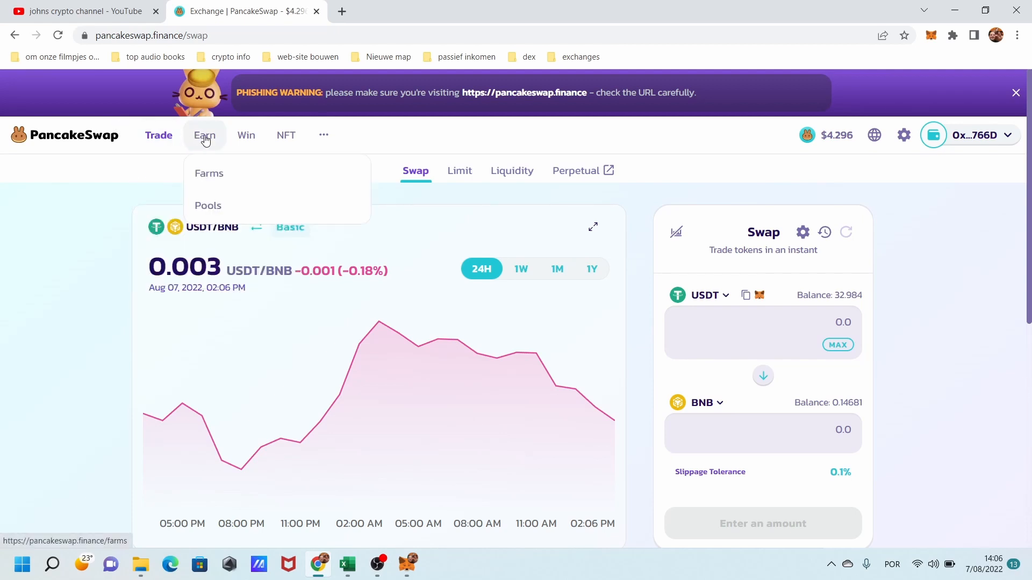
mouse_move(218, 179)
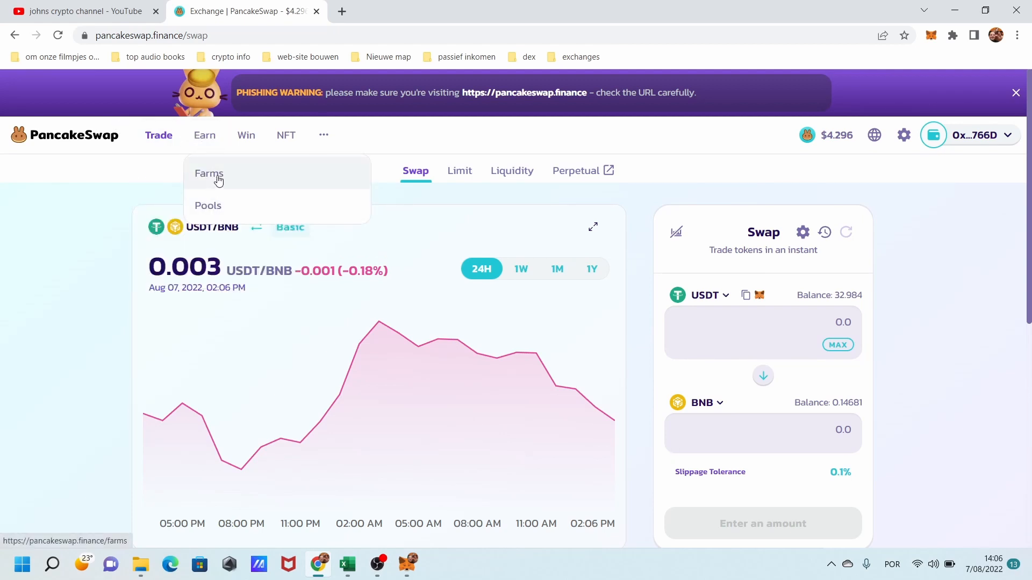
- Open Earn > Farms and the CAKE-BNB ROI calculator, showing $209.50 yearly on $1000
click(209, 173)
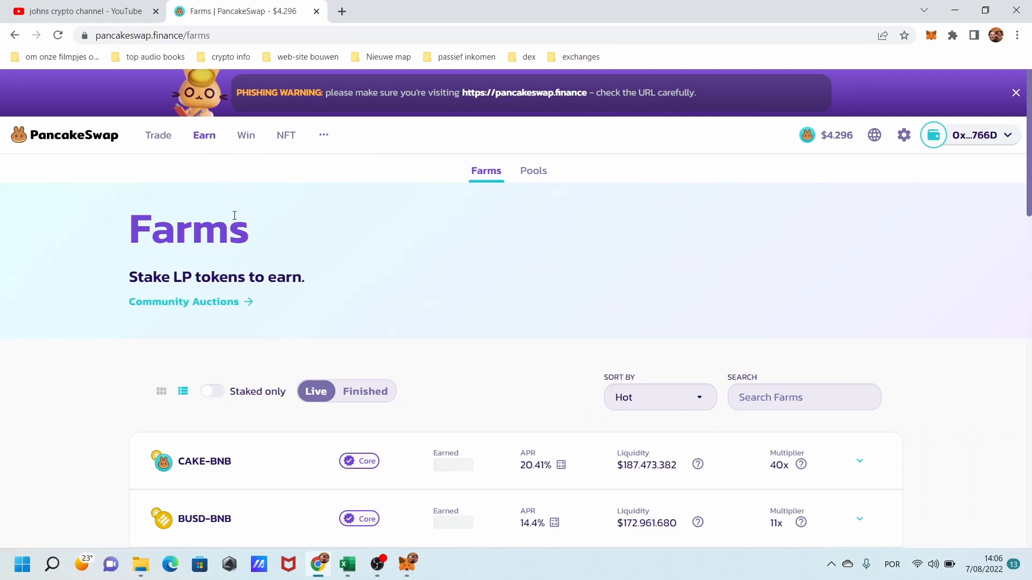
mouse_move(203, 135)
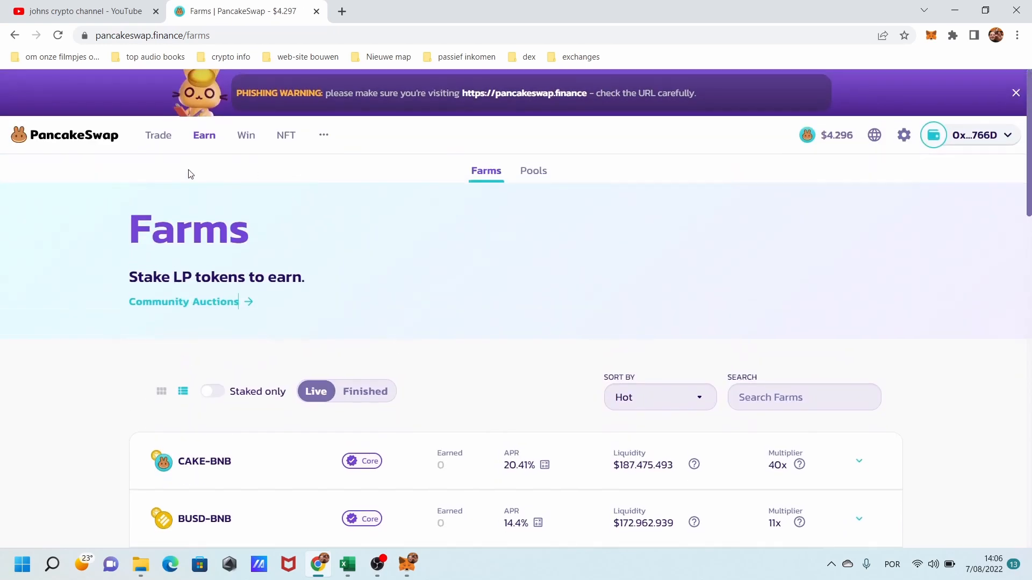
scroll(down, 3)
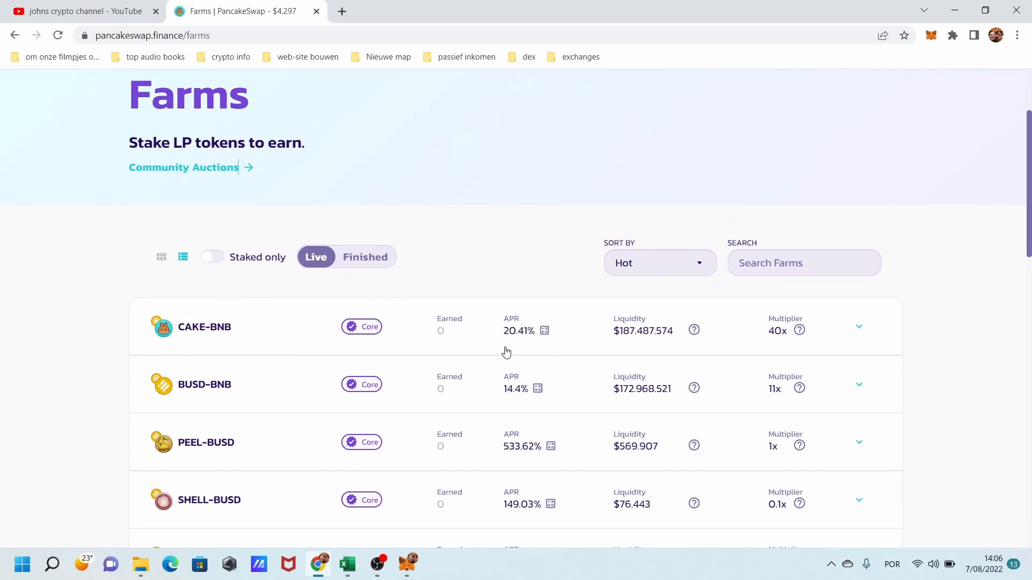
scroll(down, 3)
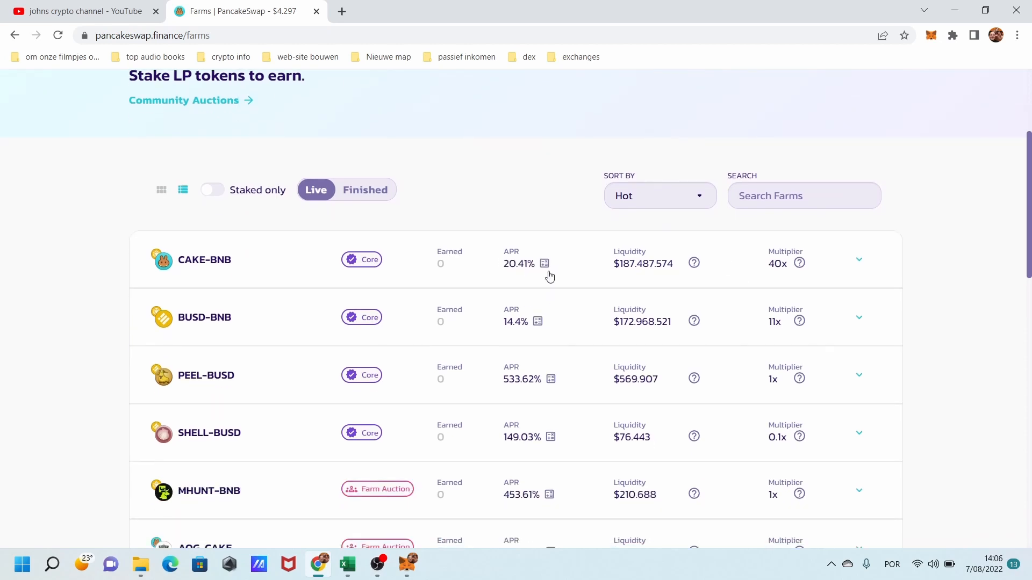
click(544, 263)
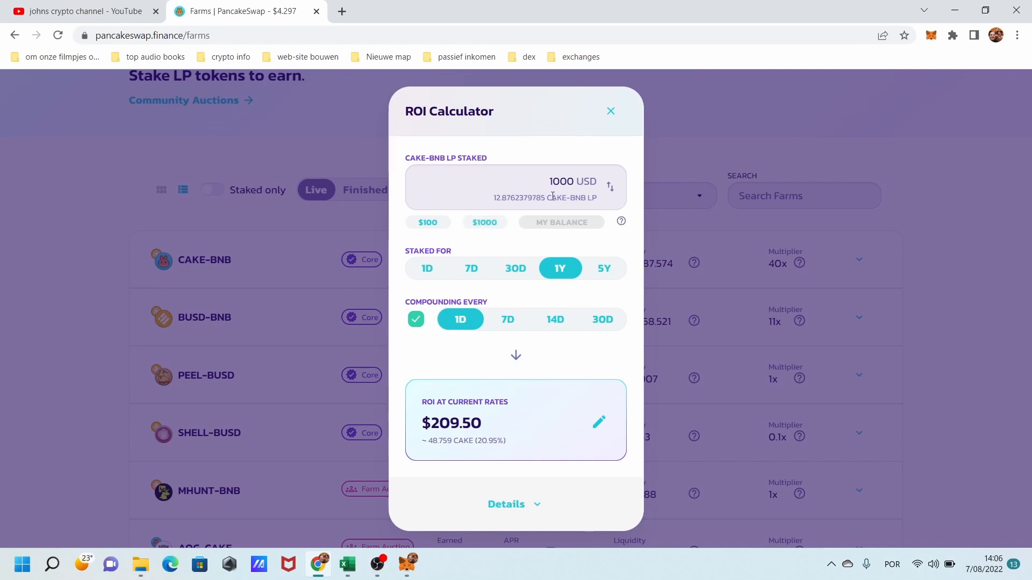
mouse_move(479, 317)
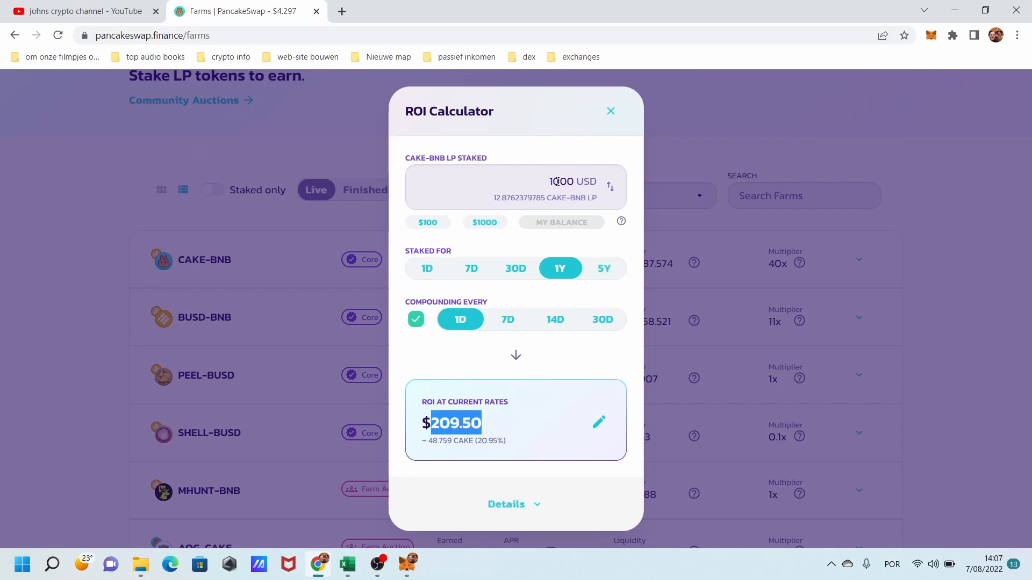
mouse_move(613, 113)
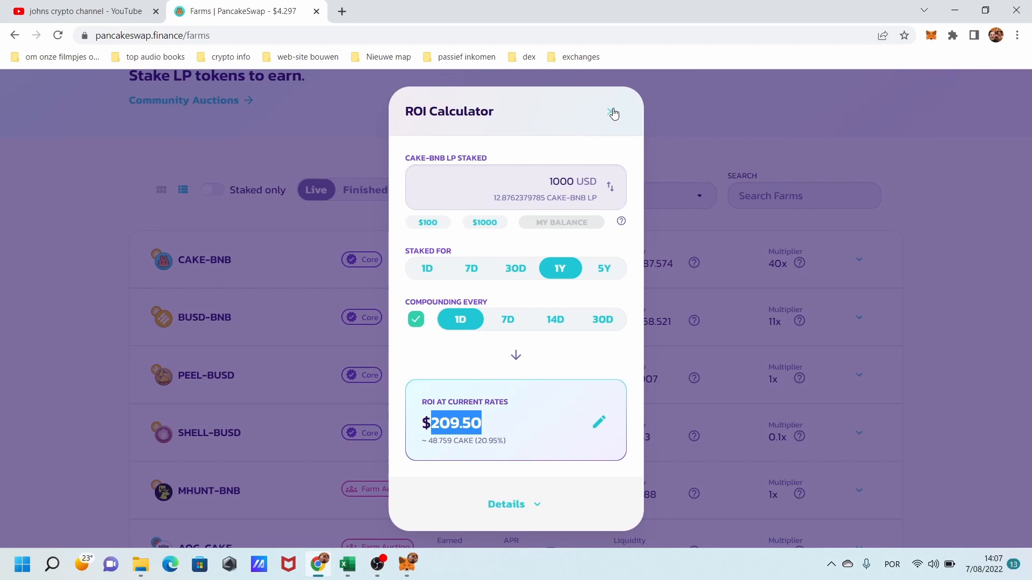
- Reopen the CAKE-BNB ROI calculator, stake $1000 and make the $209.50 ROI editable
click(613, 113)
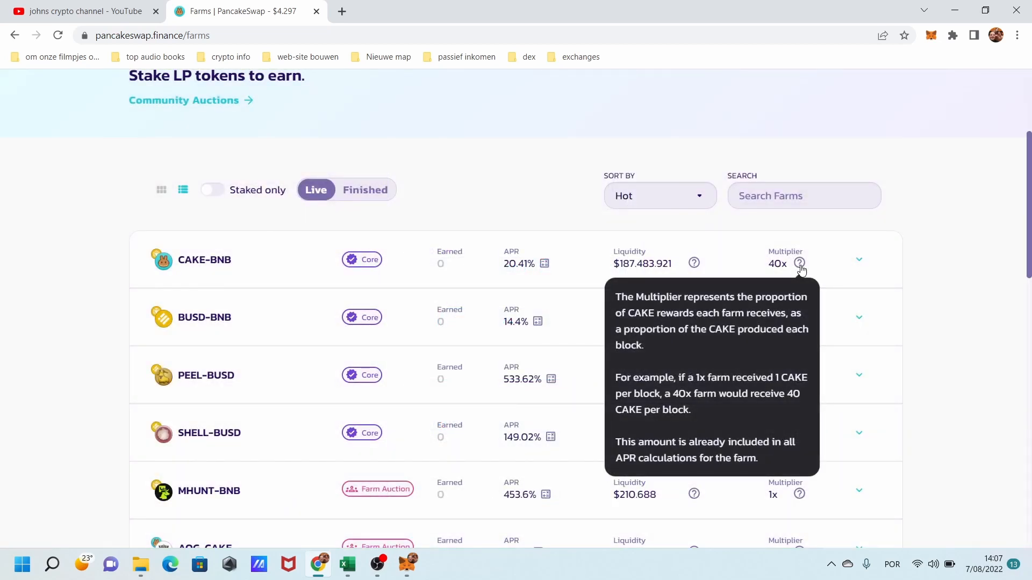
mouse_move(576, 268)
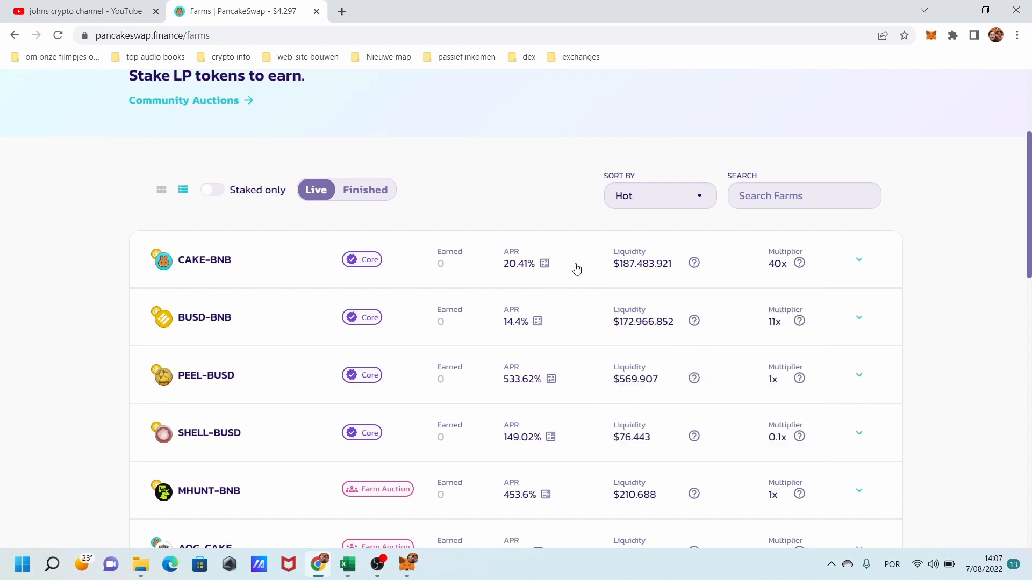
click(544, 264)
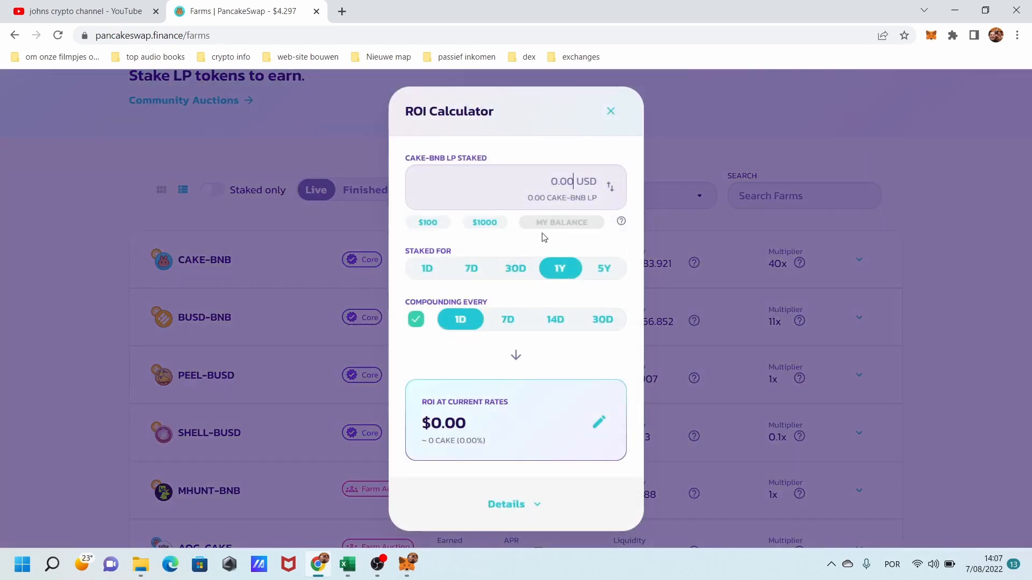
click(485, 222)
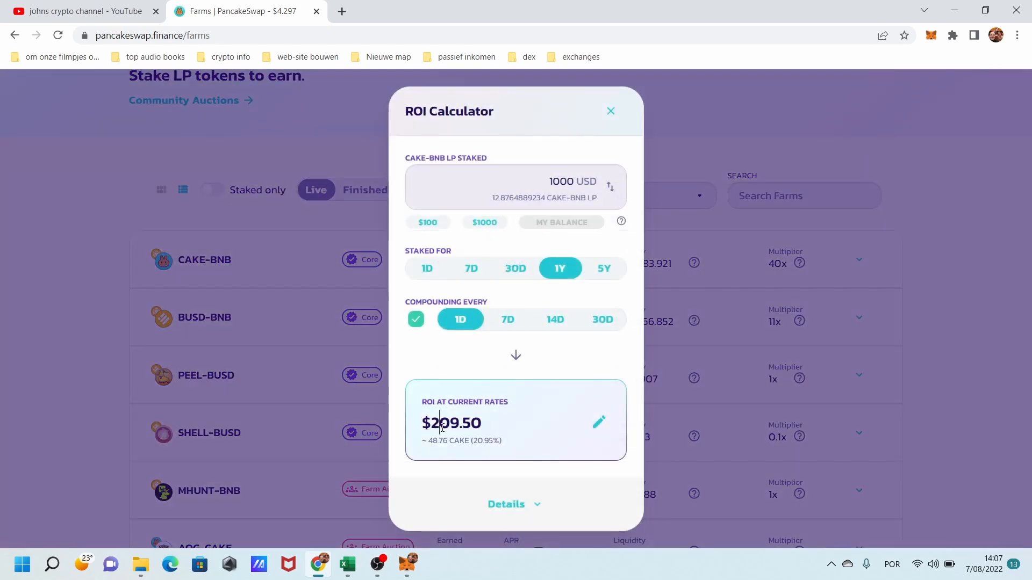
click(599, 423)
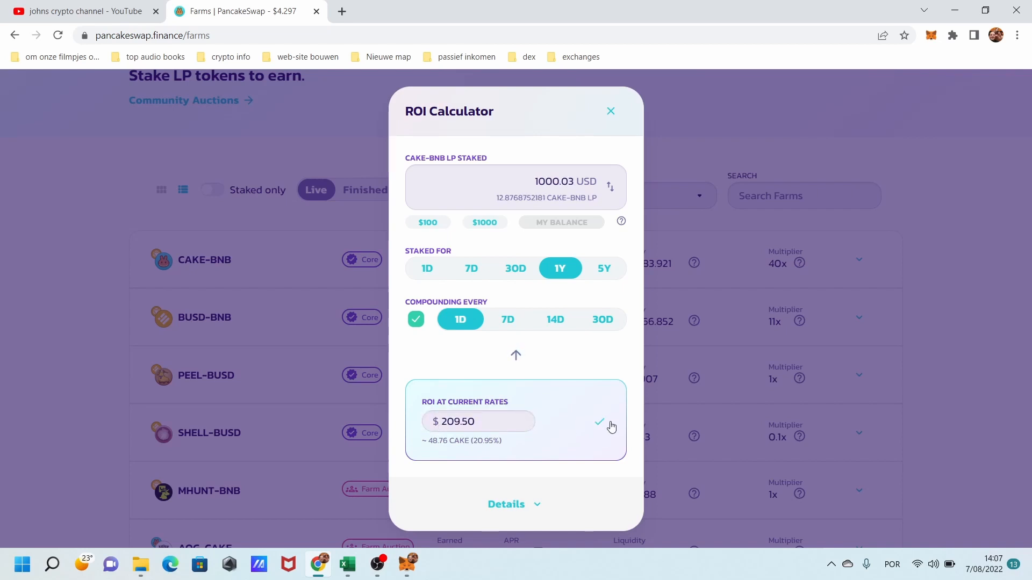
click(479, 421)
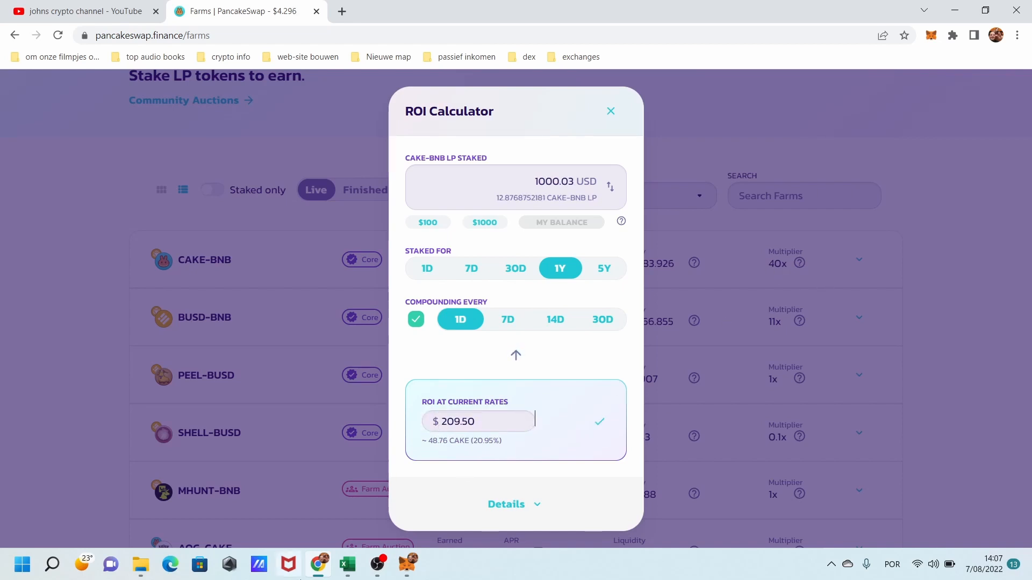
click(22, 565)
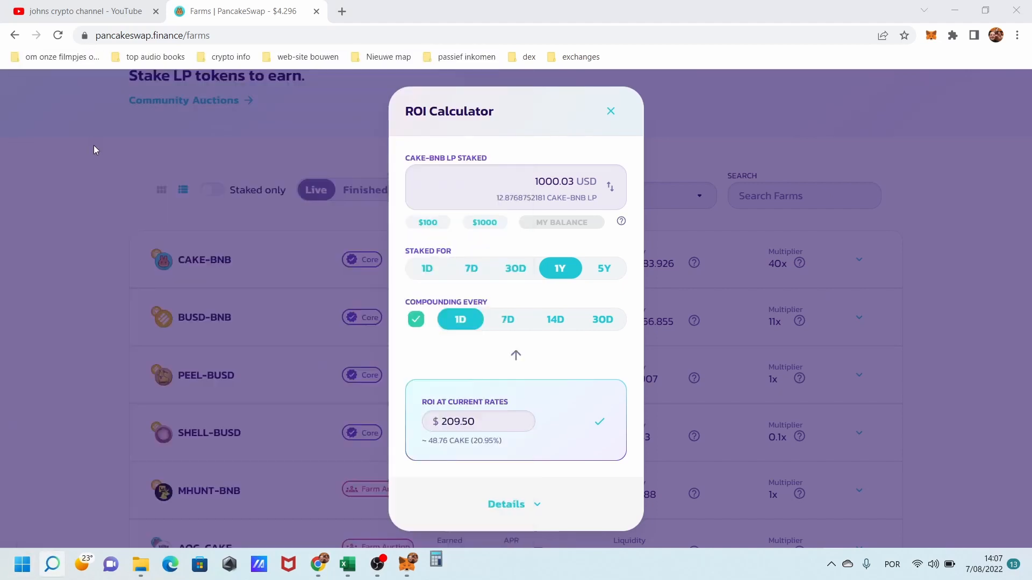
- Compute 209 × 40 in Windows Calculator, then close it
click(436, 564)
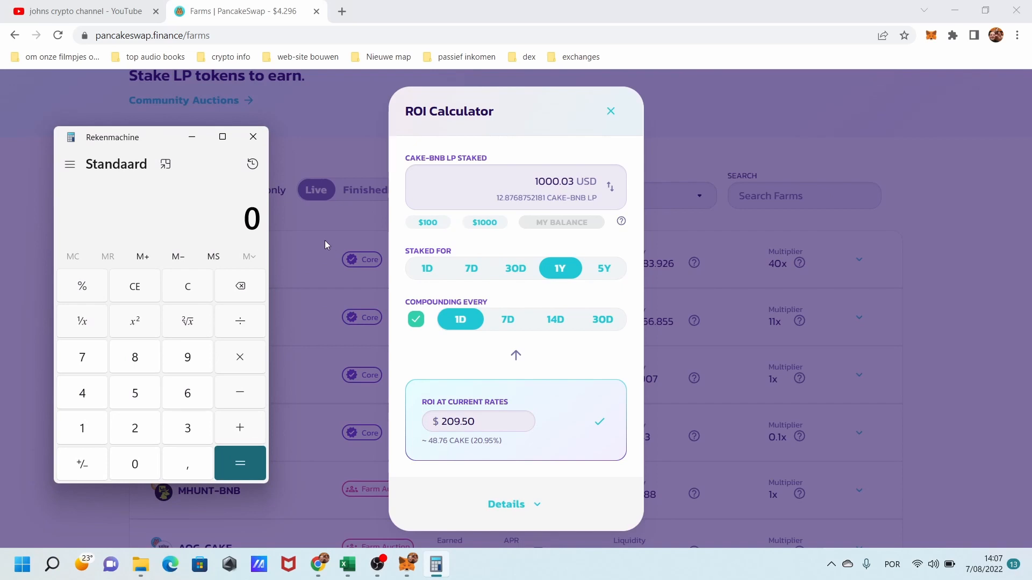
mouse_move(773, 230)
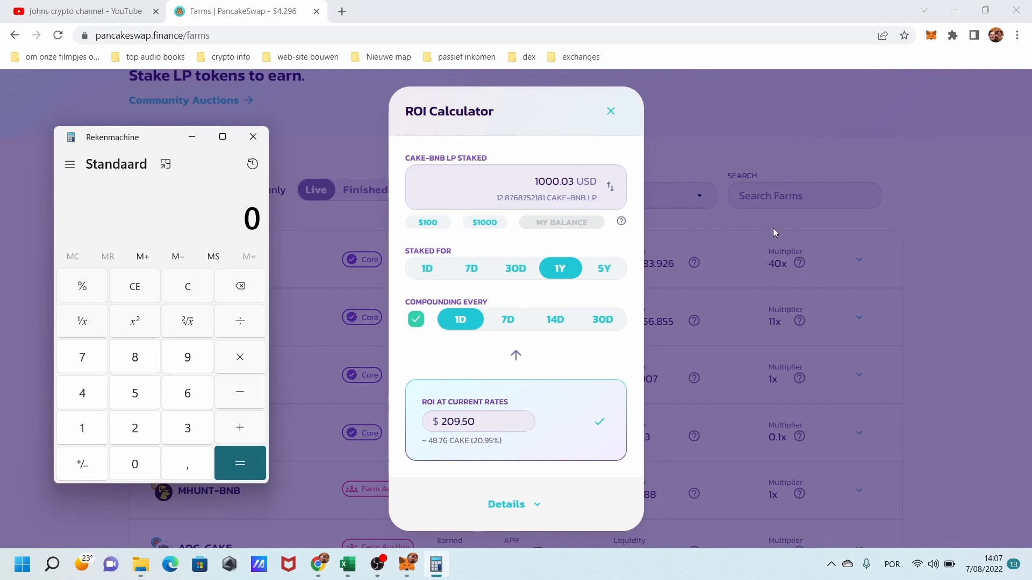
click(135, 428)
text(40)
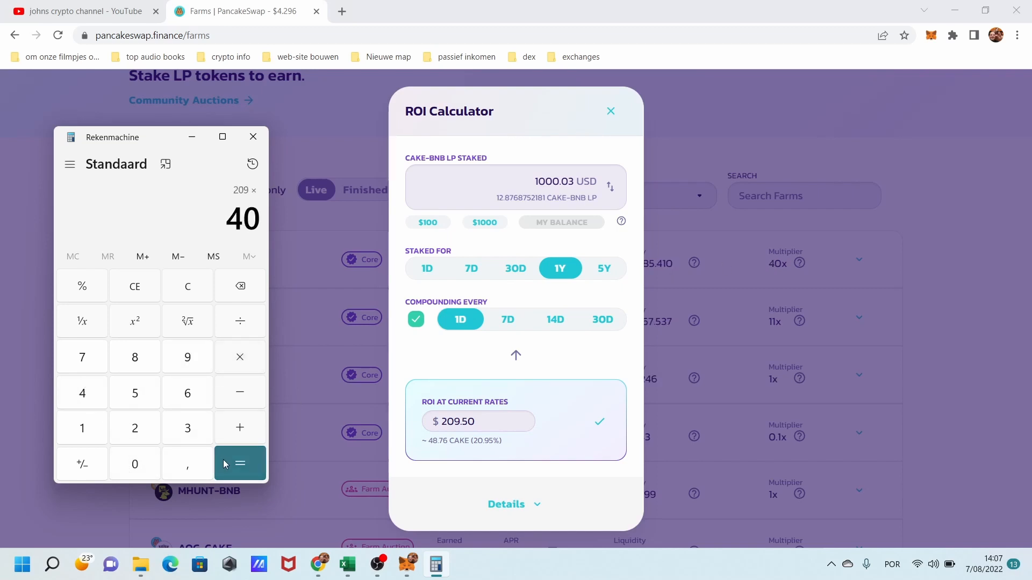
click(239, 464)
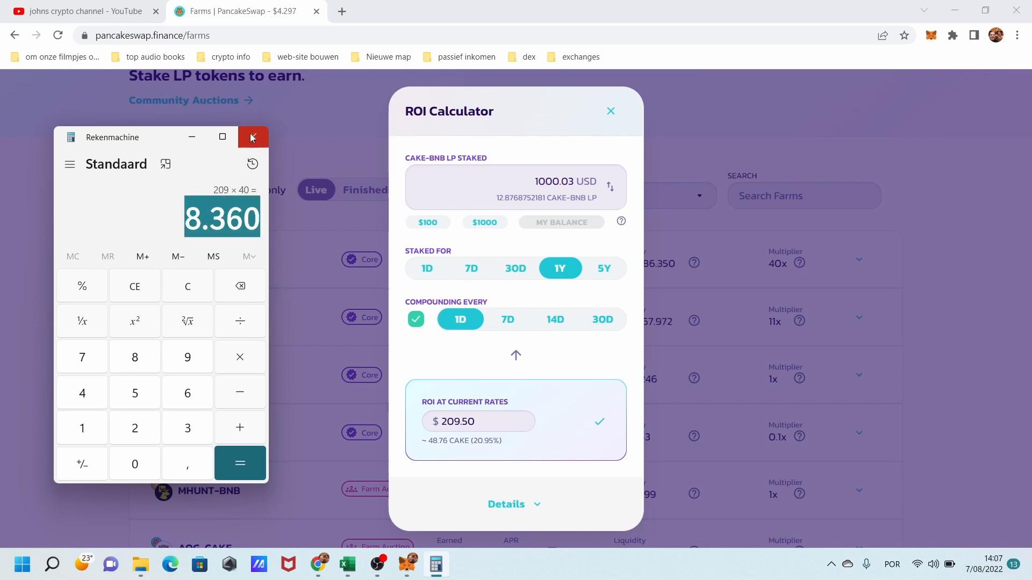
mouse_move(252, 138)
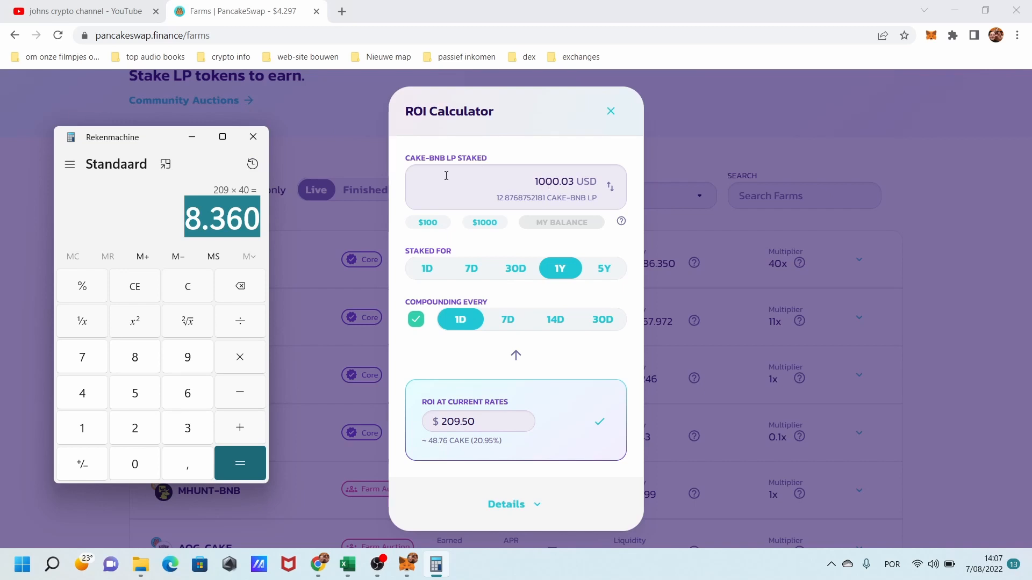
click(253, 136)
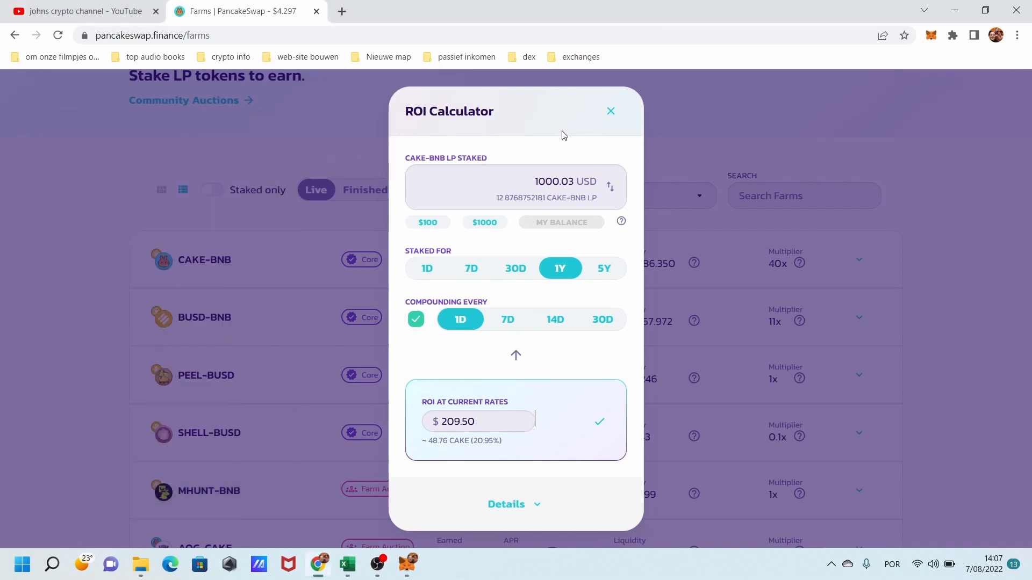
mouse_move(612, 114)
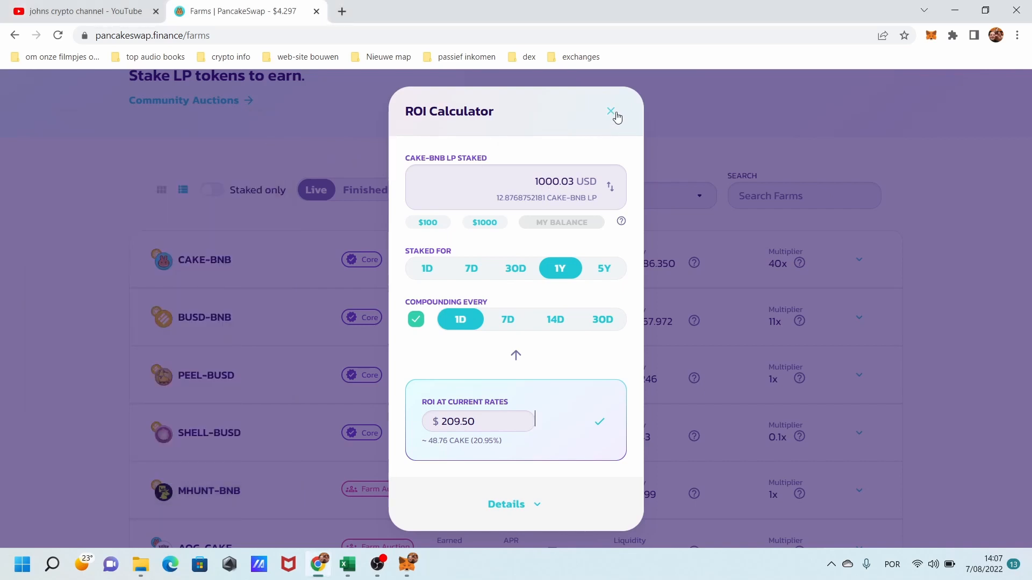
- Set Staked For to 1D and compute the one-day ROI 0.52 × 40 = 20.8
click(456, 421)
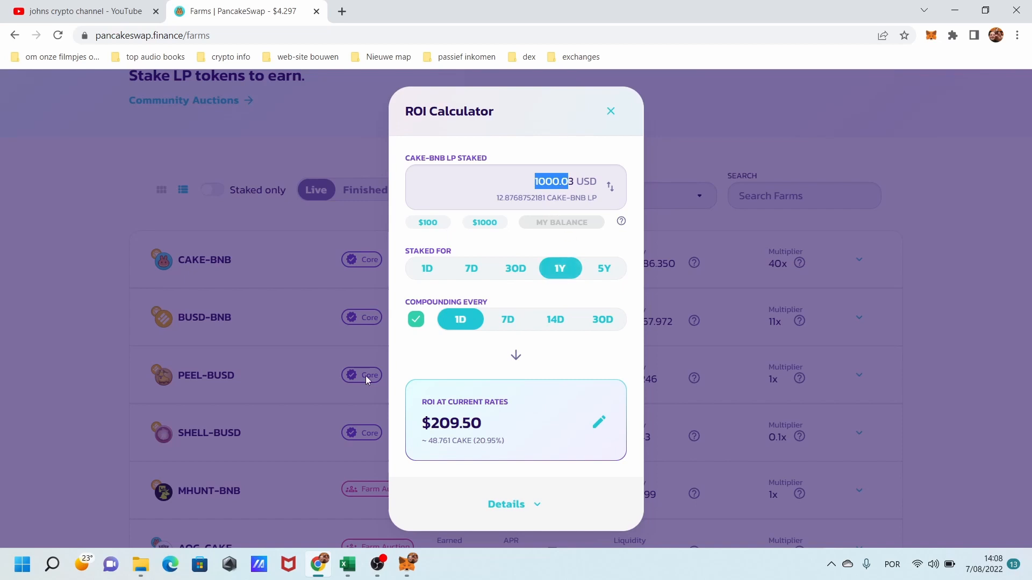
click(427, 268)
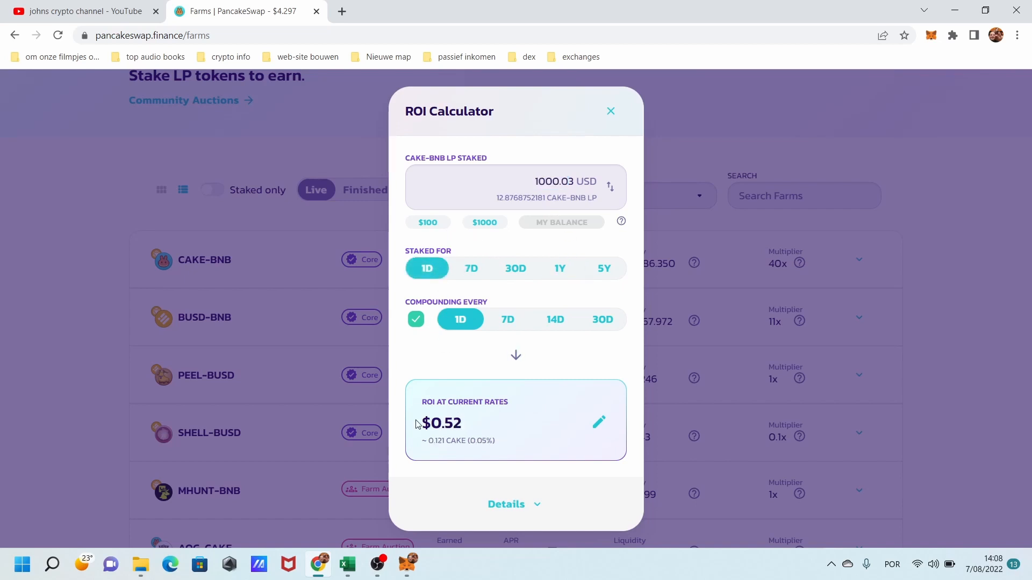
double_click(446, 424)
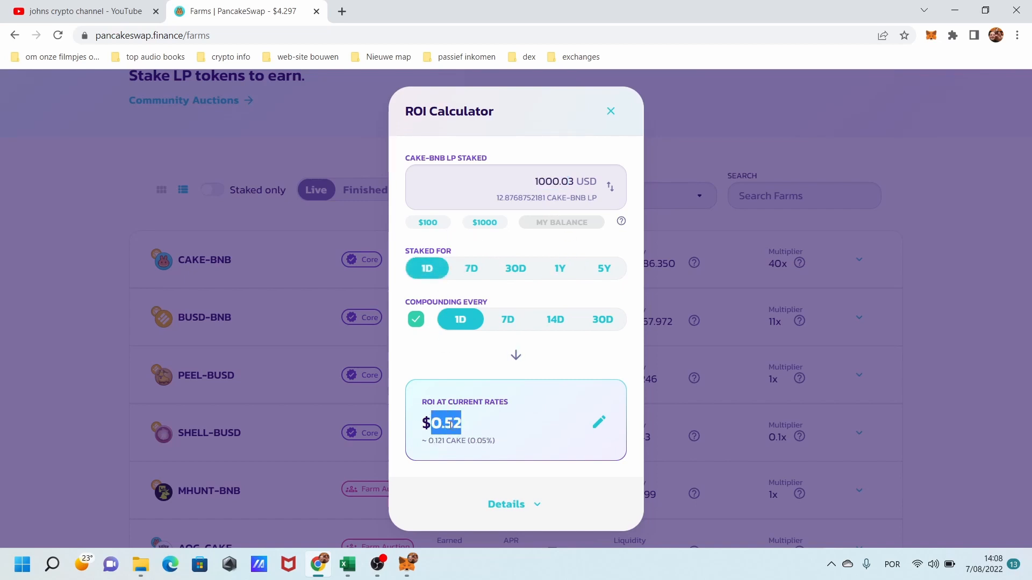
mouse_move(29, 560)
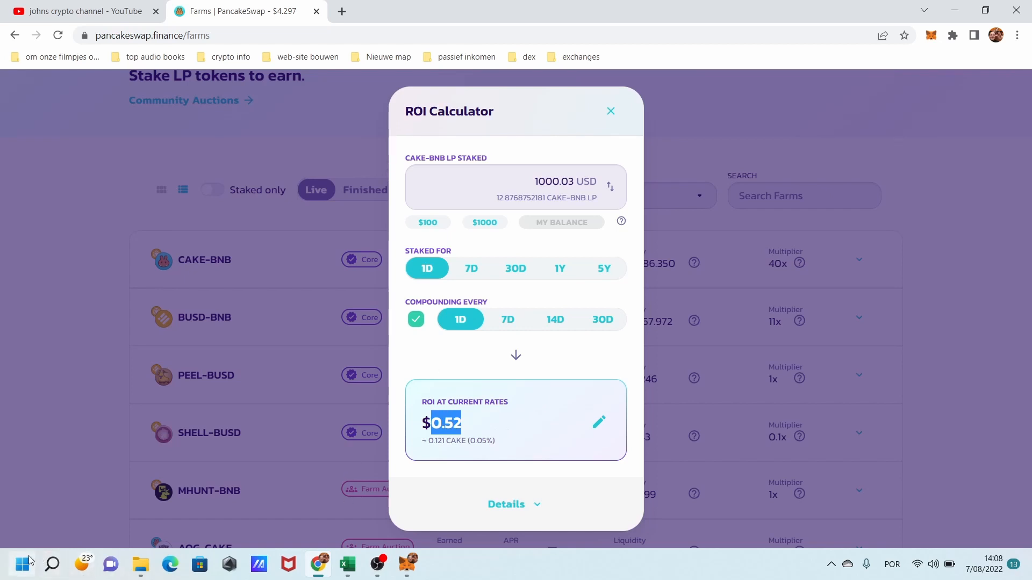
click(22, 564)
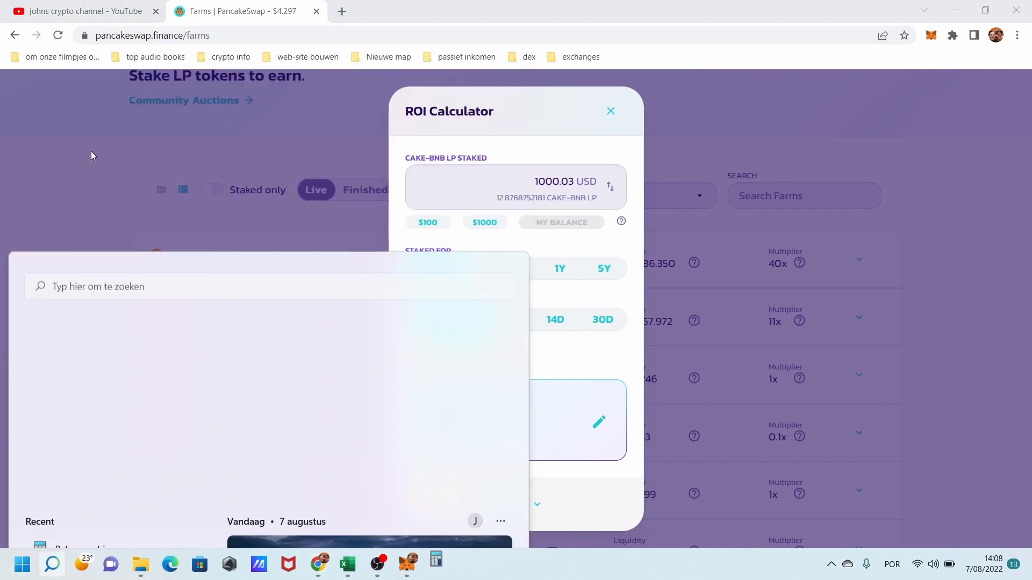
click(436, 564)
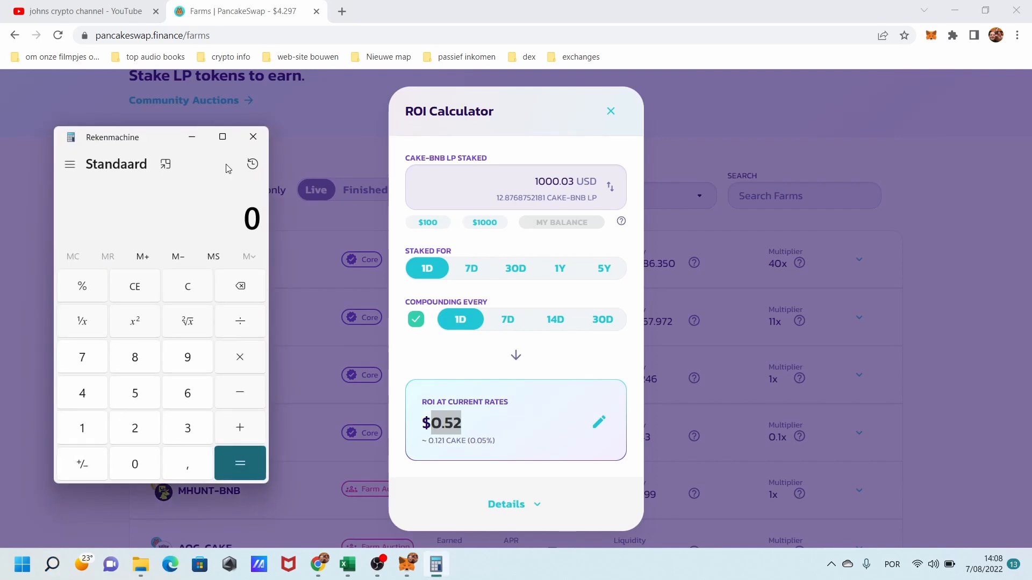
click(135, 393)
text(4)
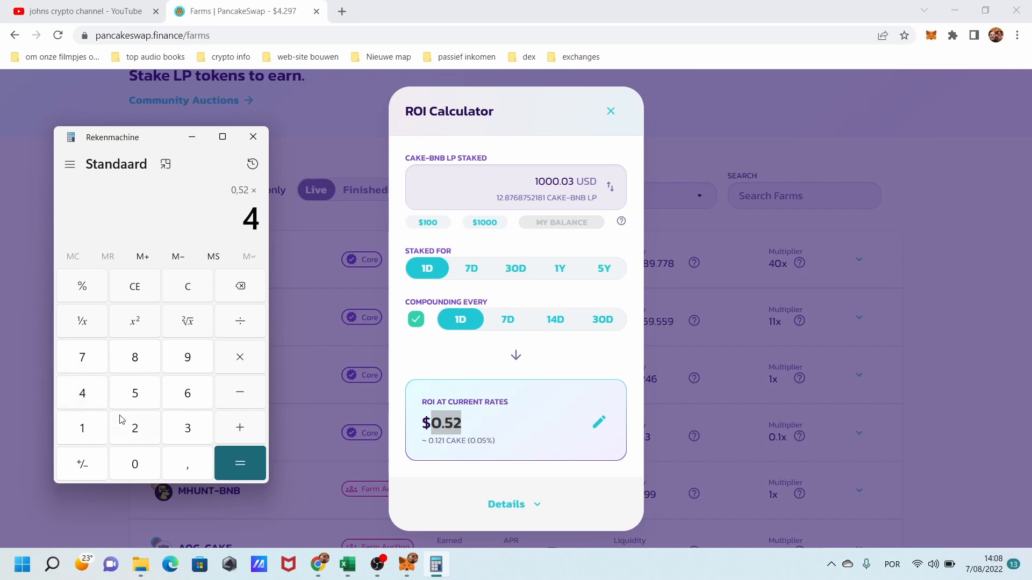
click(240, 463)
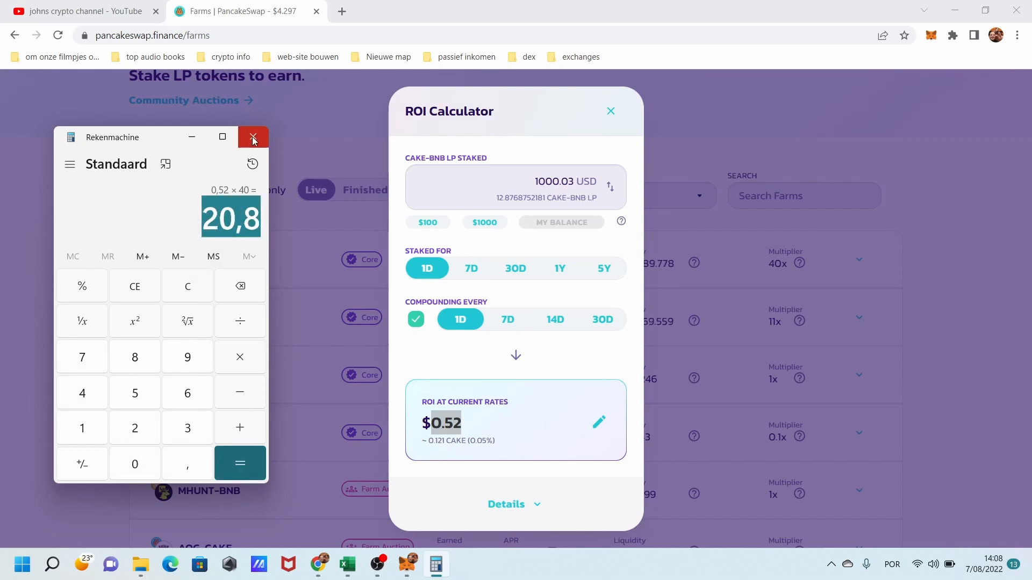
- Close Calculator and expand the CAKE-BNB farm row showing 0 CAKE earned
click(253, 137)
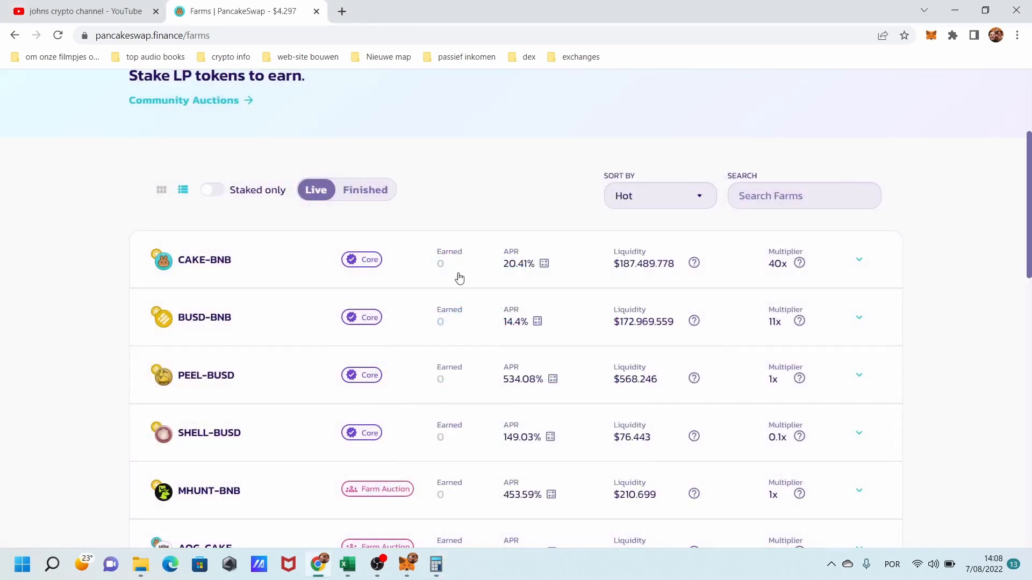
mouse_move(544, 264)
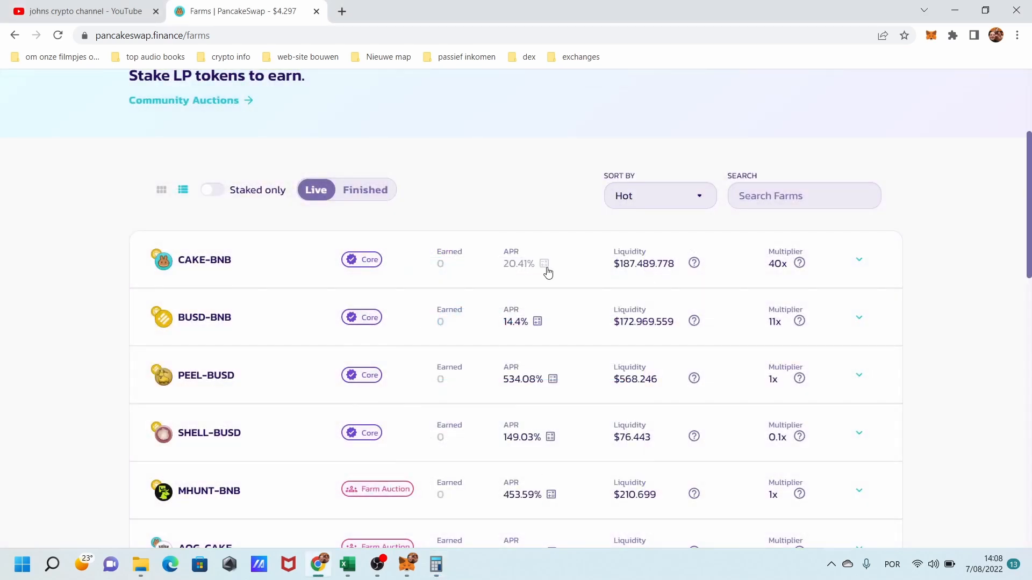
mouse_move(750, 266)
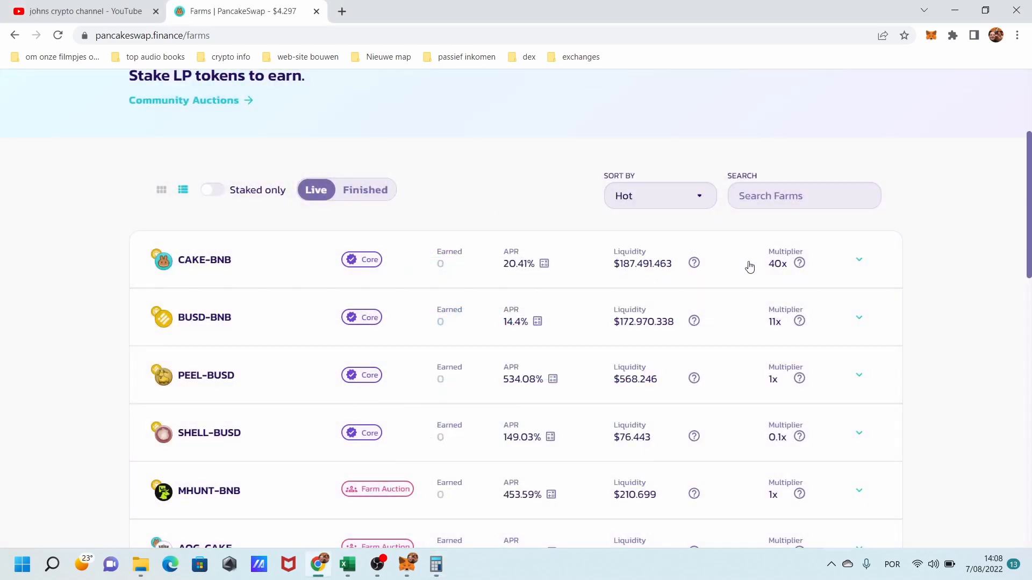
scroll(down, 3)
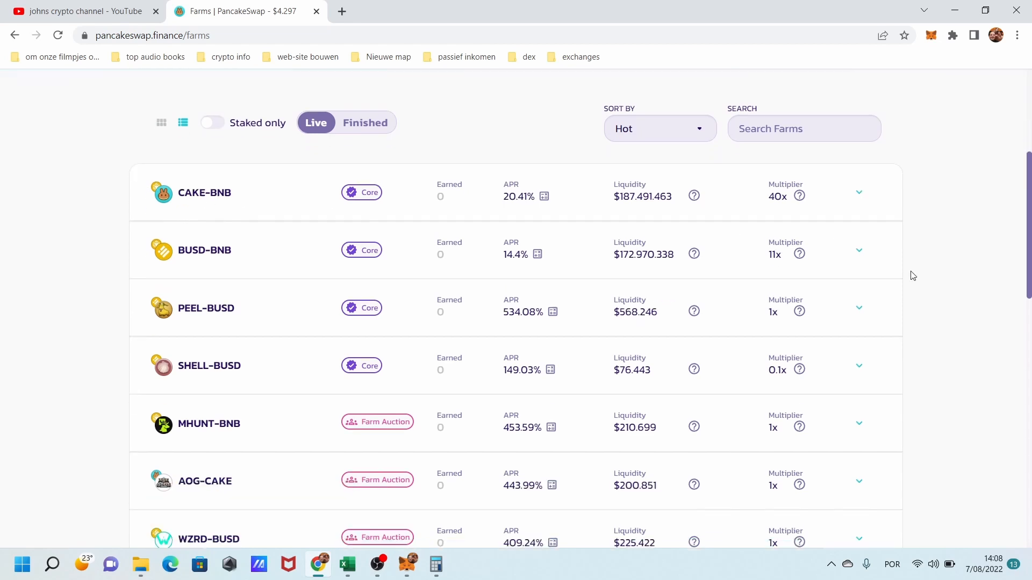
click(858, 192)
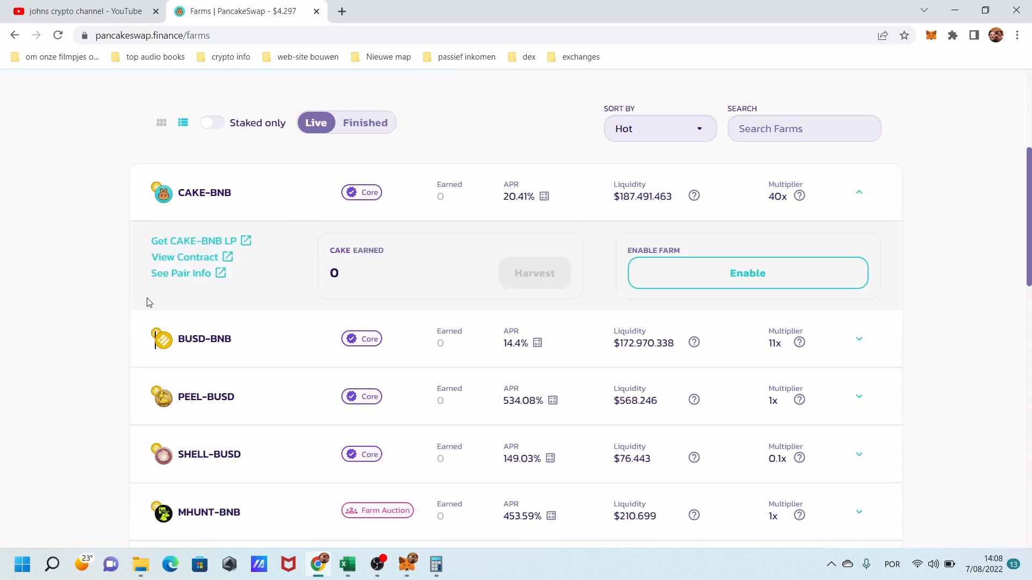
mouse_move(496, 274)
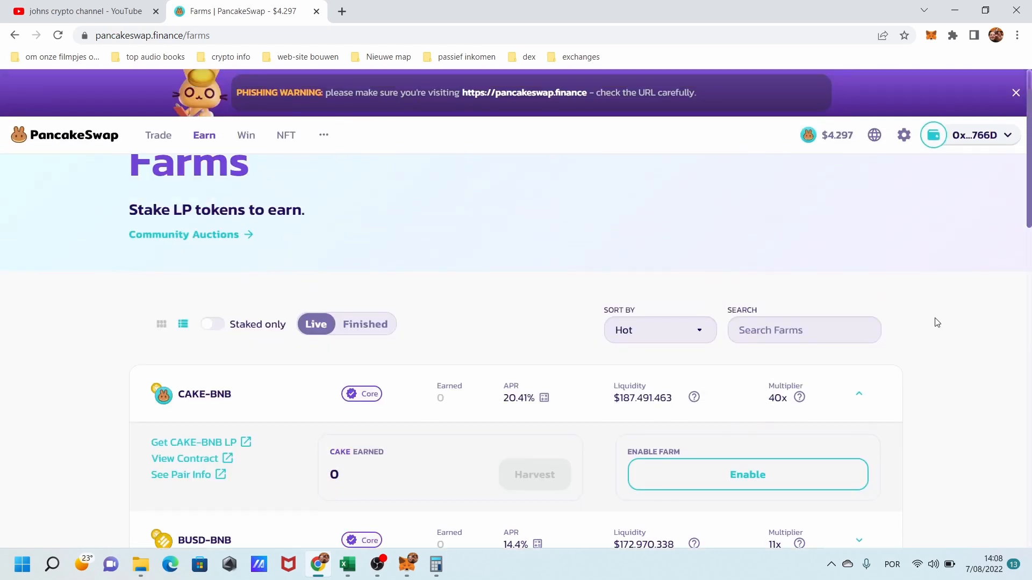
click(533, 171)
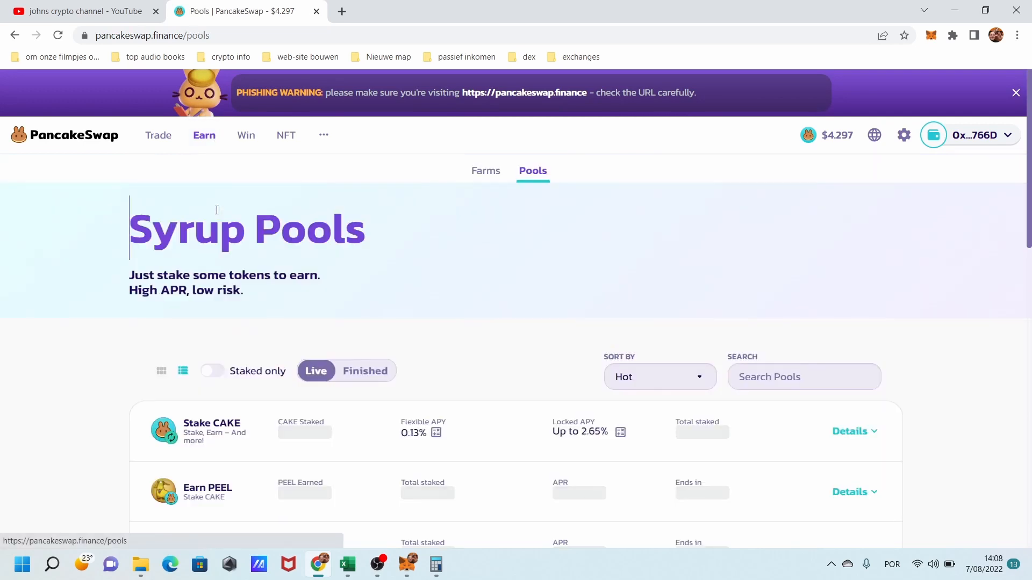
scroll(down, 3)
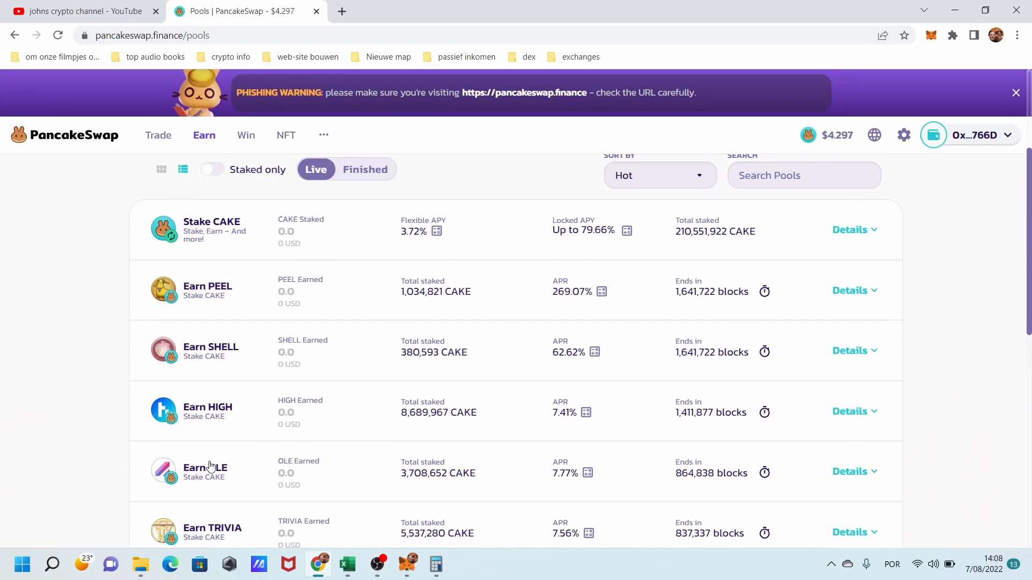
mouse_move(554, 229)
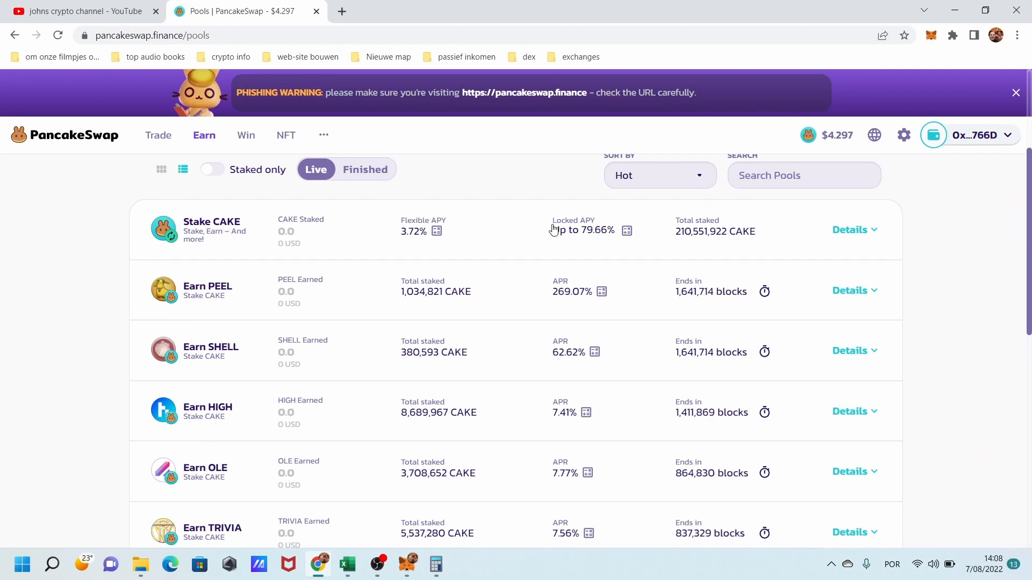
mouse_move(462, 227)
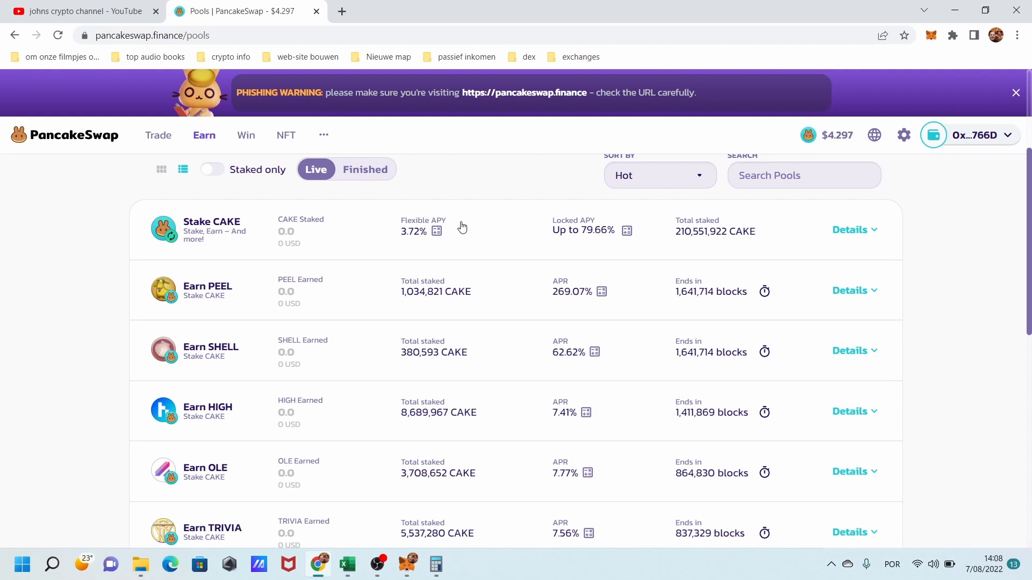
mouse_move(478, 211)
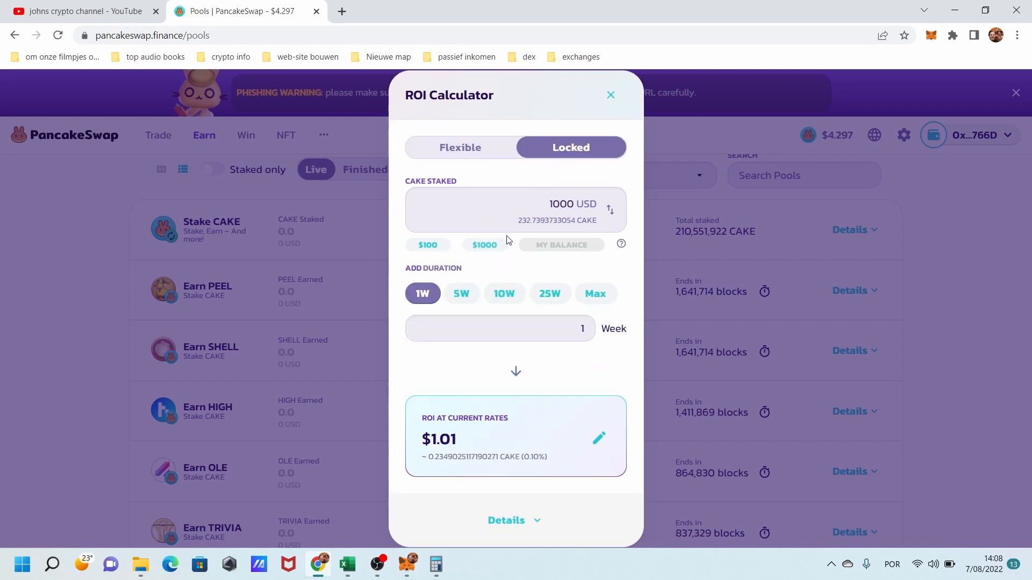
click(454, 440)
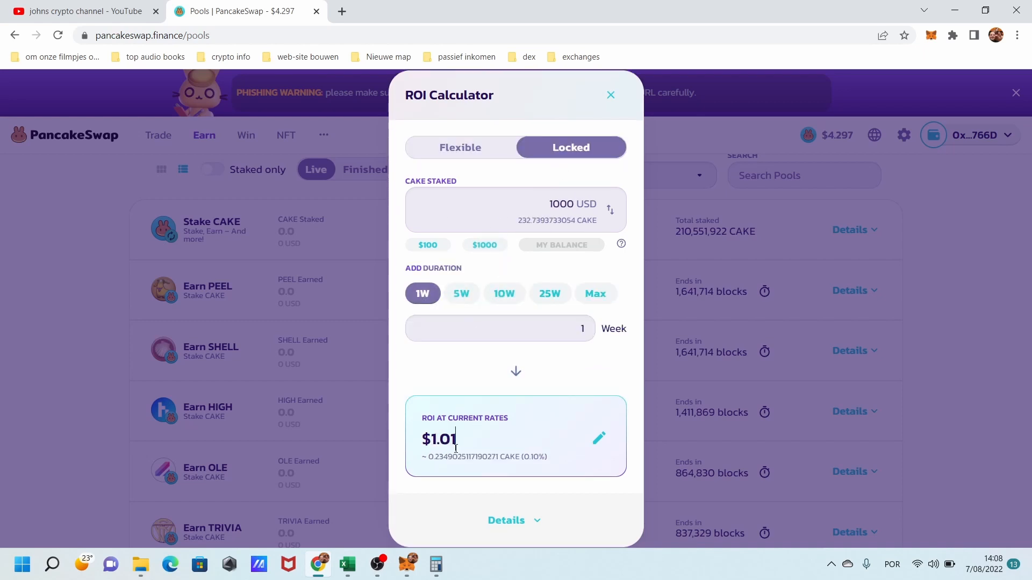
click(598, 438)
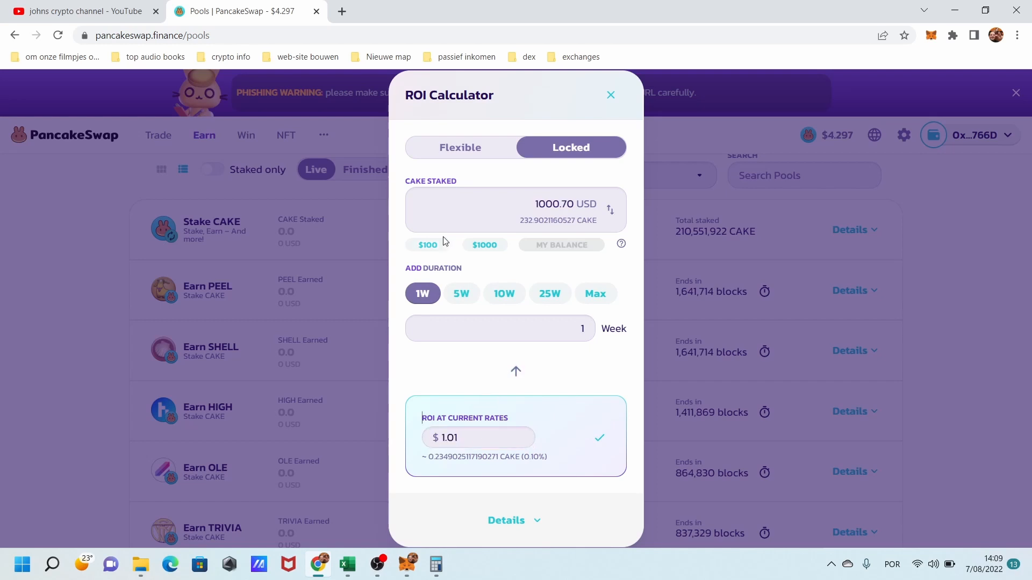
click(485, 244)
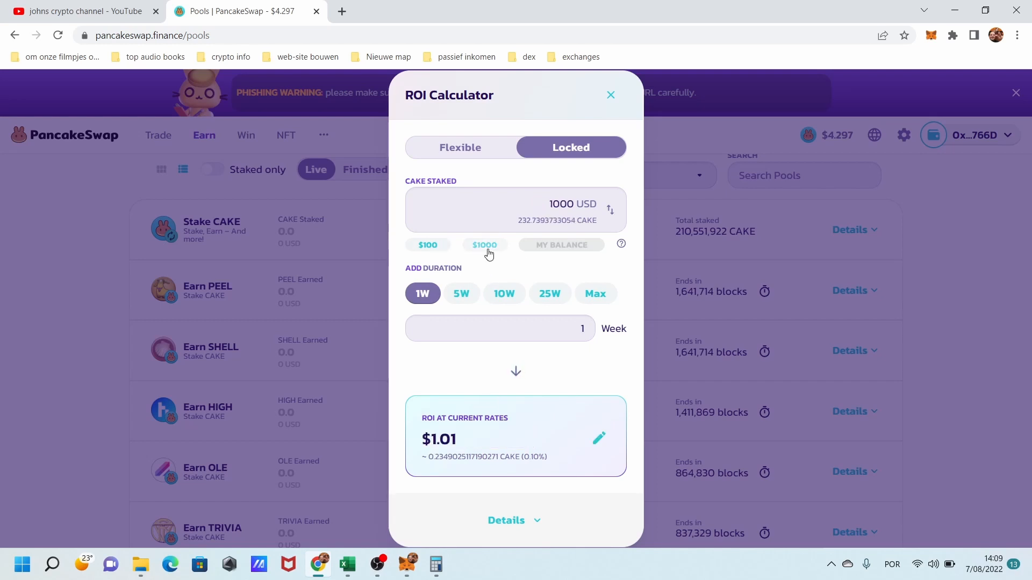
mouse_move(437, 447)
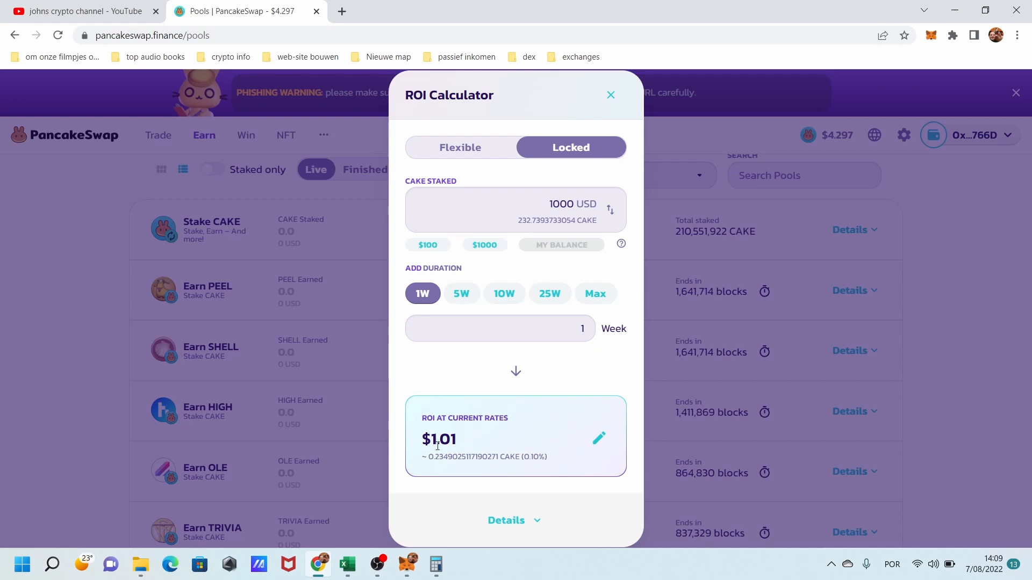
click(461, 294)
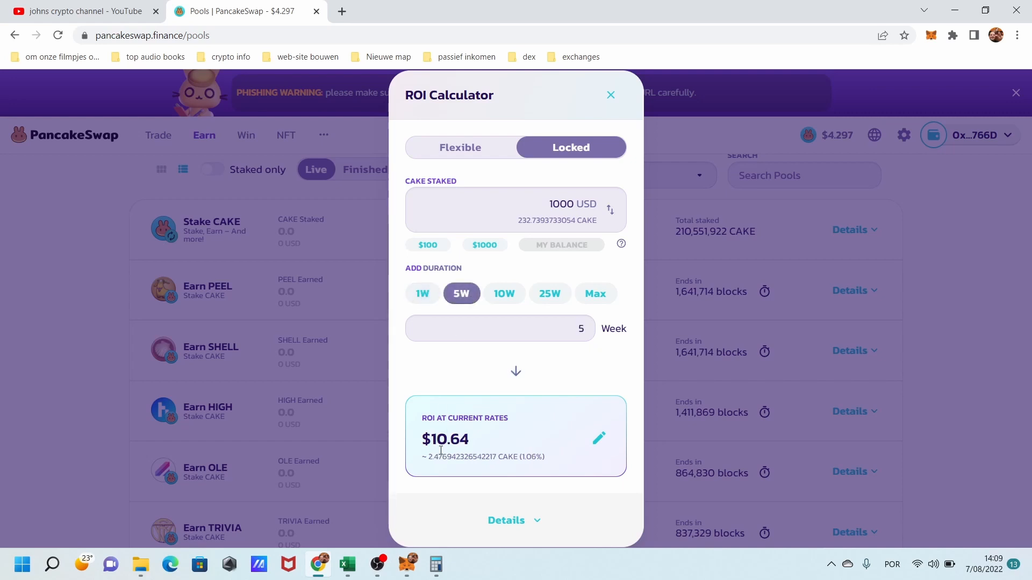
click(504, 293)
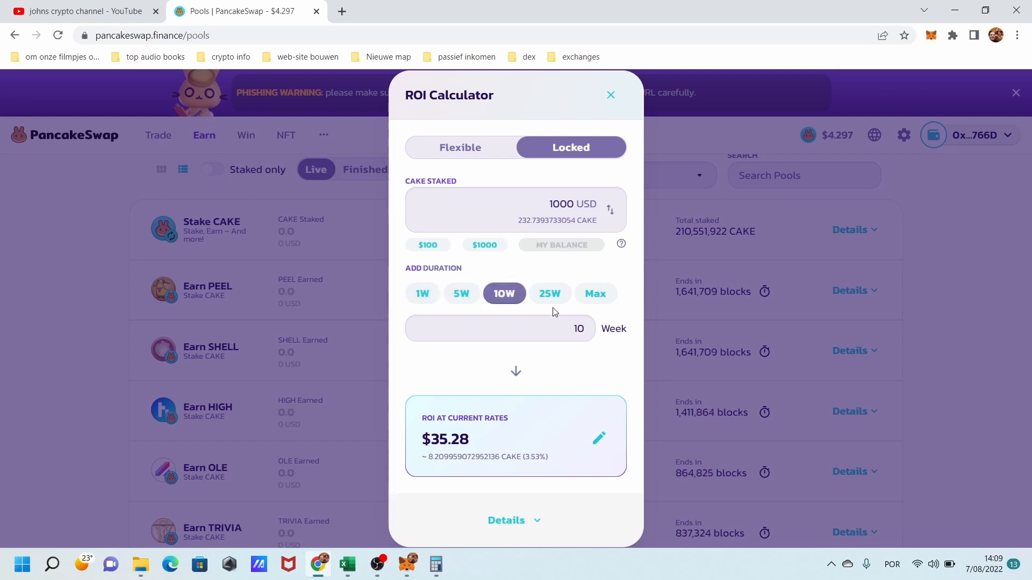
click(596, 294)
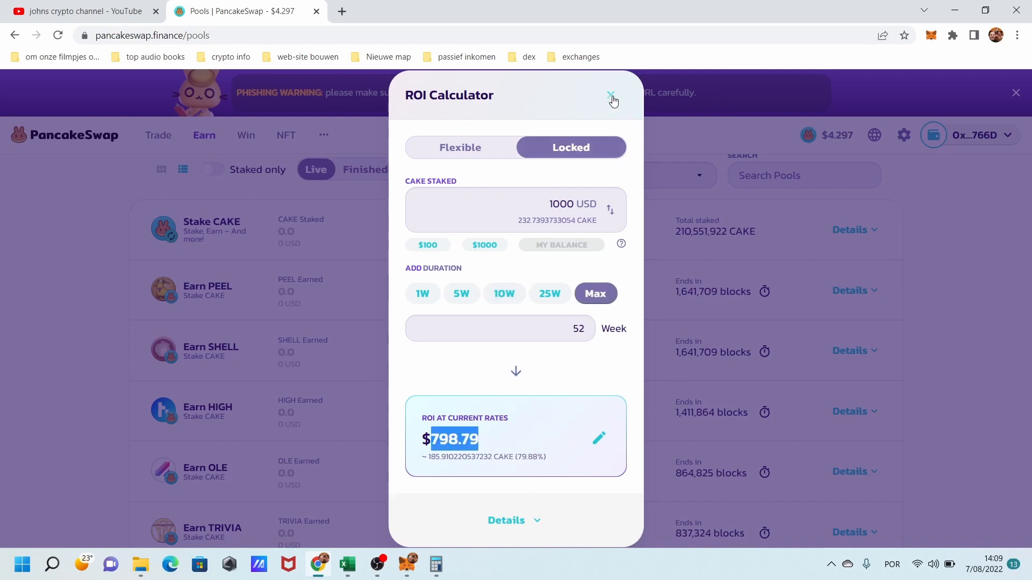
click(610, 94)
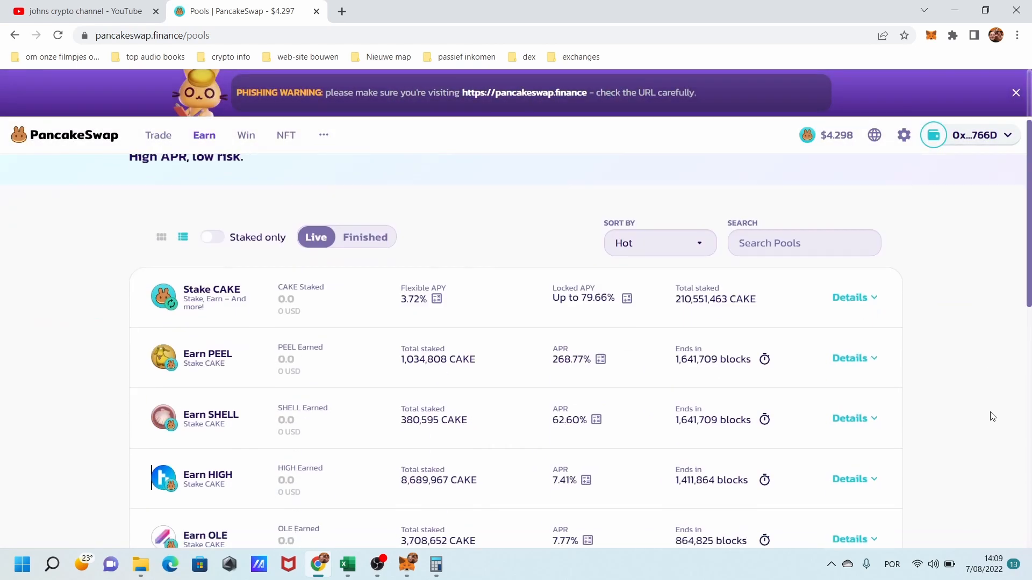
- Open 'Trader Joe XYZ | Decentralized Exchange | Trade' from the 'dex' bookmark folder
scroll(up, 3)
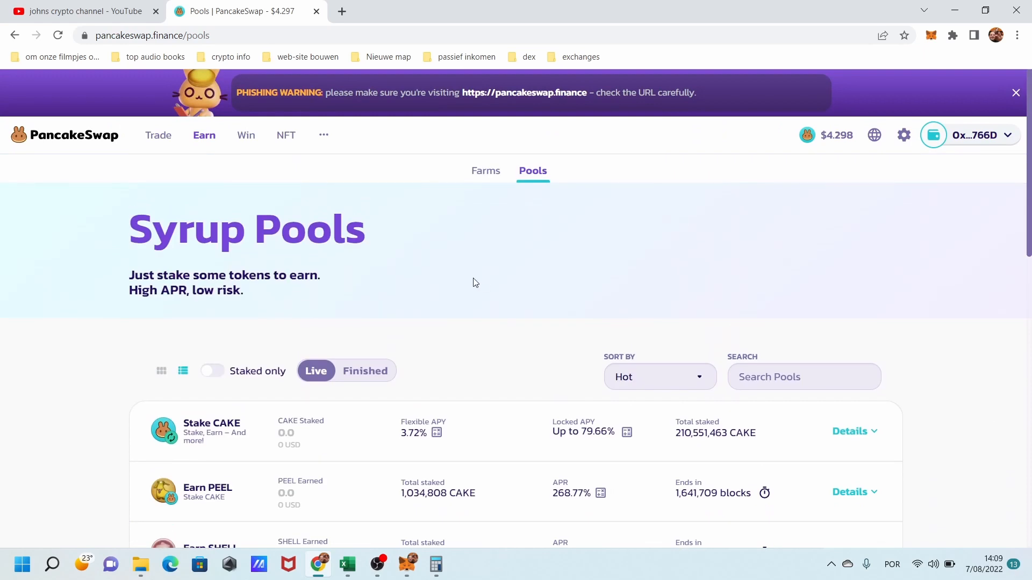
mouse_move(407, 229)
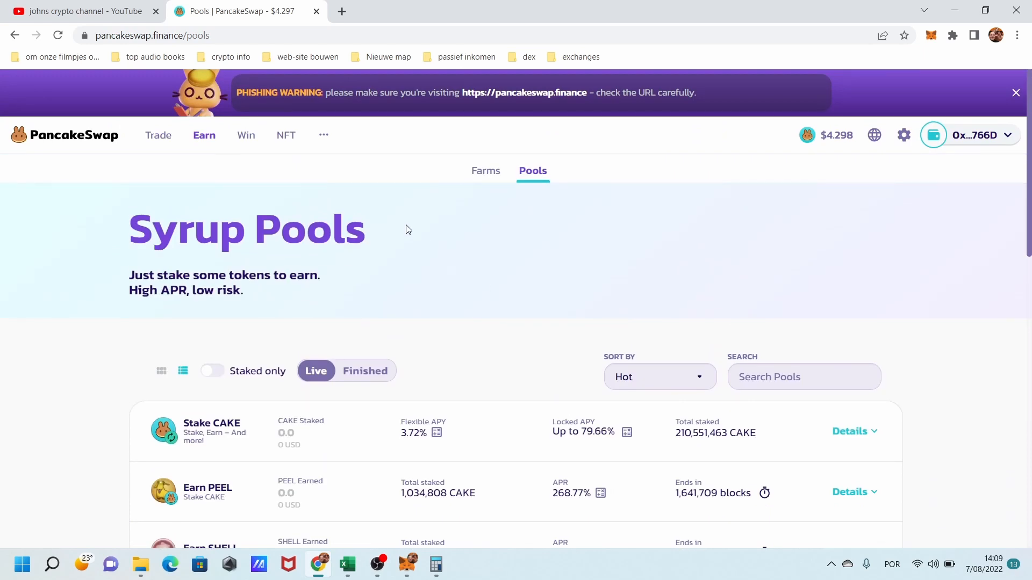
mouse_move(75, 88)
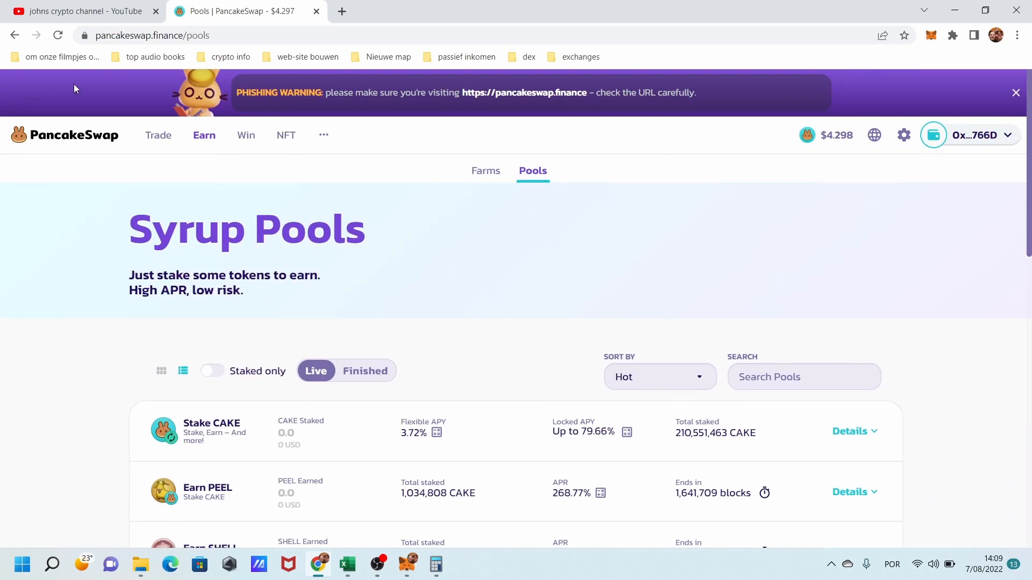
click(528, 56)
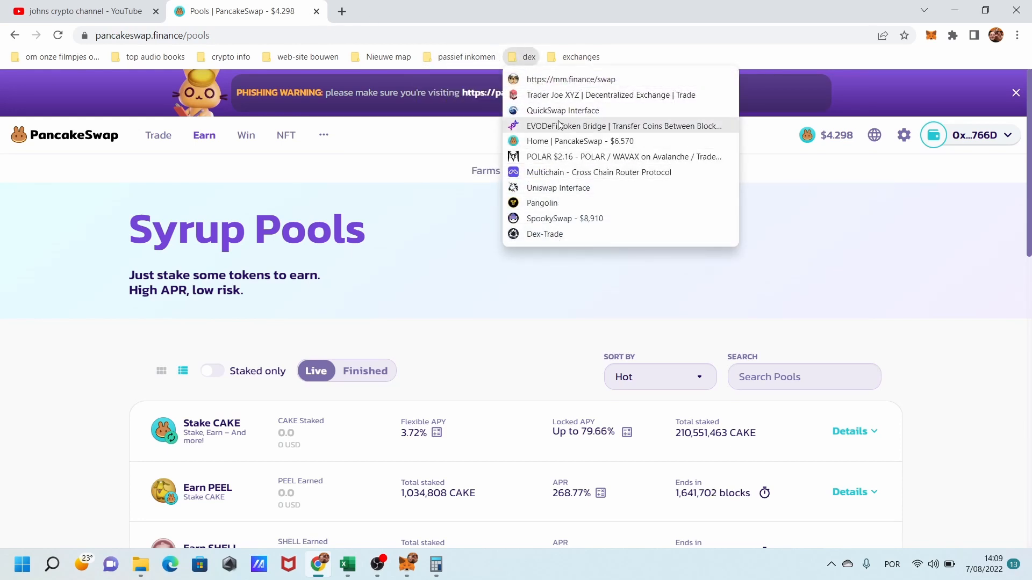
mouse_move(562, 92)
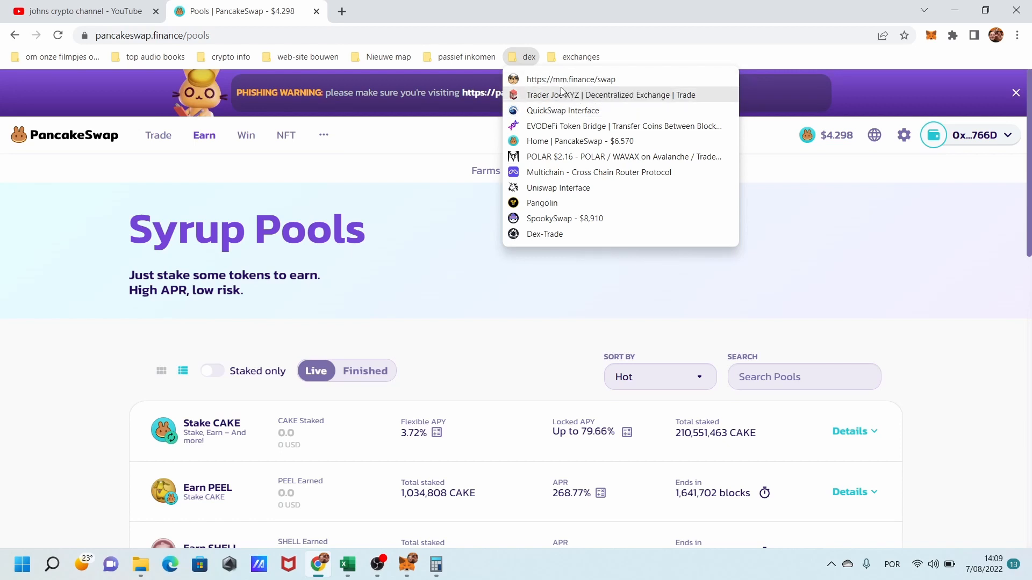
mouse_move(575, 100)
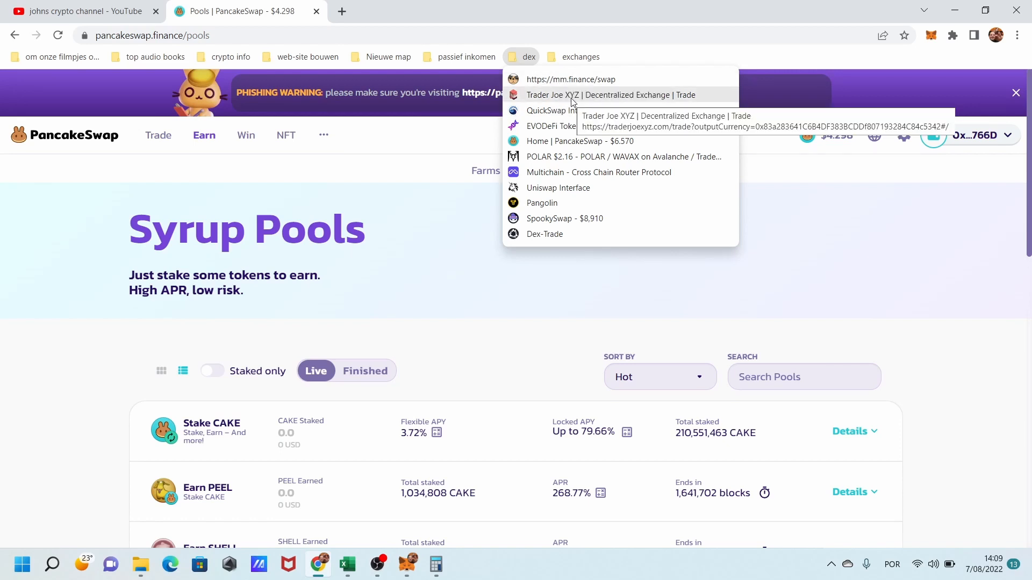
click(606, 95)
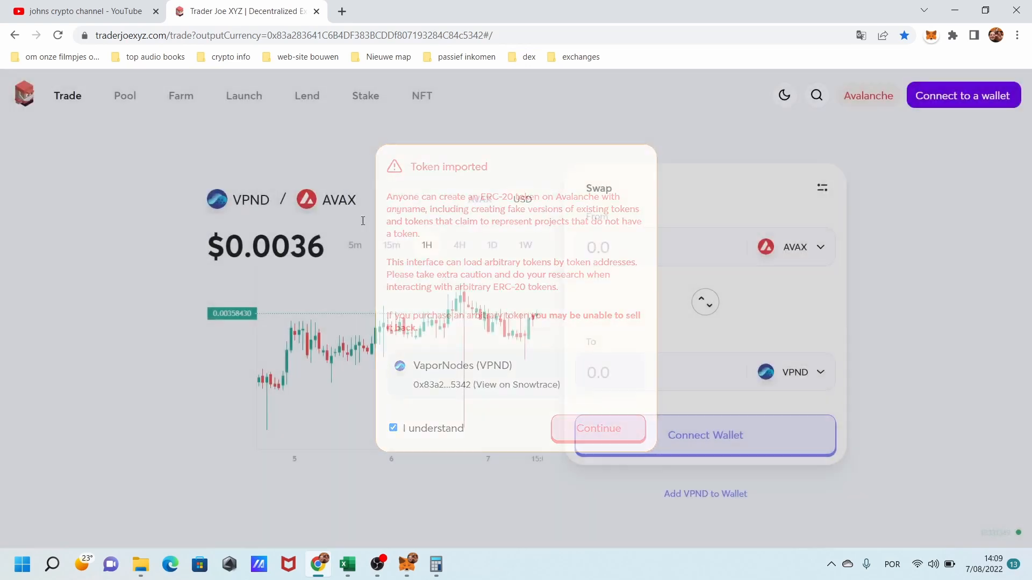
- Go to the Trader Joe home page and reopen the 'dex' bookmark folder
click(598, 428)
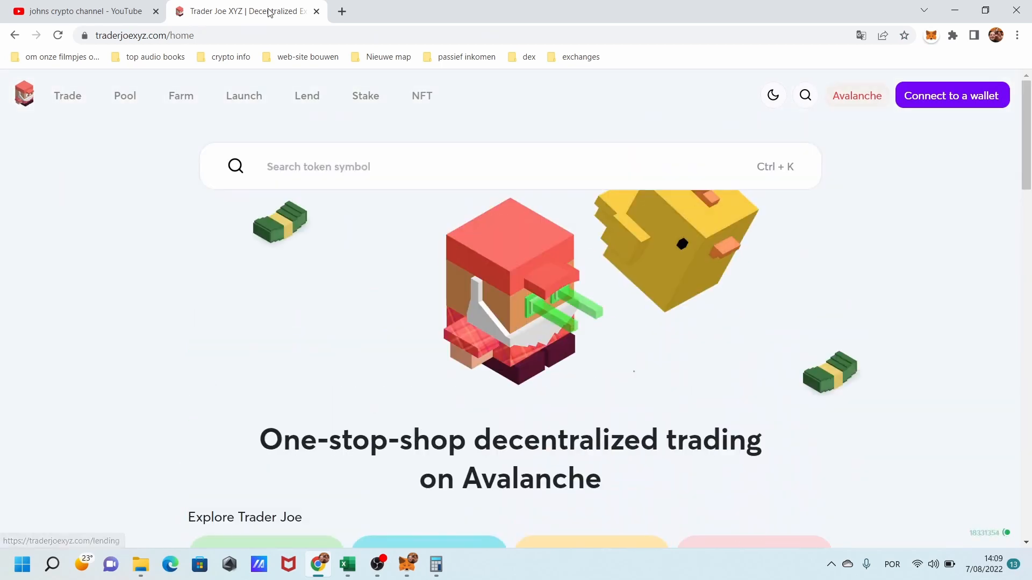
click(528, 57)
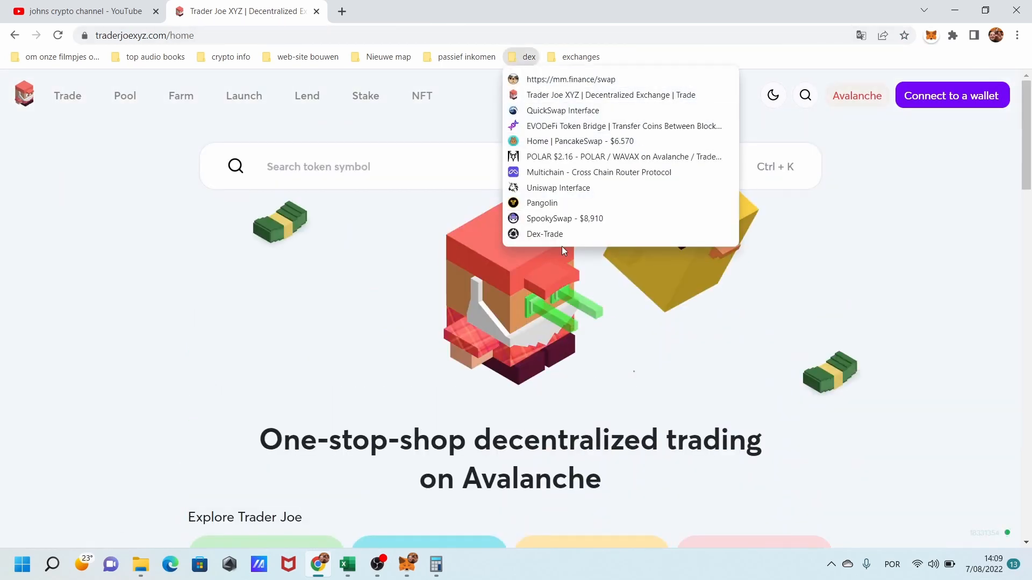
- Open the QuickSwap Interface swap page, with MATIC as the pay token
click(562, 110)
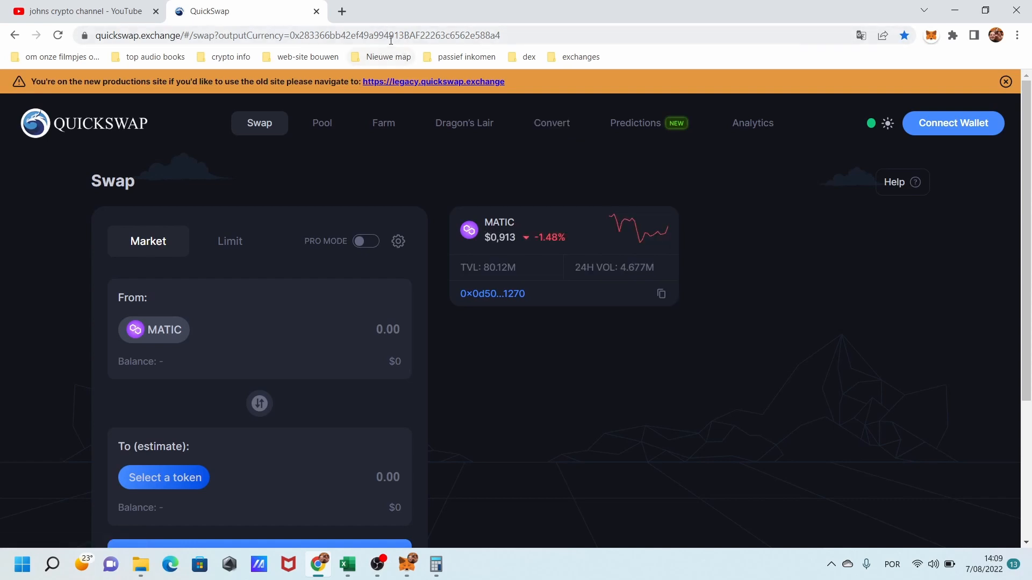
mouse_move(382, 62)
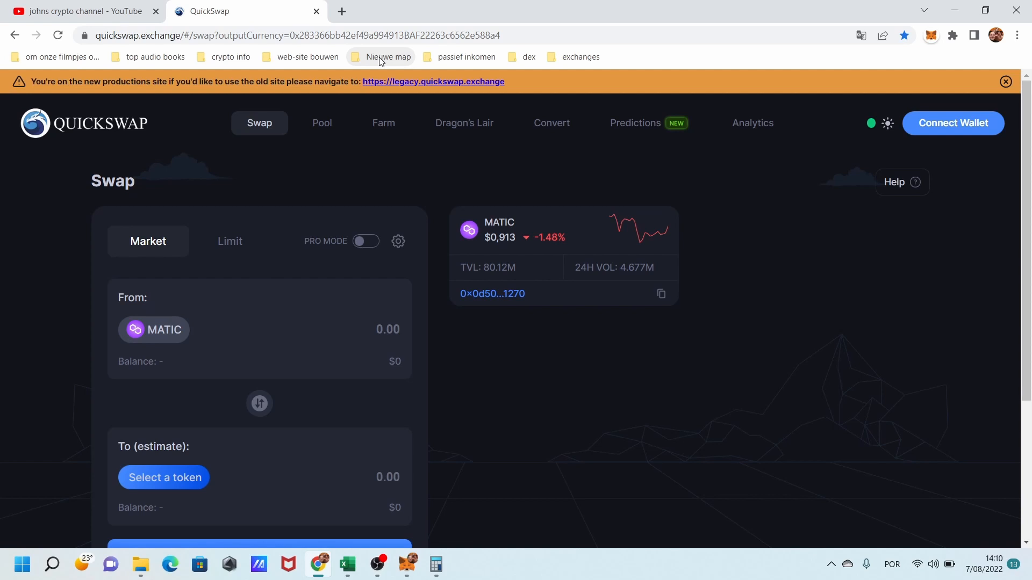
mouse_move(422, 97)
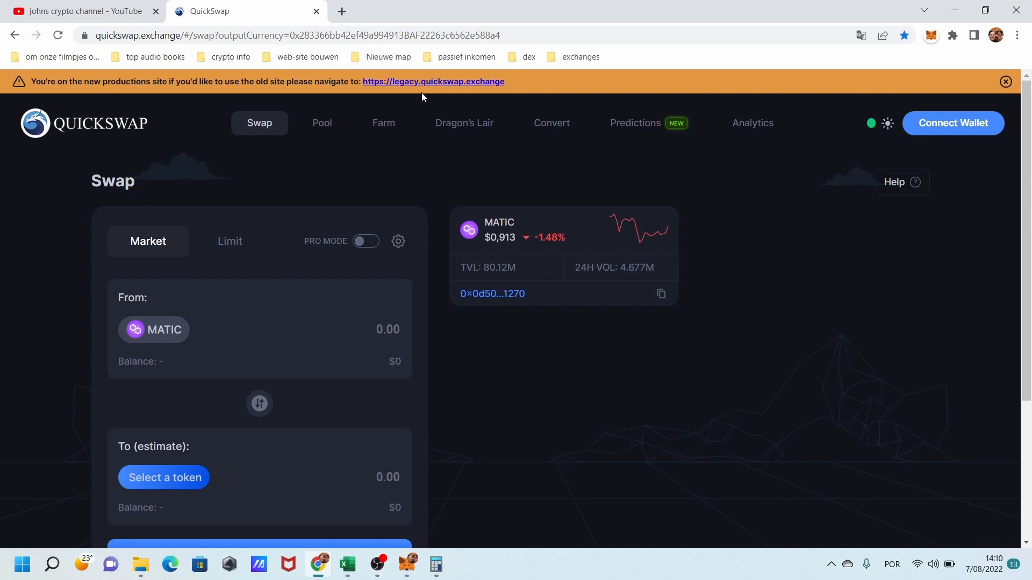
mouse_move(335, 156)
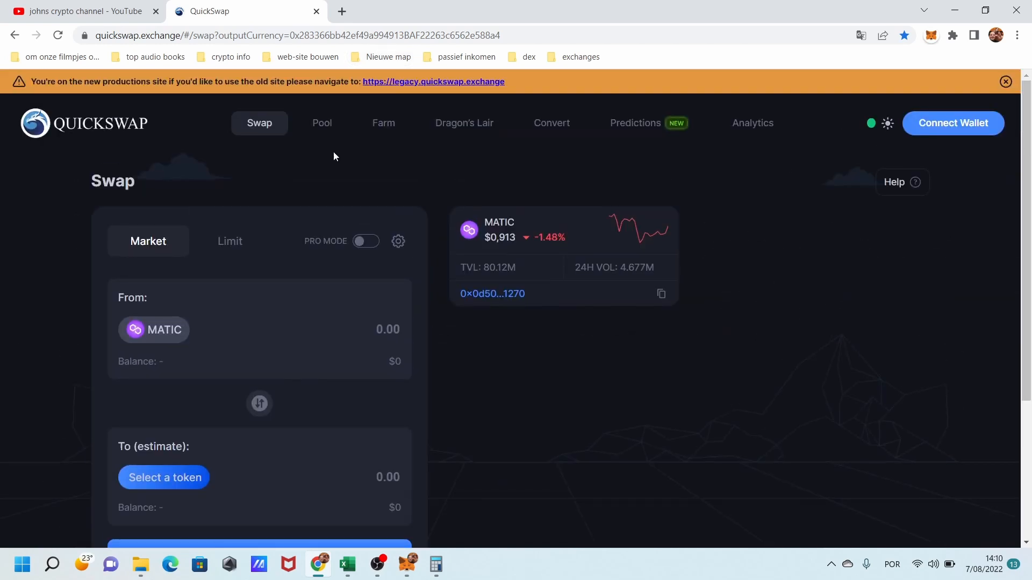
mouse_move(309, 144)
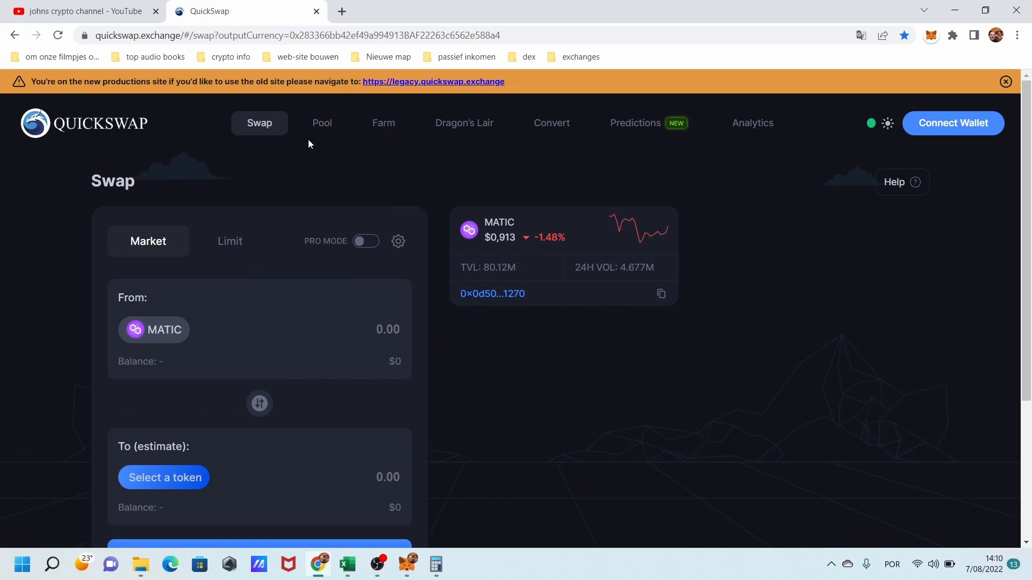
mouse_move(448, 486)
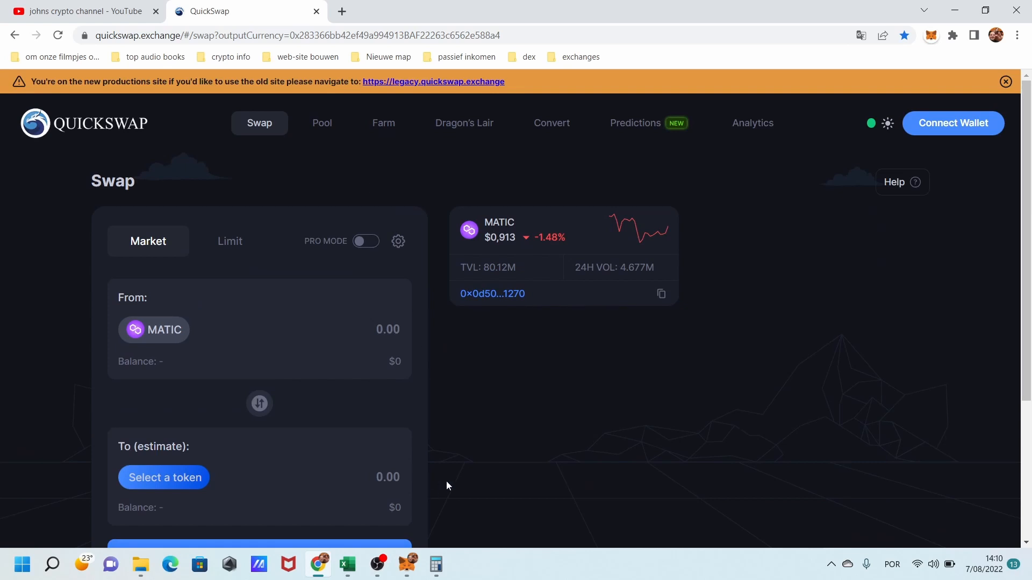
mouse_move(377, 578)
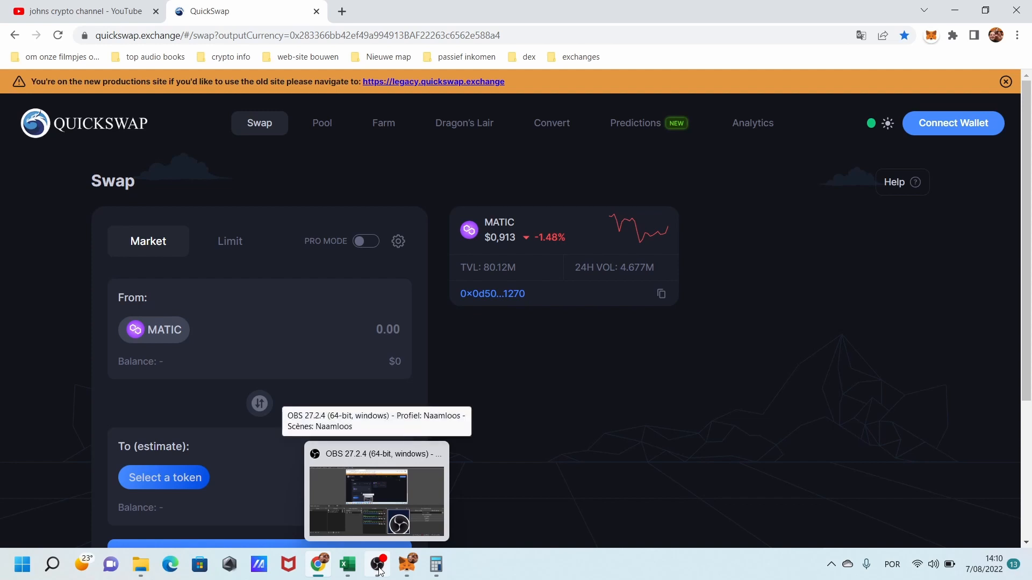